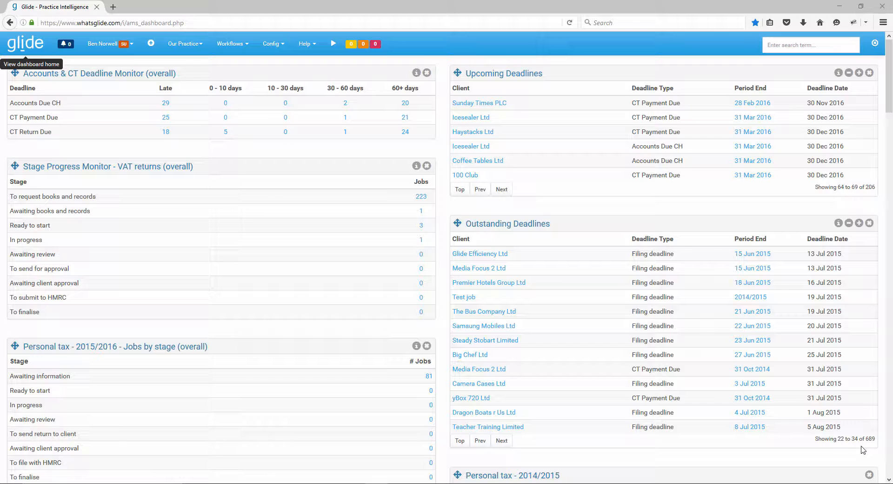
pyautogui.moveTo(704, 263)
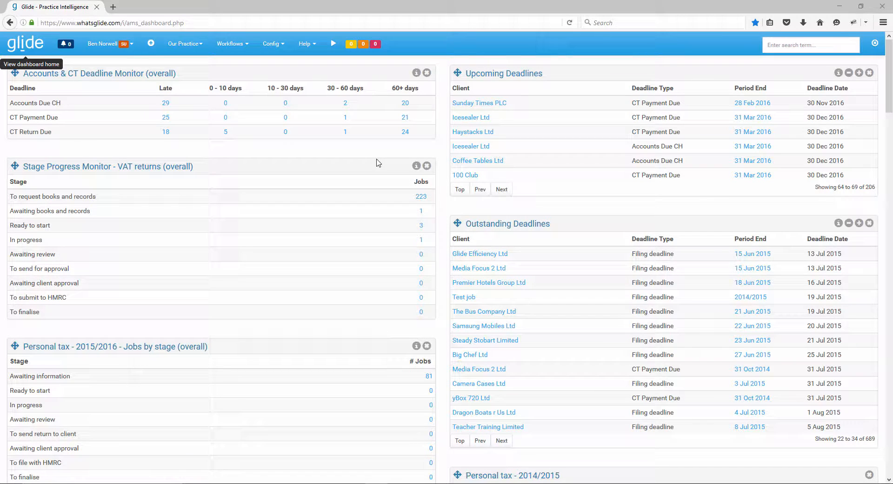
pyautogui.moveTo(272, 43)
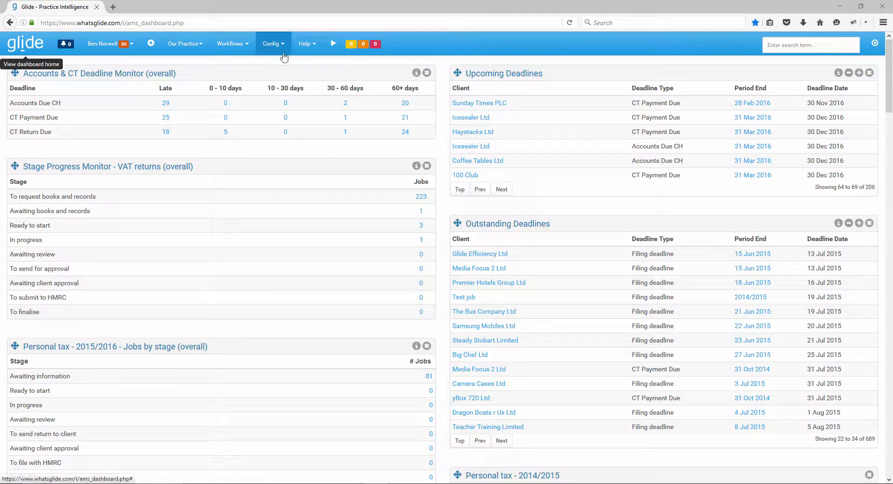
pyautogui.moveTo(279, 47)
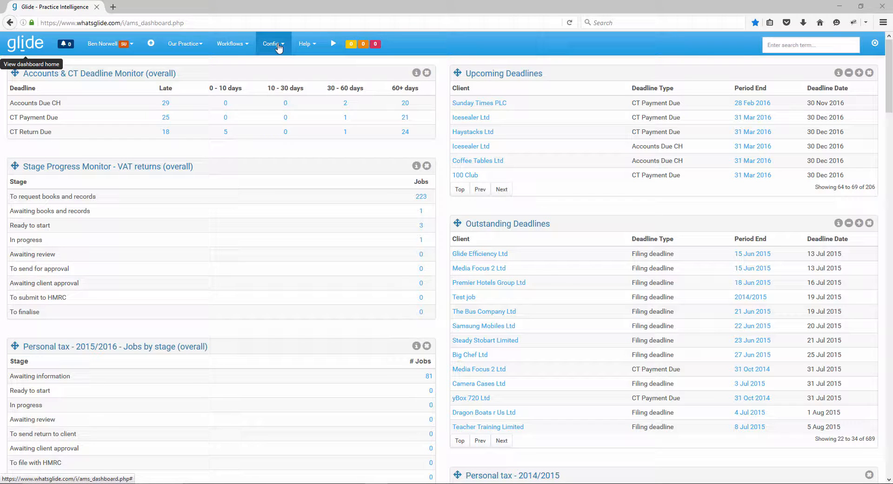
# - Open the Import Clients page from the dashboard's Config menu
pyautogui.click(272, 43)
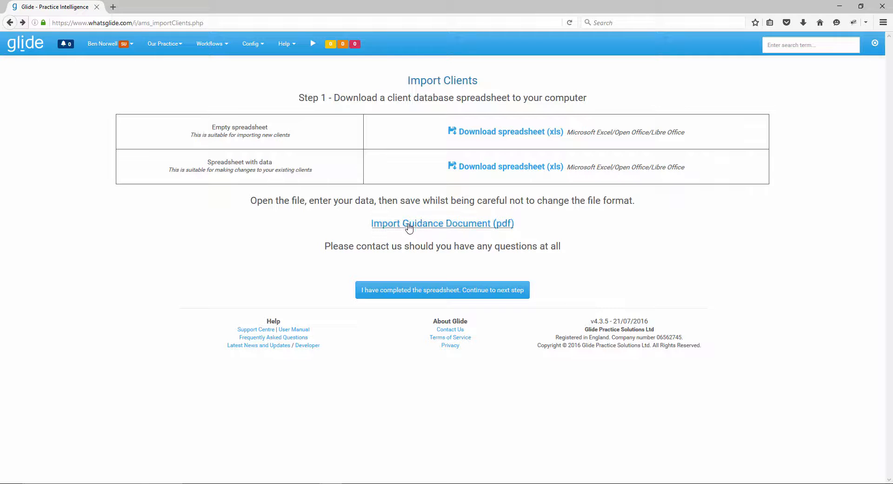
# - Open Import Guidance Document (pdf) in a new tab and the empty spreadsheet (xls) in Excel
pyautogui.rightClick(442, 223)
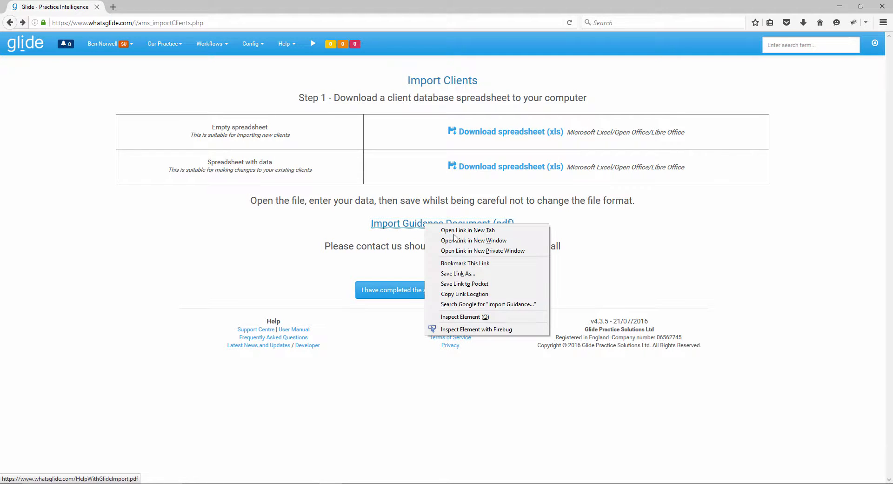
pyautogui.click(467, 230)
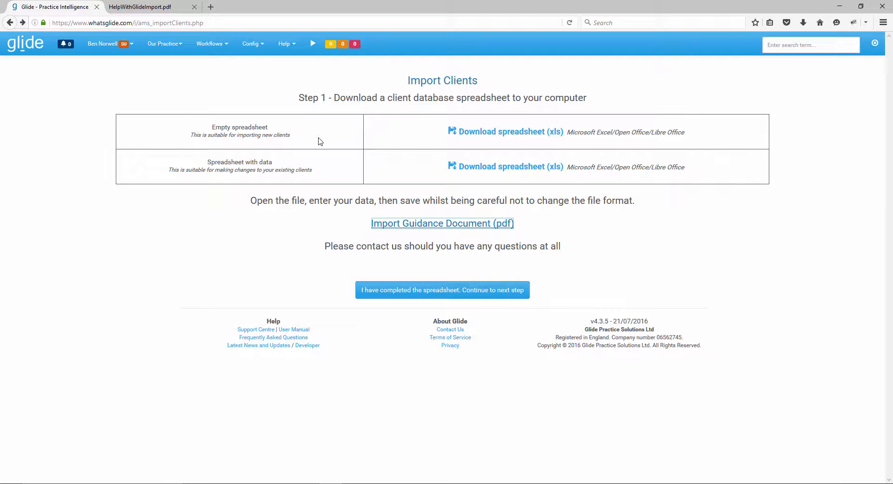
pyautogui.moveTo(296, 142)
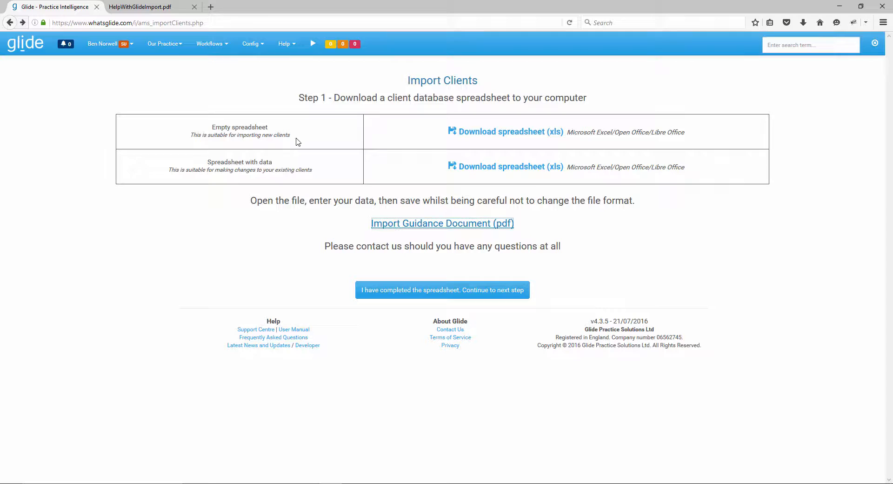
pyautogui.moveTo(214, 126)
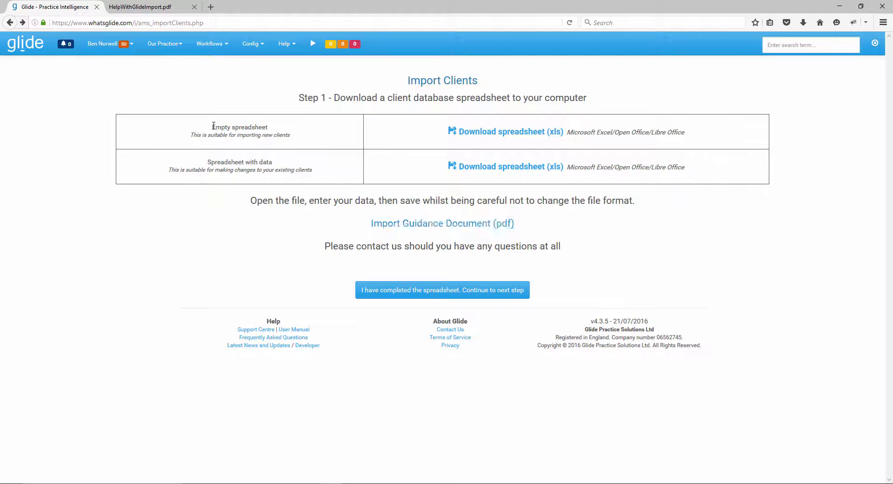
pyautogui.moveTo(506, 132)
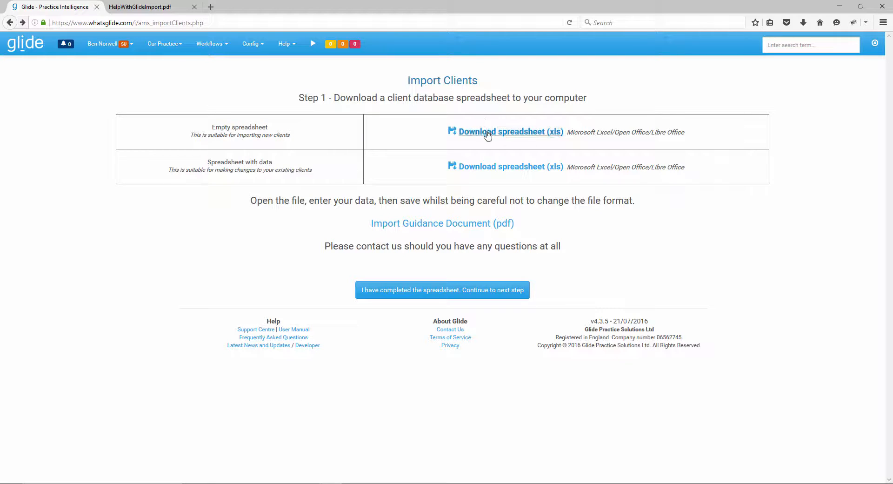
pyautogui.click(505, 132)
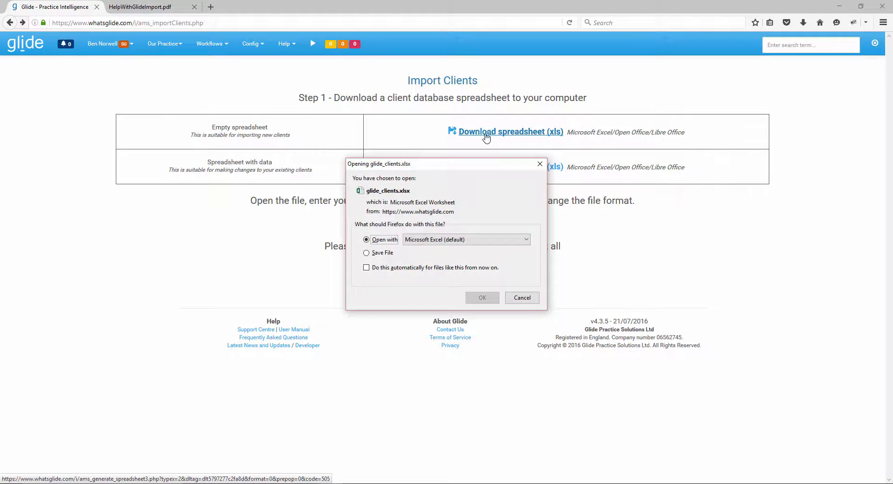
pyautogui.click(521, 297)
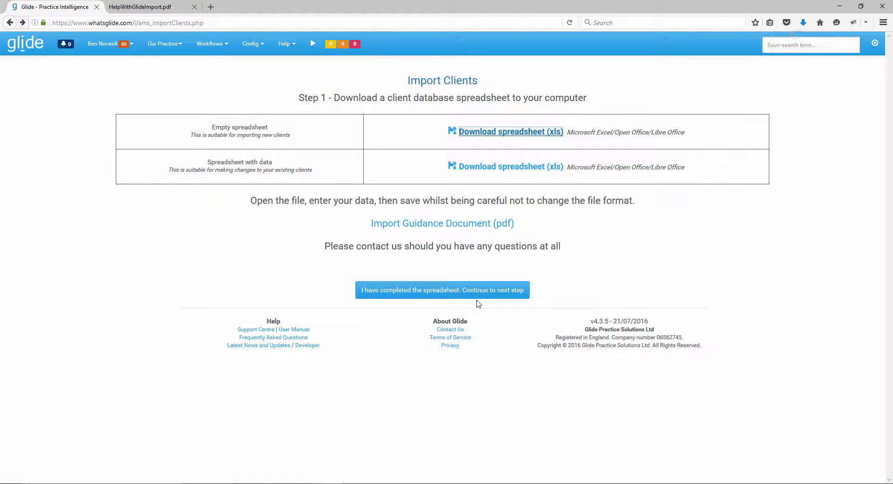
pyautogui.click(511, 131)
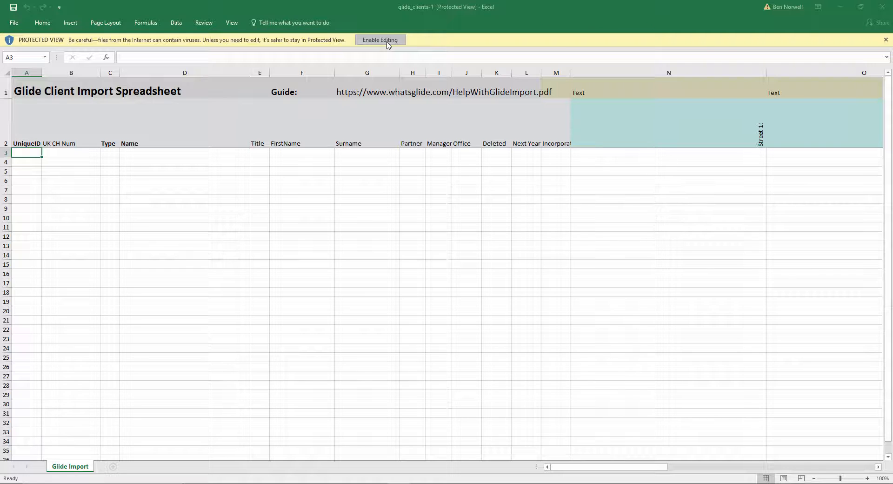
# - Enable editing in the IMPORT workbook and type the TEST UniqueID into cell A3
pyautogui.click(380, 40)
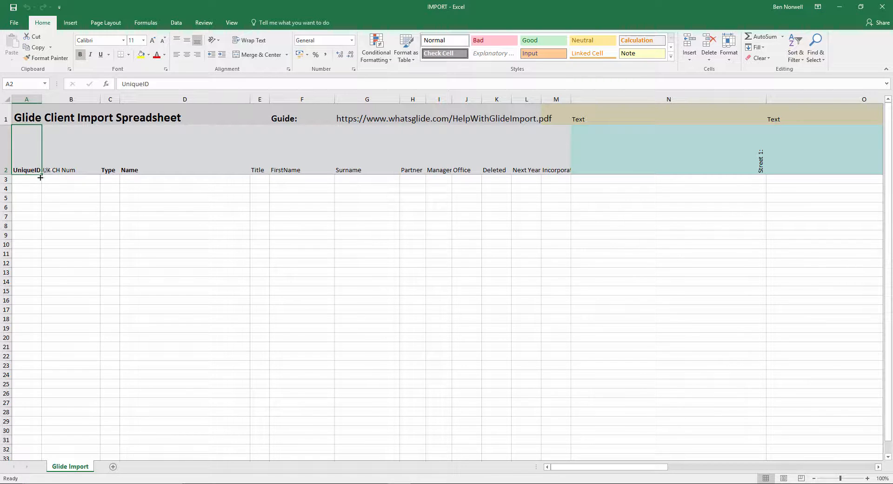
pyautogui.click(27, 179)
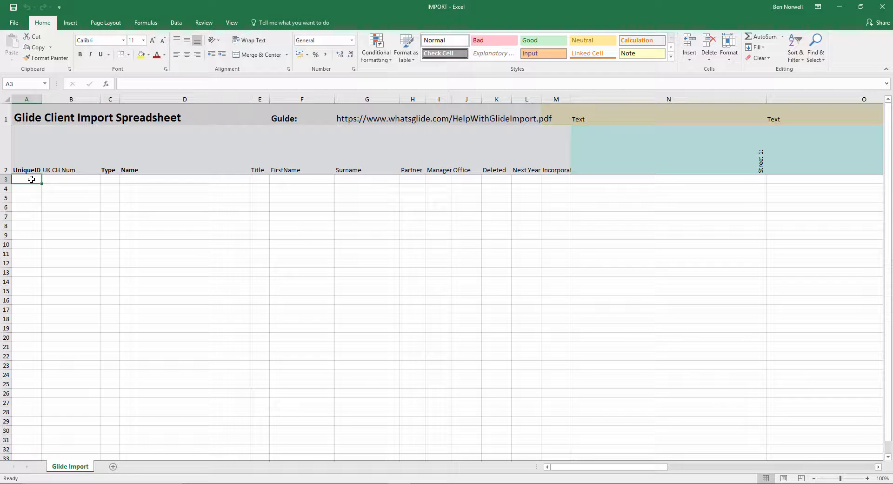
pyautogui.write('T')
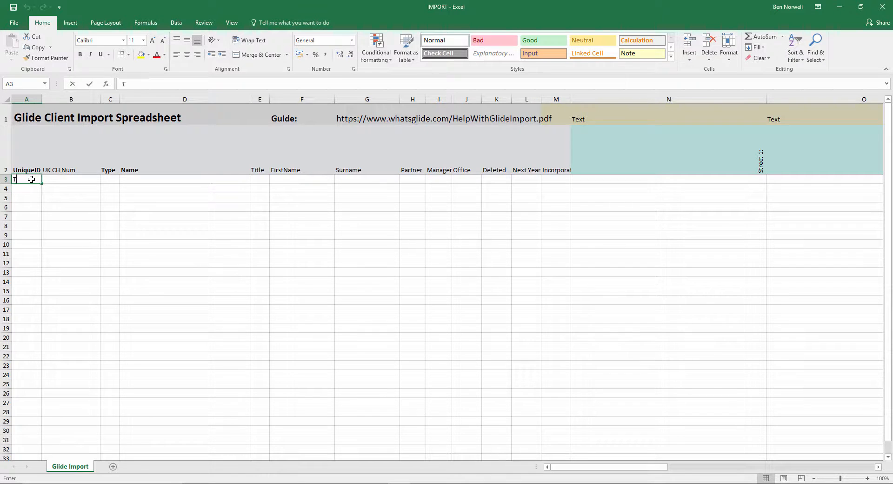
pyautogui.write('ESTxxx10')
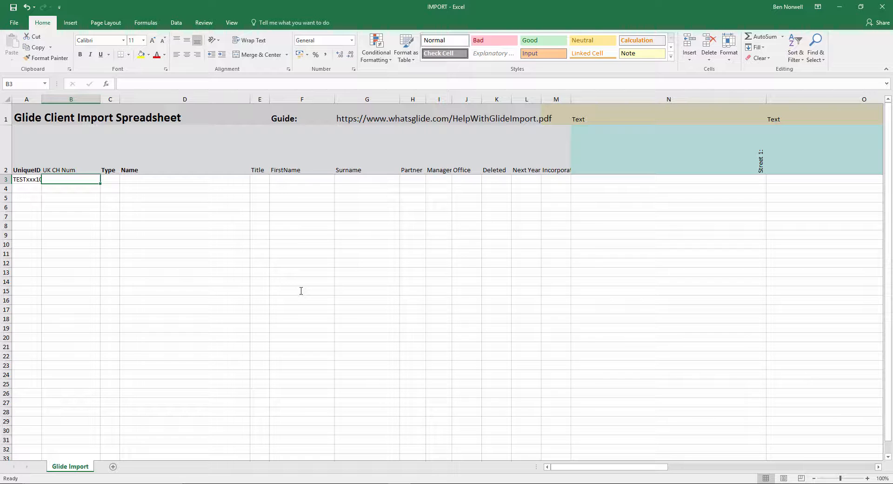
# - Search Companies House for arsenal and enter company number 5837469 under UK CH Num
pyautogui.press('alt+tab')
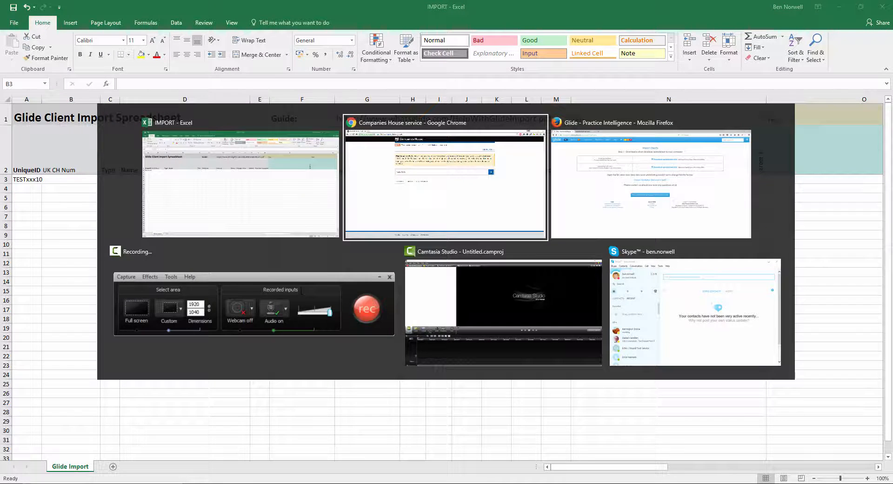
pyautogui.click(445, 177)
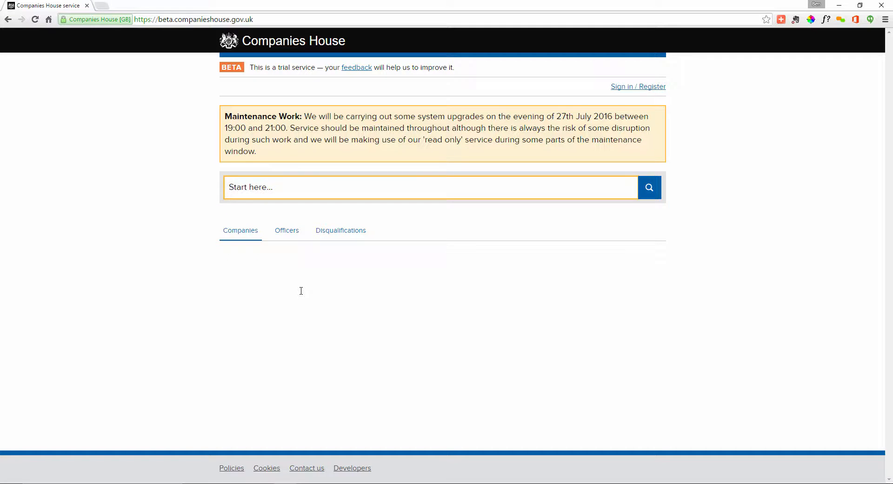
pyautogui.write('arsenal')
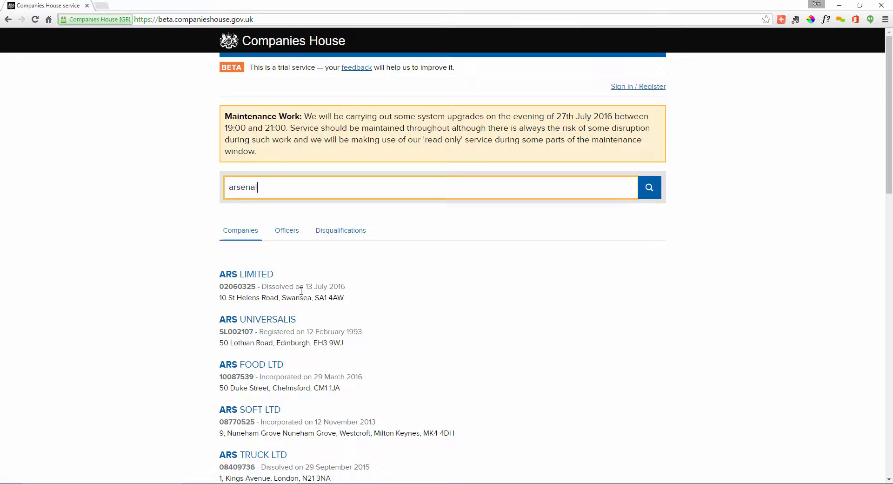
pyautogui.click(649, 187)
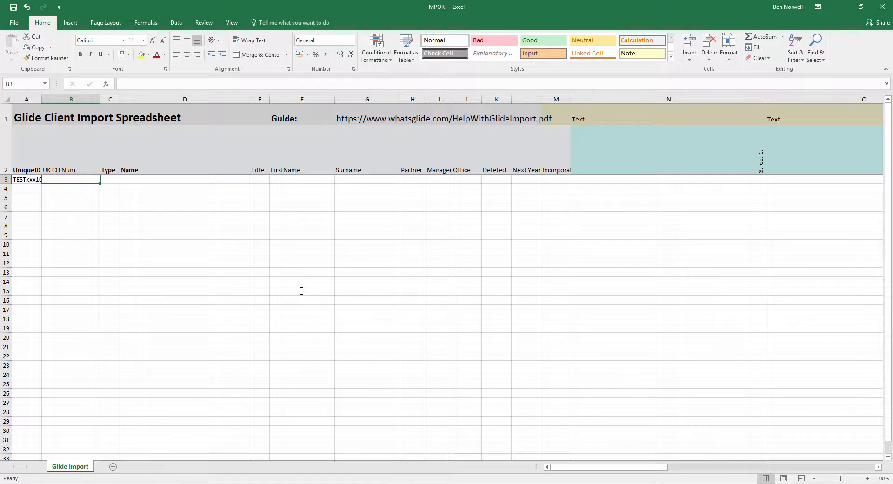
pyautogui.write('05837469')
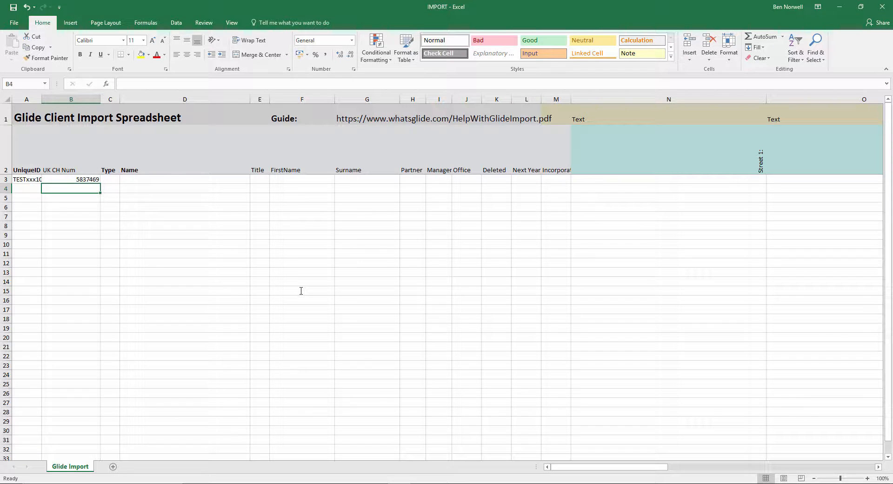
pyautogui.click(110, 179)
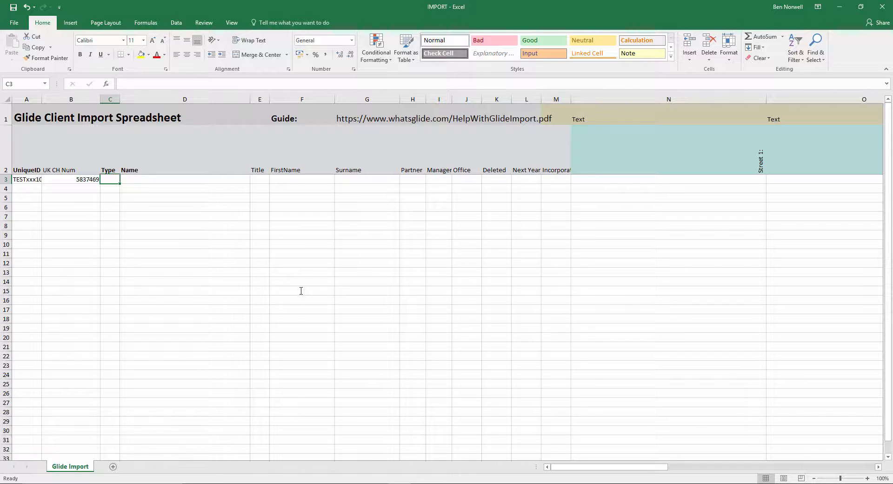
# - Scroll the HelpWithGlideImport PDF to page 7, 'The Excel Import Sheet Explained'
pyautogui.press('alt+tab')
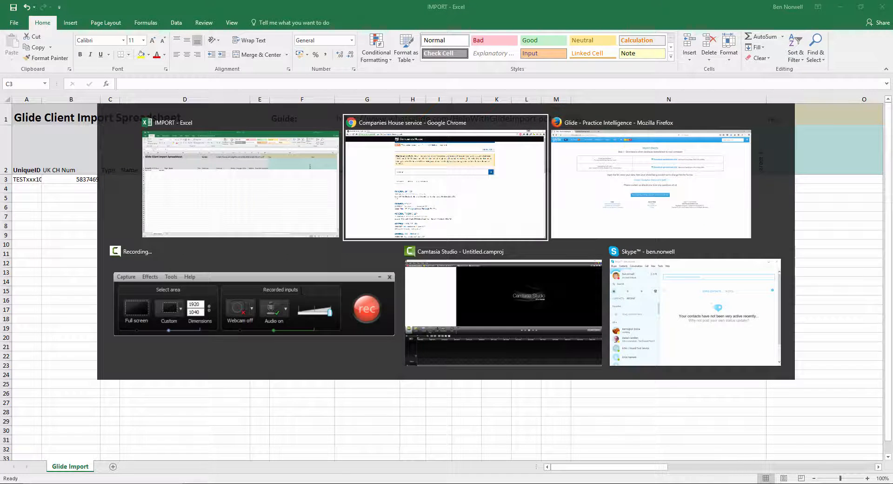
pyautogui.moveTo(650, 177)
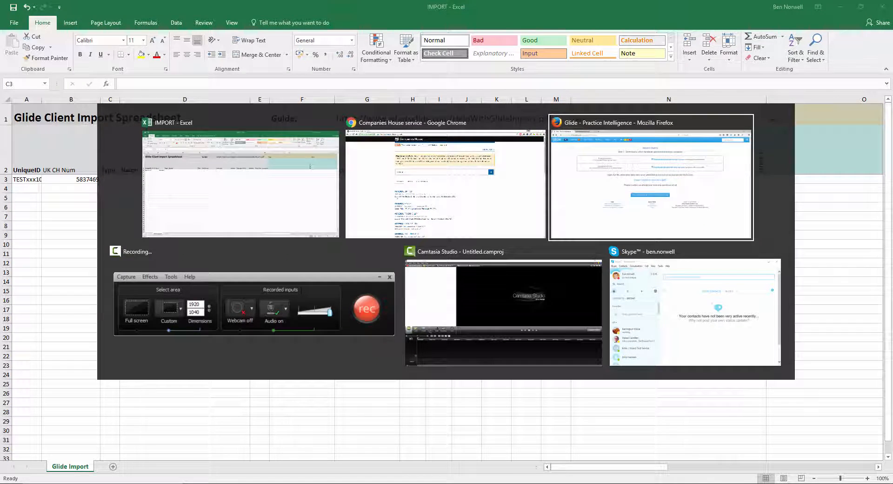
pyautogui.click(650, 177)
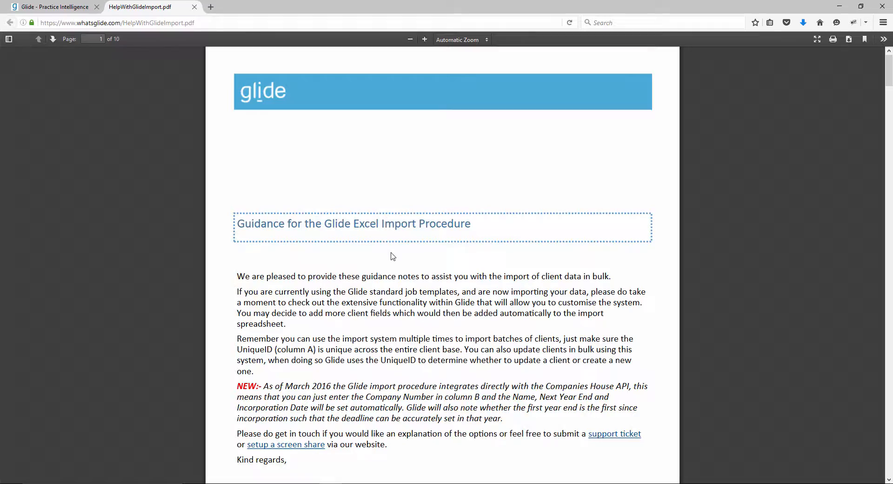
pyautogui.scroll(-3)
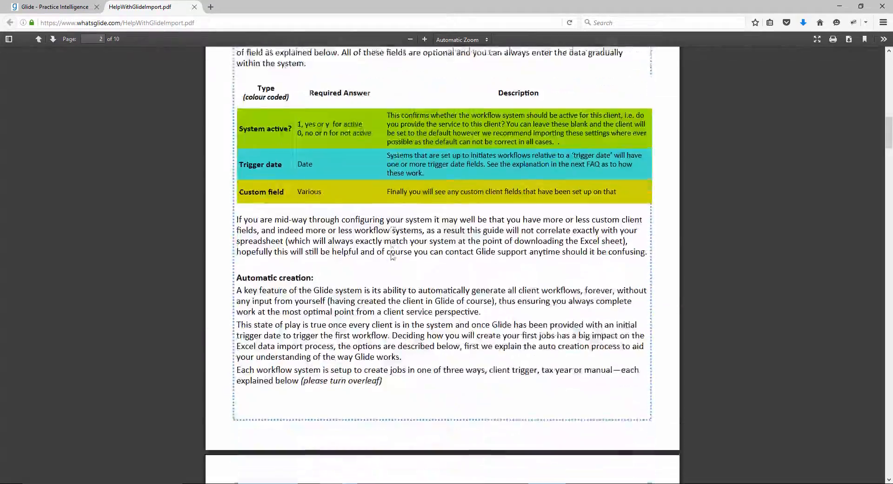
pyautogui.scroll(-3)
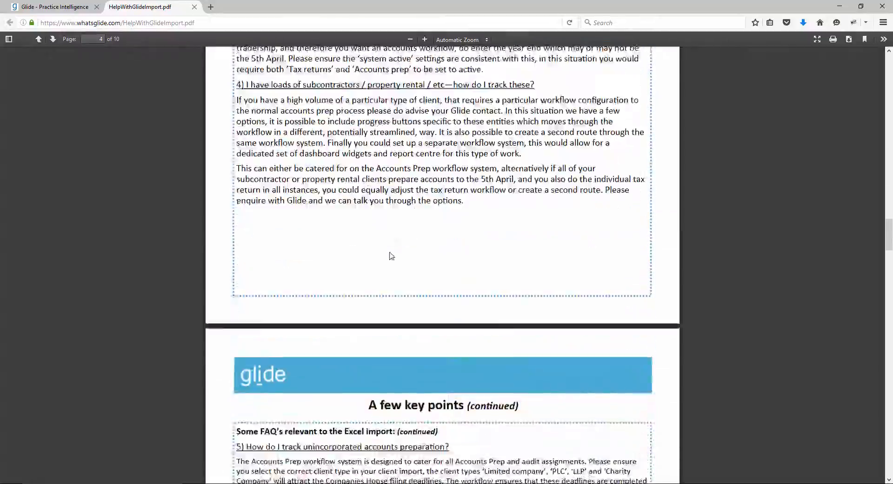
pyautogui.scroll(-3)
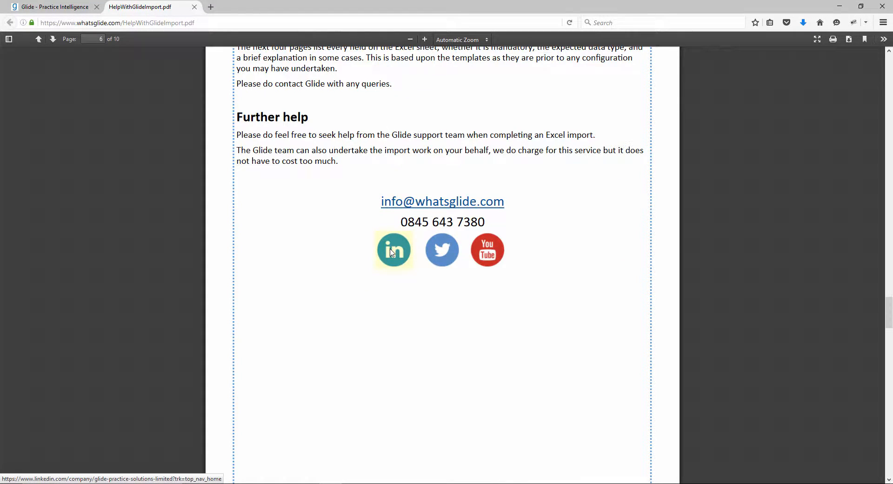
pyautogui.scroll(-3)
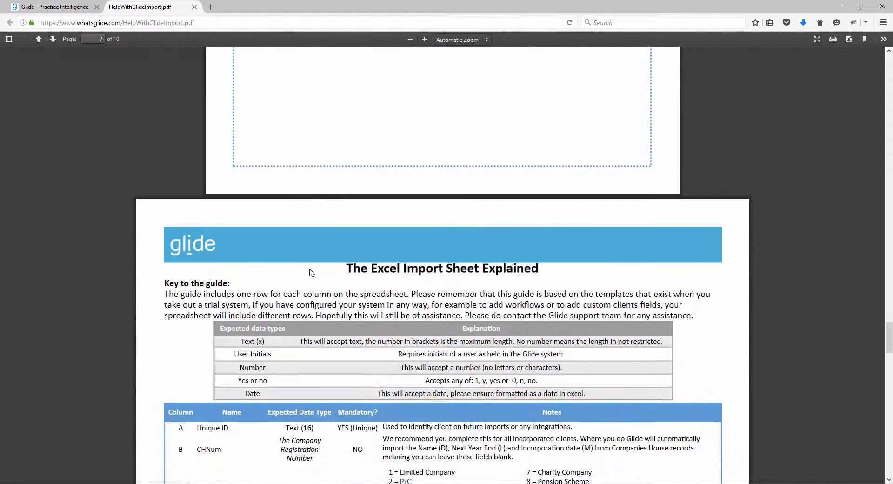
pyautogui.scroll(-3)
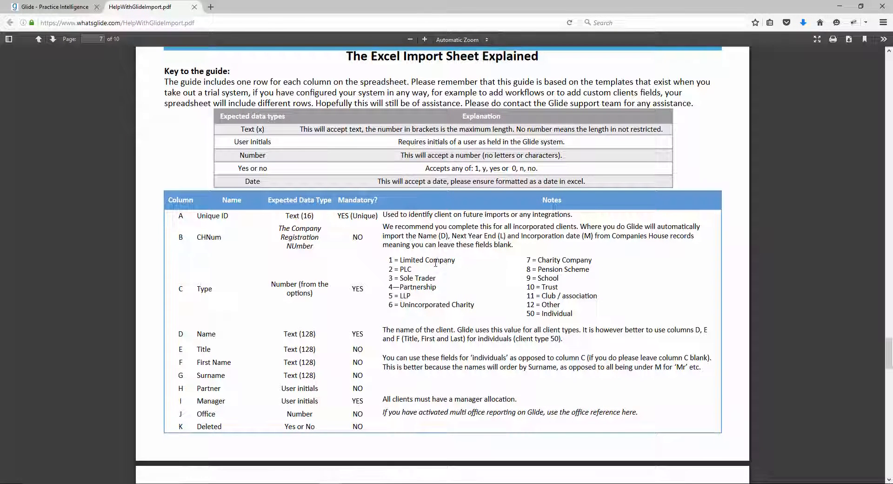
pyautogui.moveTo(483, 272)
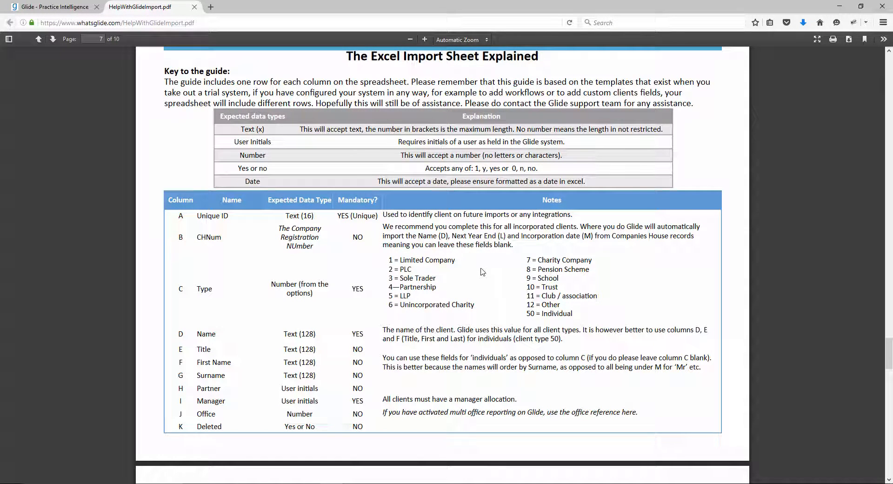
pyautogui.moveTo(456, 292)
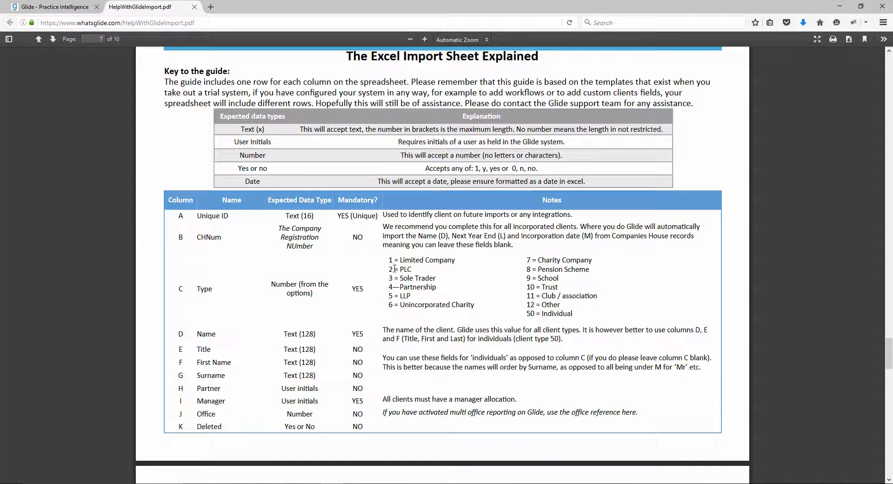
pyautogui.moveTo(540, 279)
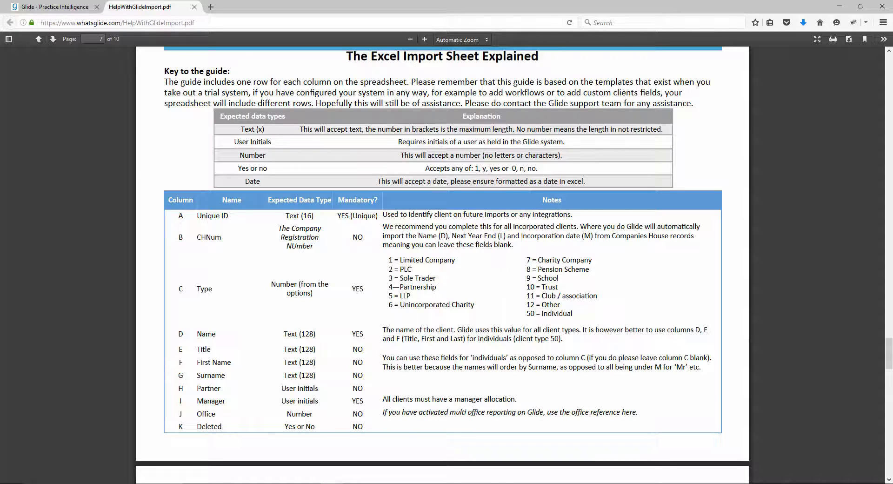
pyautogui.moveTo(501, 301)
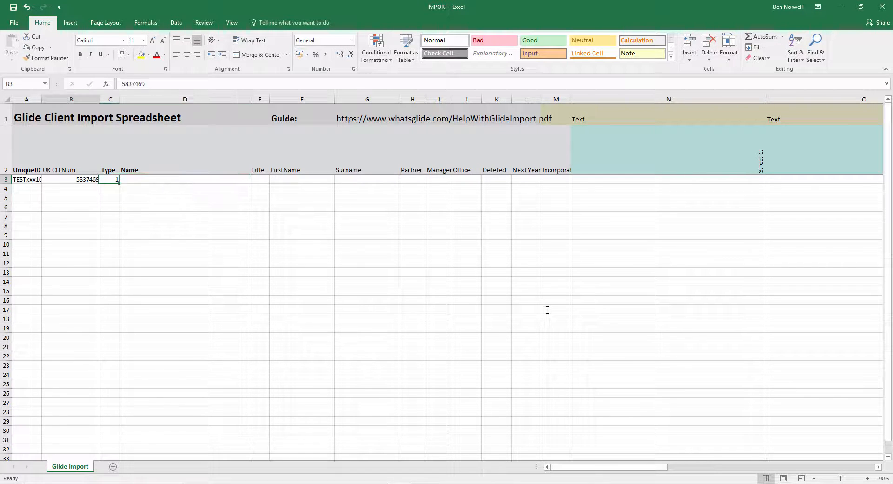
# - Enter Type 1 in C3 and review the Name, Title, Surname and Manager fields
pyautogui.click(184, 179)
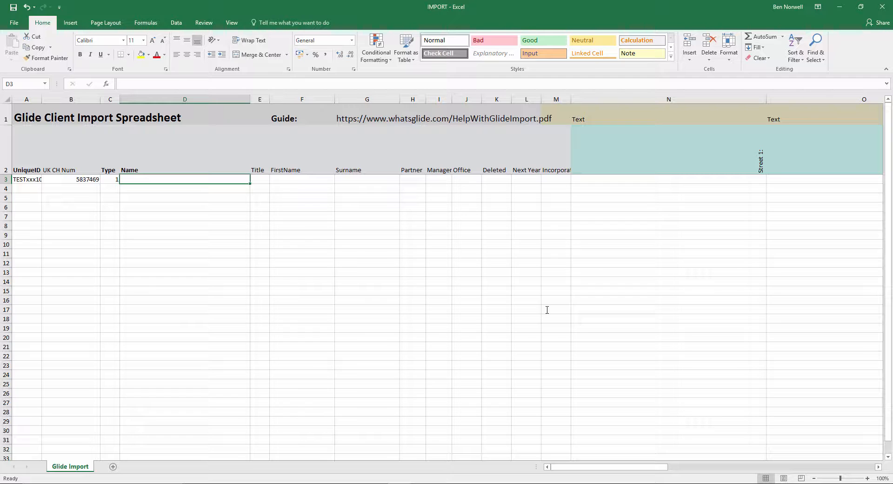
pyautogui.click(70, 179)
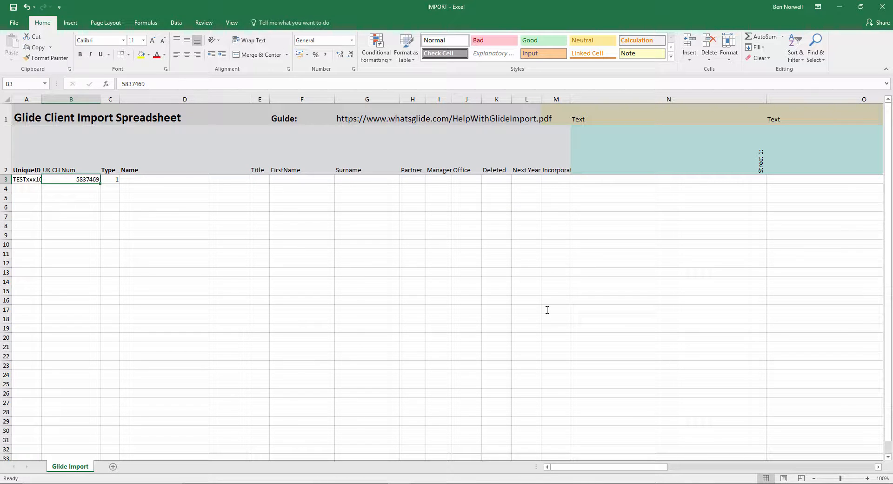
pyautogui.click(259, 179)
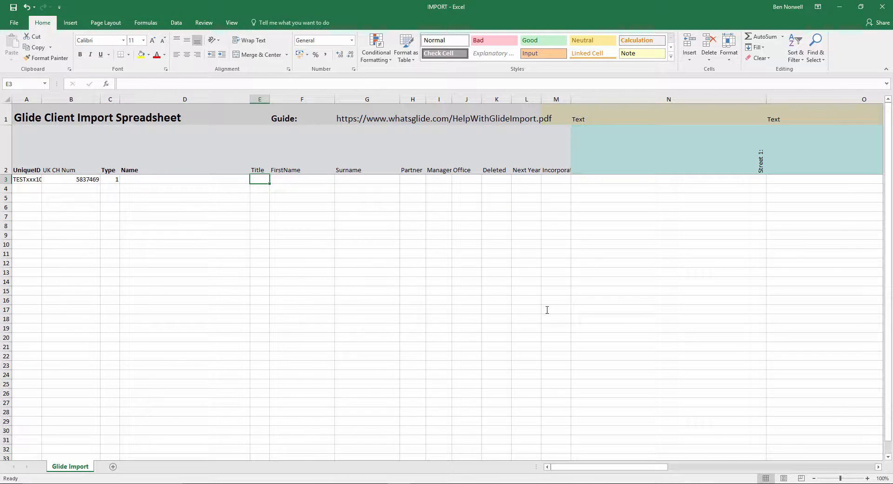
pyautogui.click(367, 179)
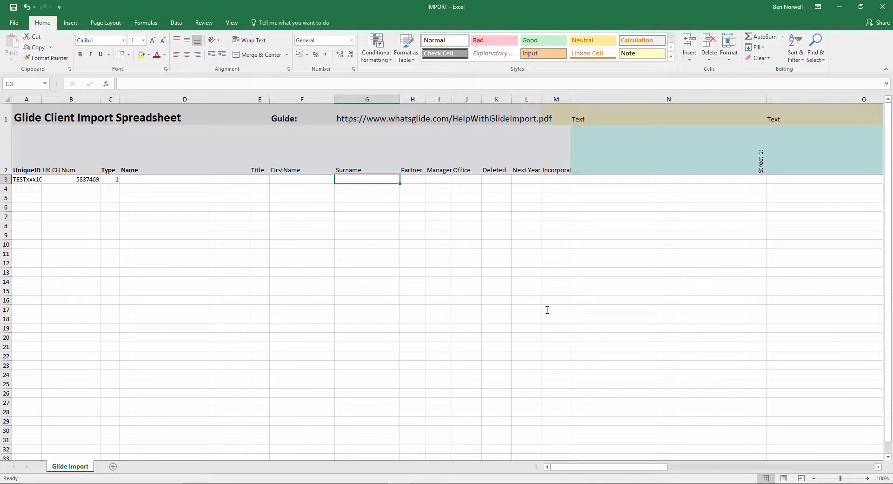
pyautogui.click(439, 179)
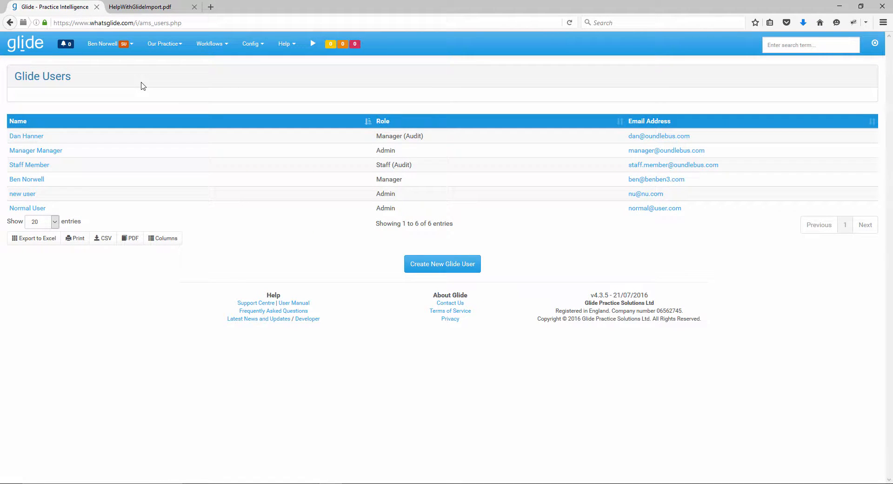
pyautogui.moveTo(35, 151)
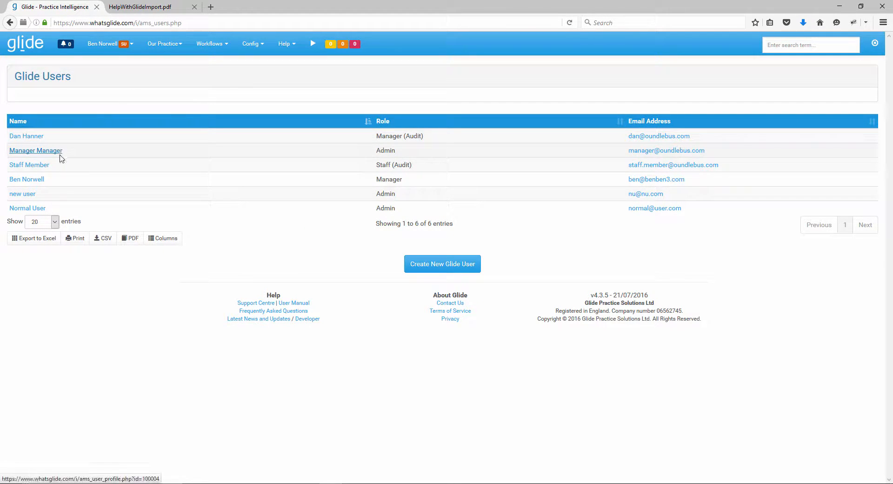
pyautogui.click(26, 179)
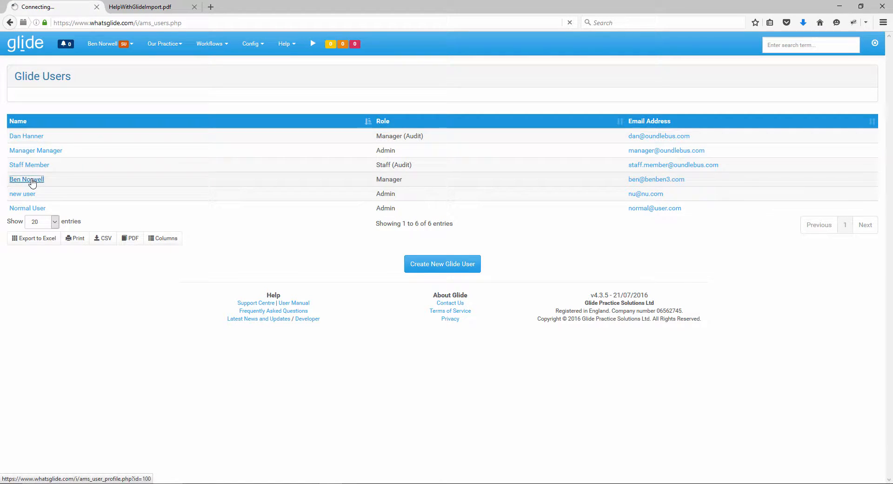
pyautogui.click(26, 179)
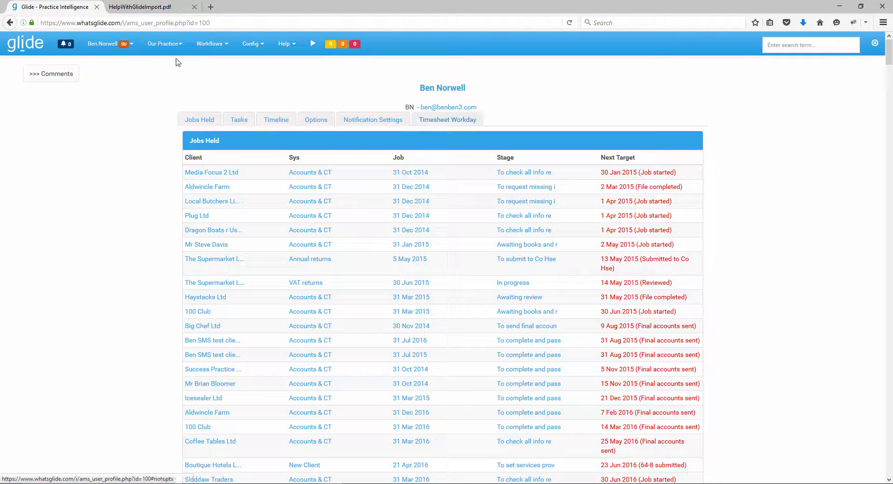
pyautogui.click(10, 22)
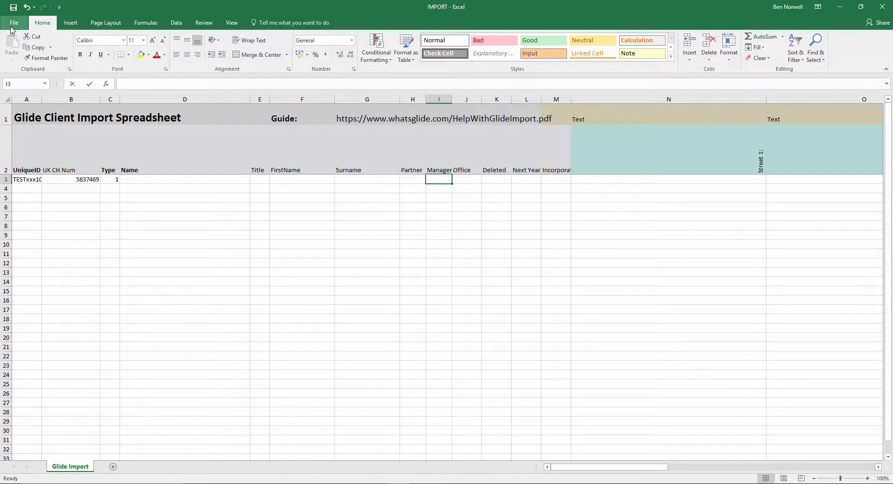
# - Enter manager initials BN in I3, review fields through Street 1, then return to Glide
pyautogui.write('BN')
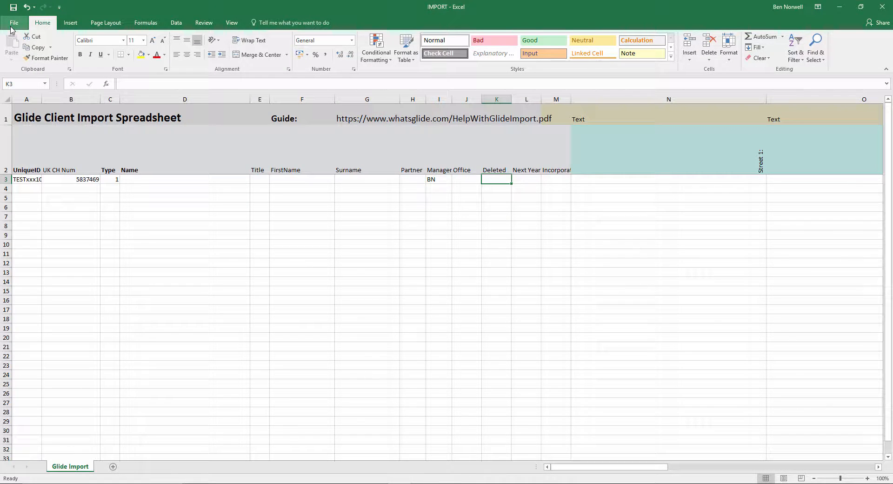
pyautogui.click(526, 179)
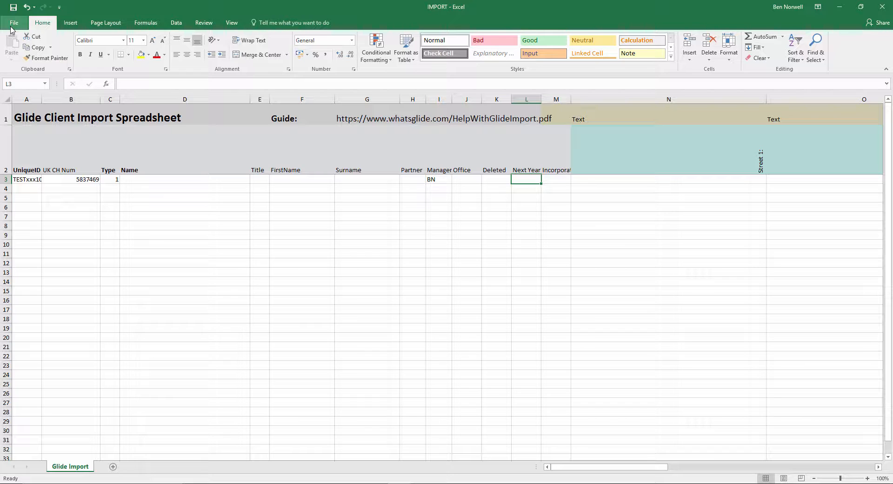
pyautogui.click(556, 179)
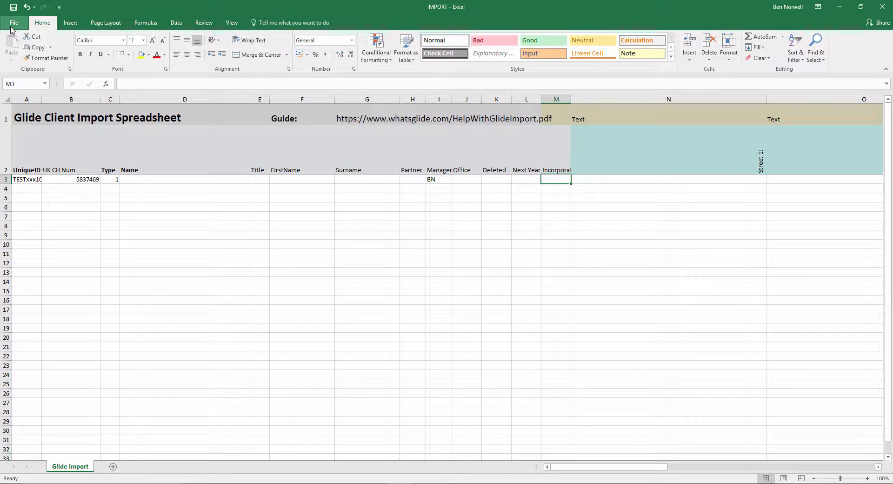
pyautogui.click(668, 179)
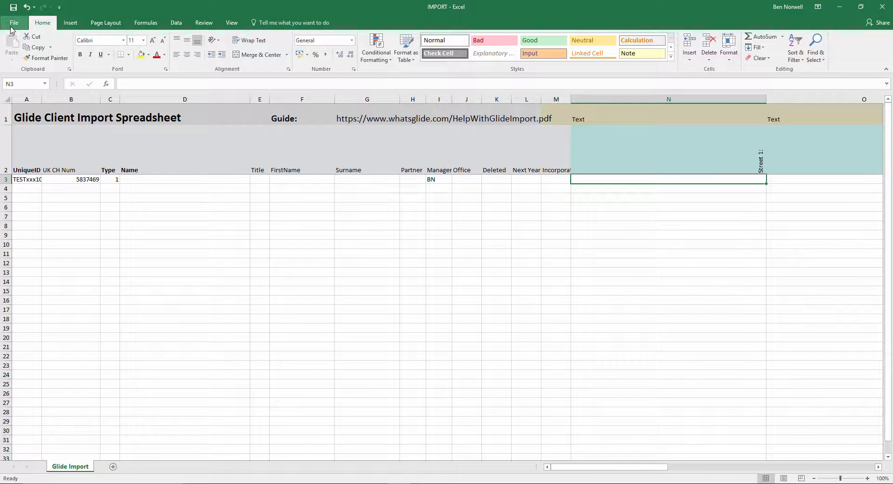
pyautogui.click(668, 150)
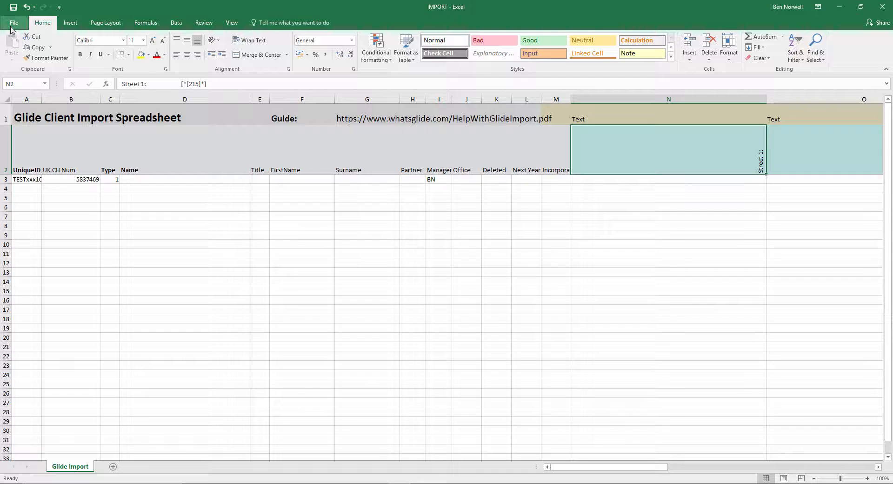
pyautogui.hscroll(3)
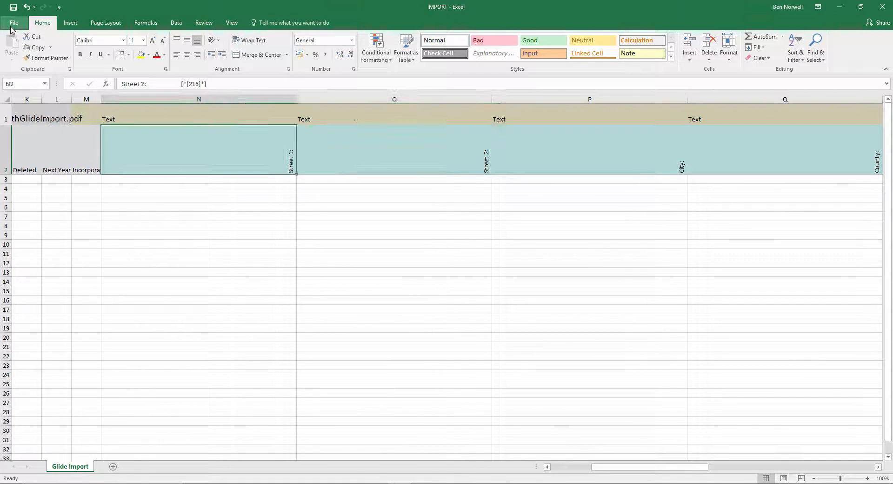
pyautogui.click(198, 179)
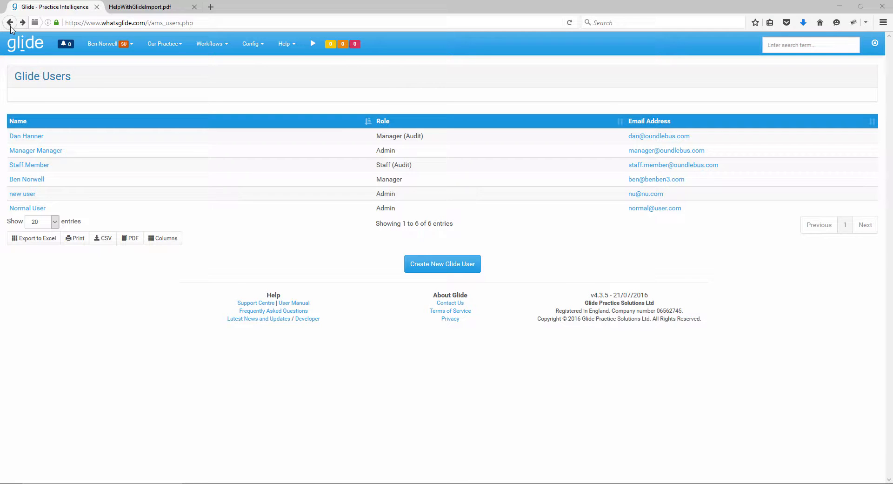
# - Open Aldwincle Farm's record via Our Practice > Our Clients to compare its address fields
pyautogui.click(163, 43)
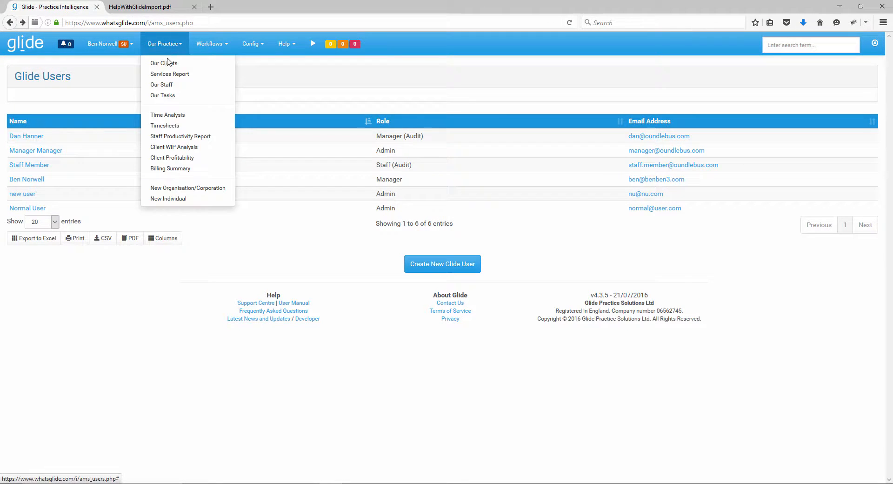
pyautogui.click(164, 63)
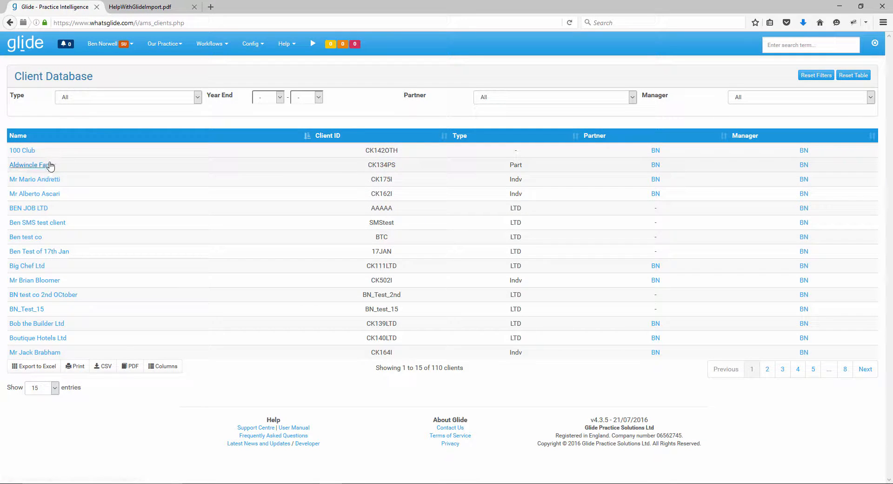
pyautogui.click(30, 165)
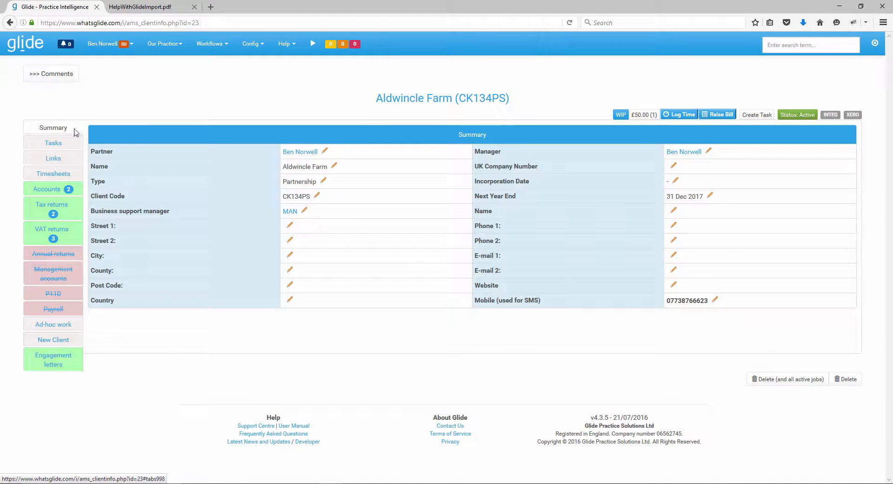
pyautogui.press('alt+tab')
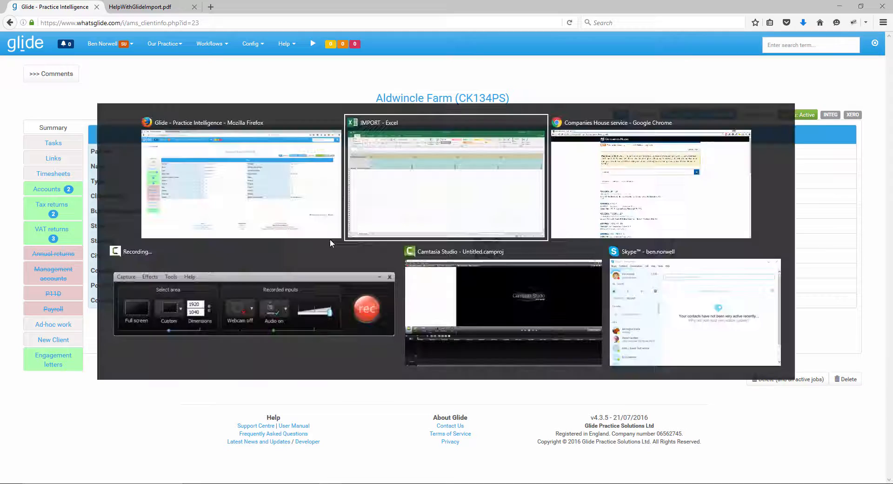
# - Set the Accounts [25] service flag to 1 in cell AB3
pyautogui.click(447, 177)
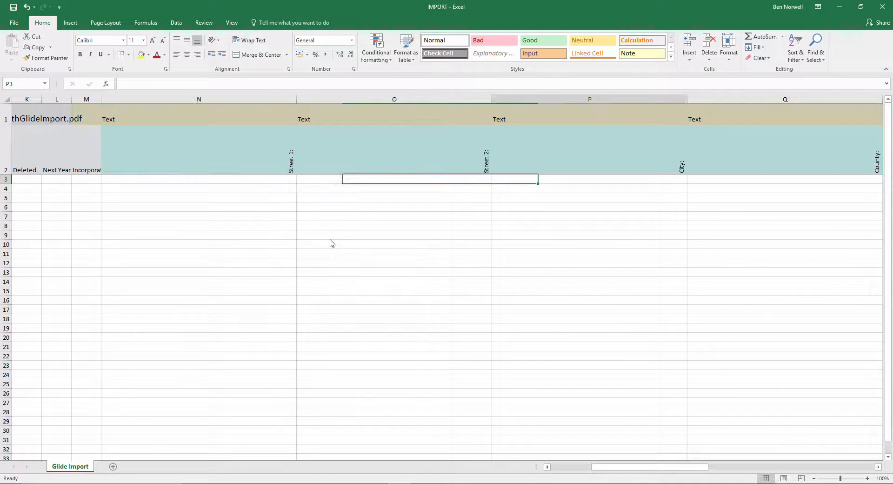
pyautogui.hscroll(3)
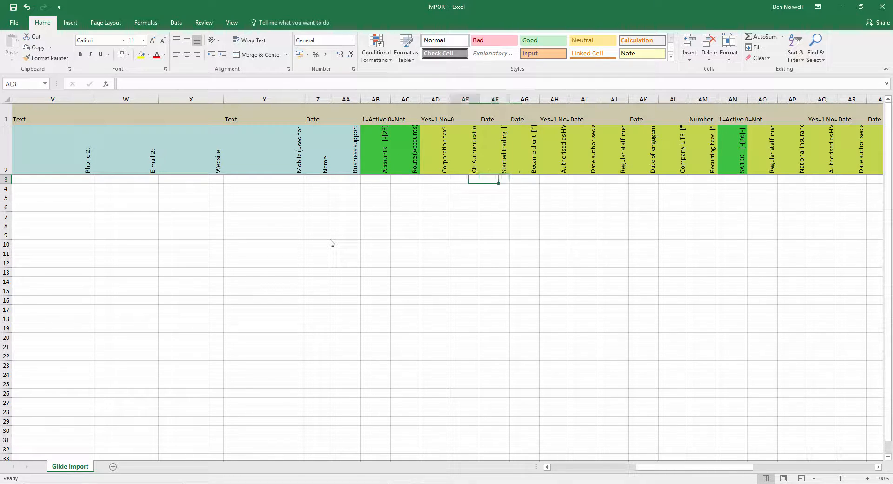
pyautogui.click(376, 150)
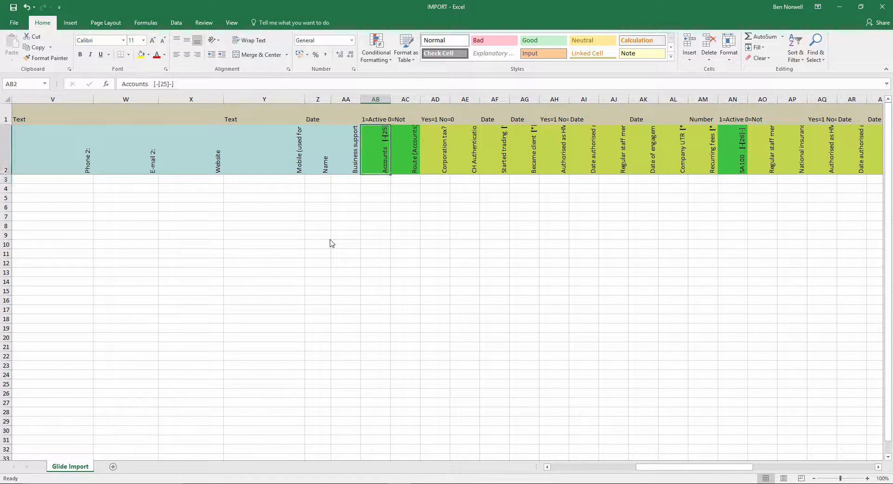
pyautogui.click(375, 179)
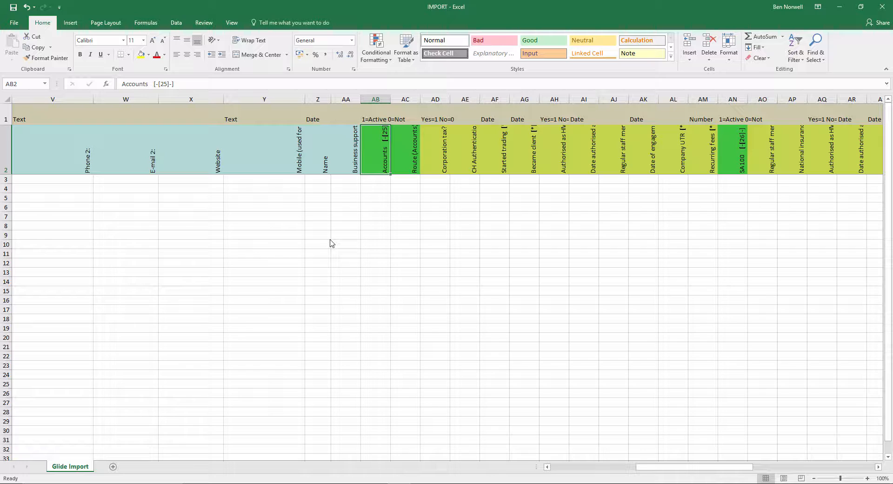
pyautogui.click(375, 179)
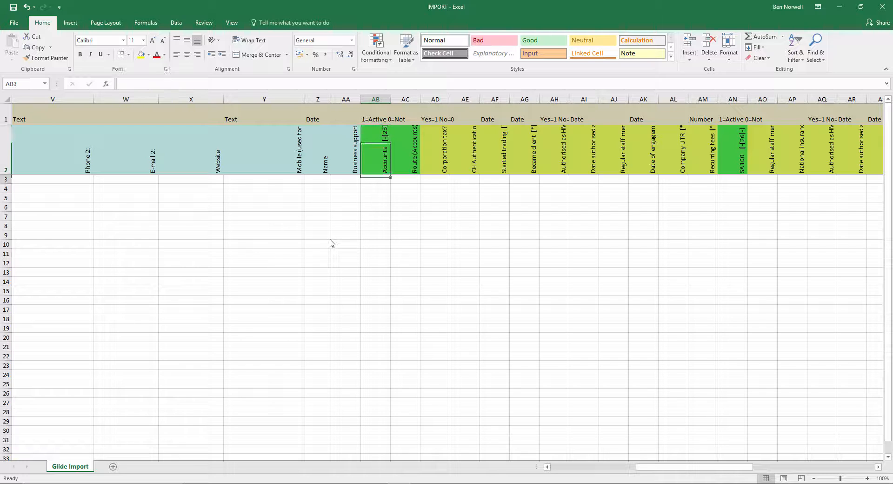
pyautogui.click(376, 179)
pyautogui.write('1')
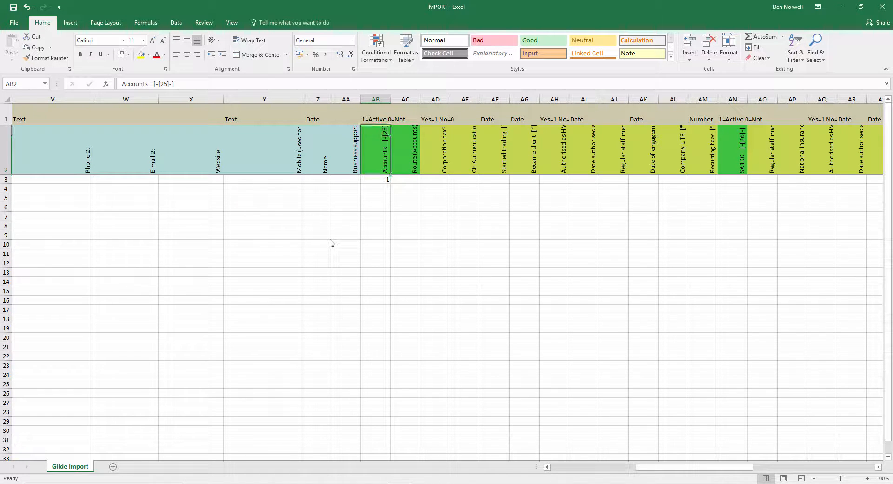
pyautogui.click(375, 179)
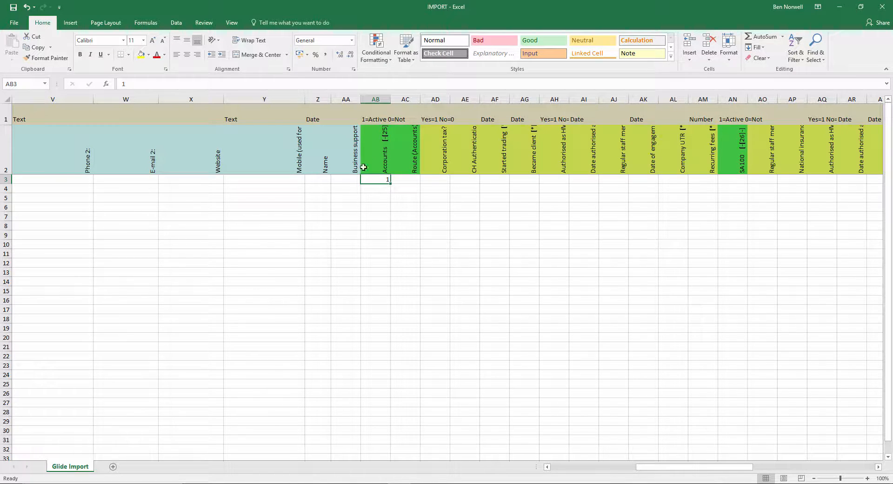
pyautogui.moveTo(383, 145)
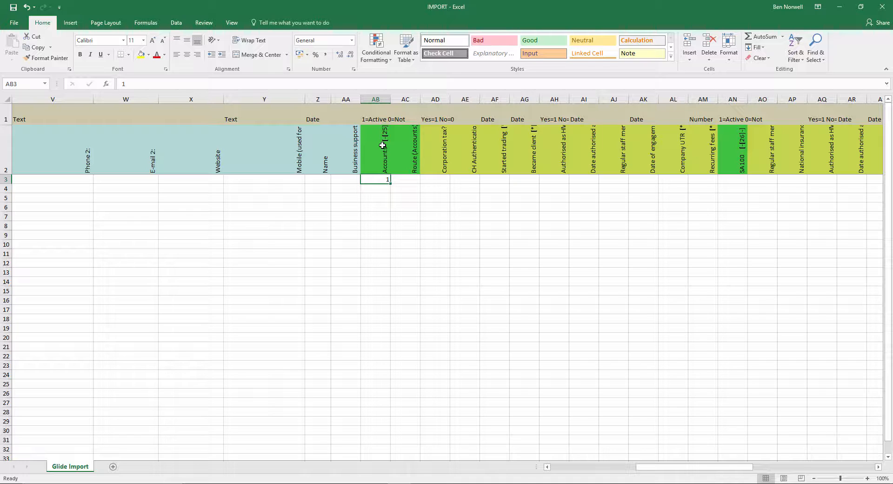
pyautogui.click(405, 151)
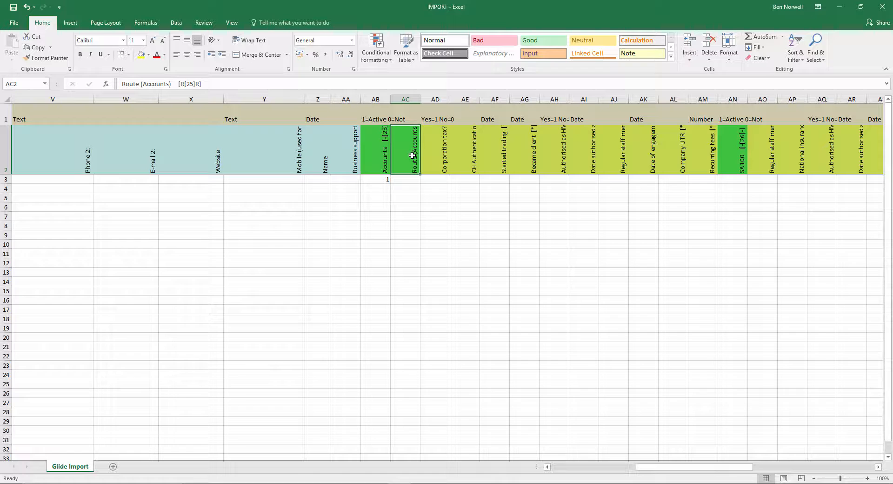
# - Enter 1 in the test client's Corporation tax cell AD3 and review the following columns
pyautogui.click(405, 179)
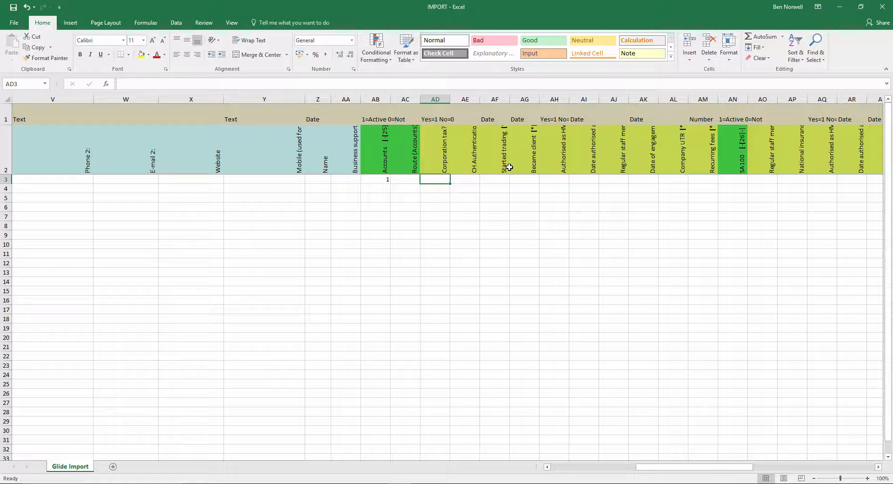
pyautogui.write('1')
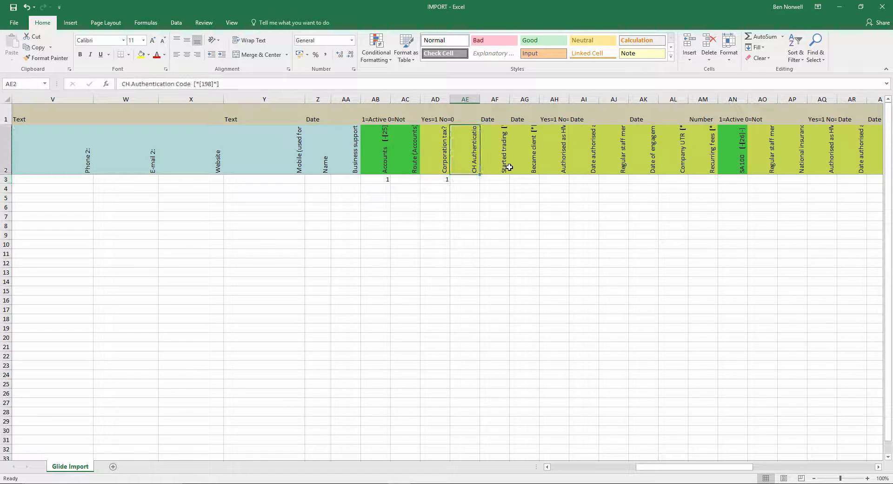
pyautogui.click(435, 151)
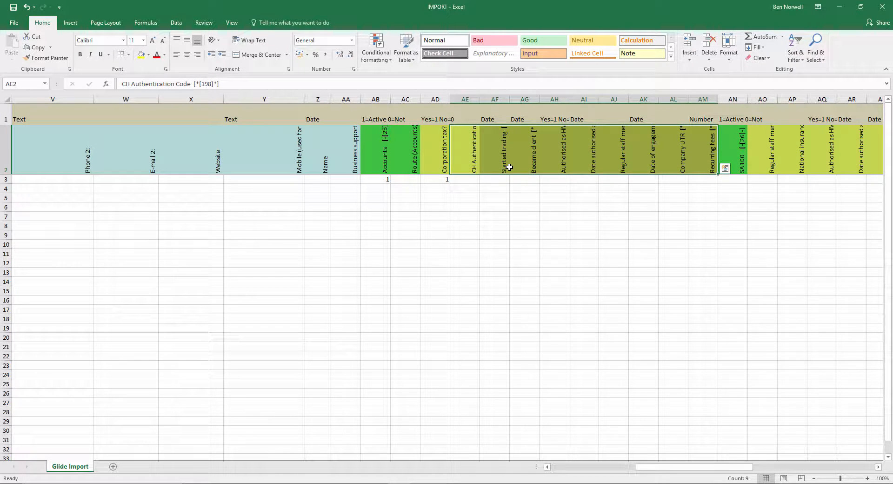
pyautogui.press('alt+tab')
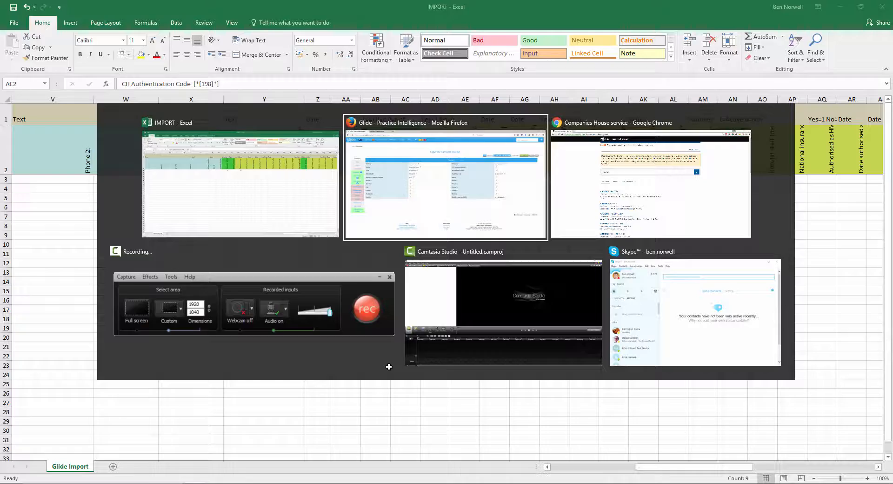
# - Bring Glide forward and open Aldwincle Farm's Accounts section
pyautogui.click(446, 179)
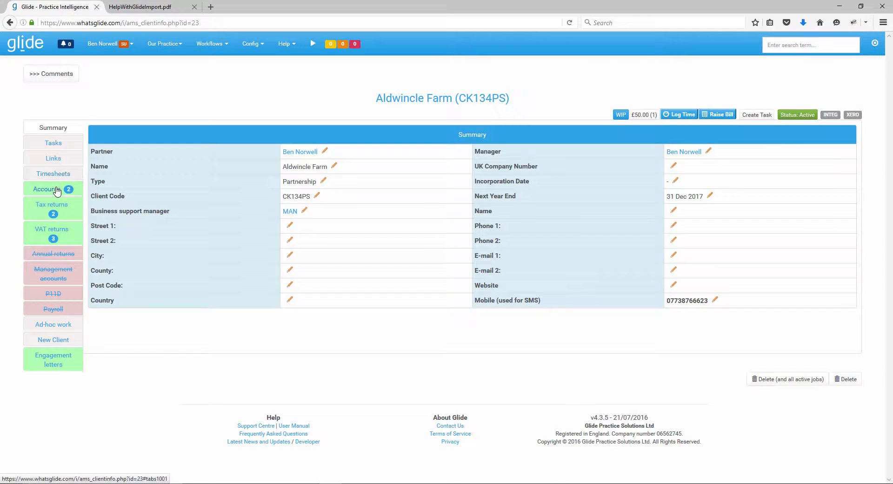
pyautogui.click(46, 188)
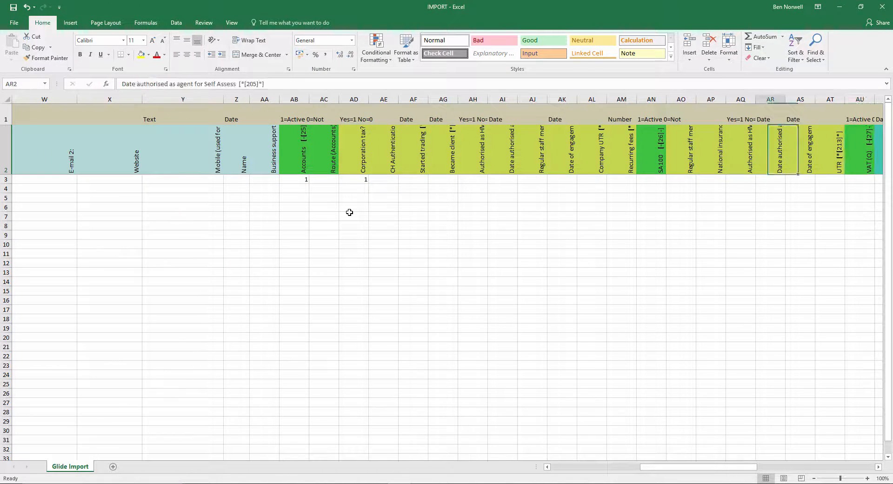
# - Set the test client's SA100 flag in AN3 to 0 and check the UTR column
pyautogui.click(651, 158)
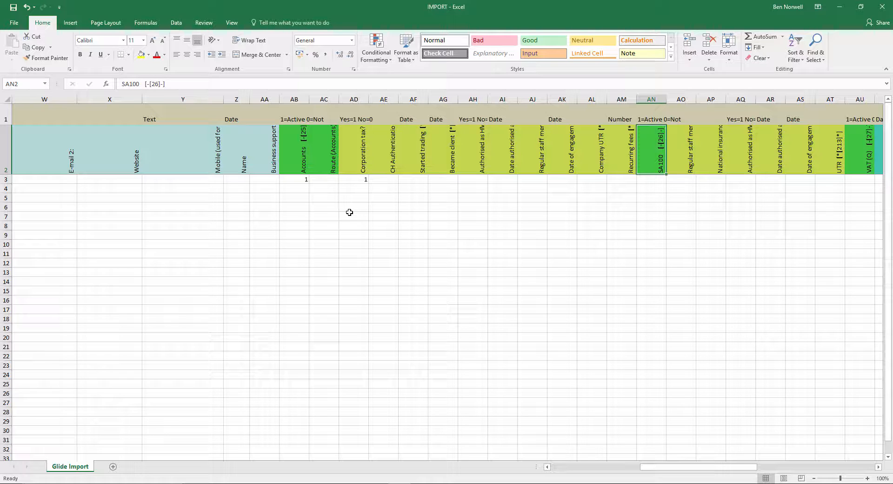
pyautogui.click(652, 179)
pyautogui.write('0')
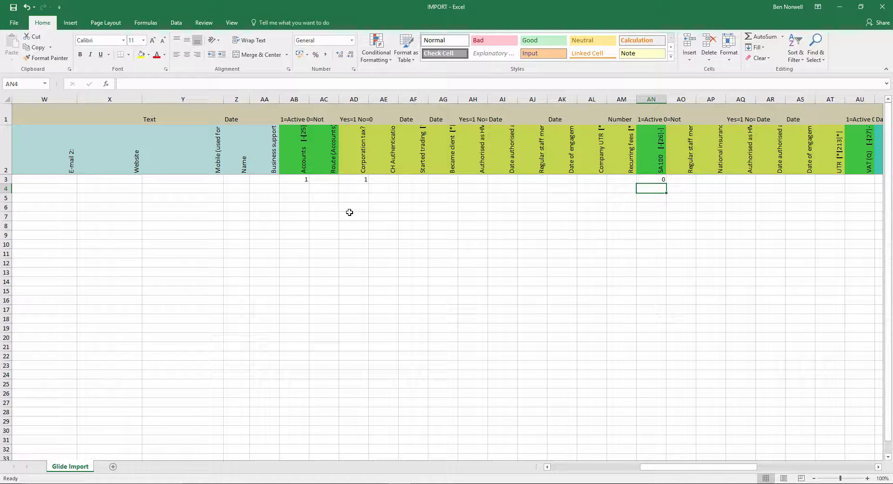
pyautogui.click(681, 179)
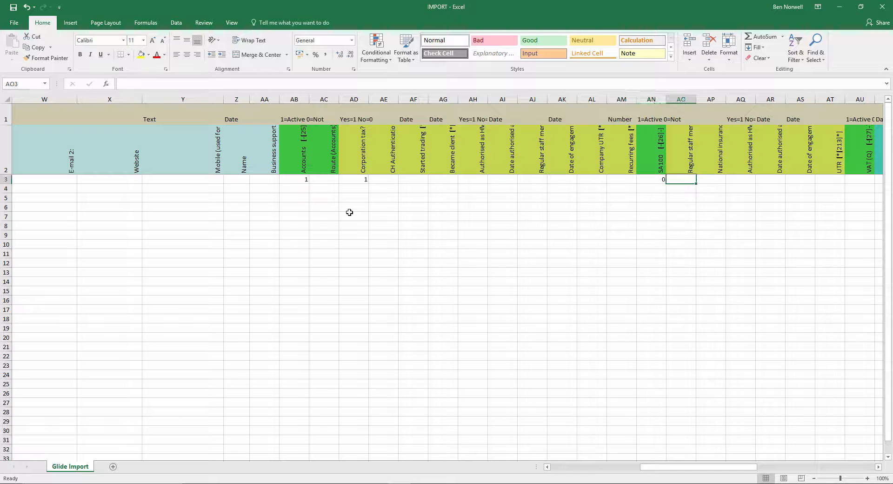
pyautogui.click(830, 154)
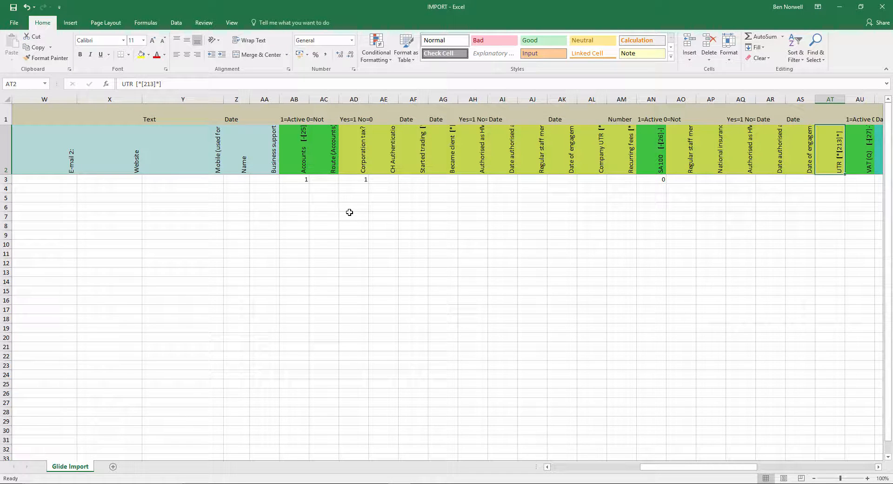
pyautogui.hscroll(3)
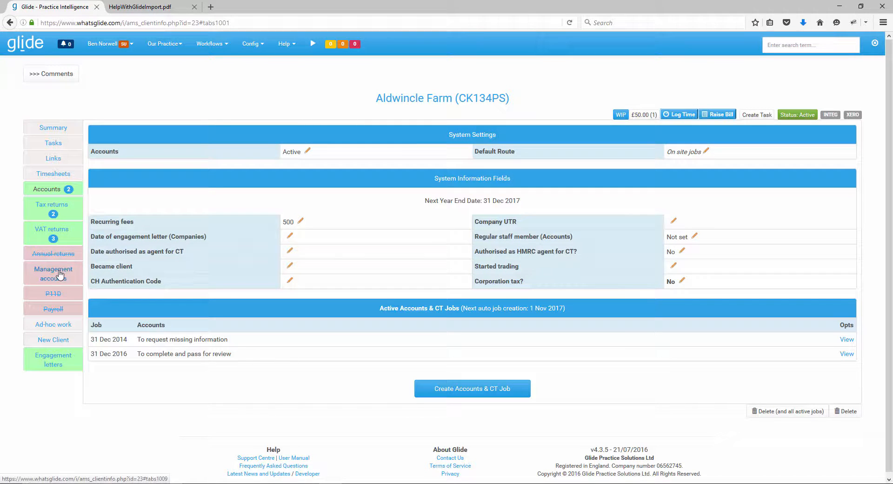
pyautogui.moveTo(73, 298)
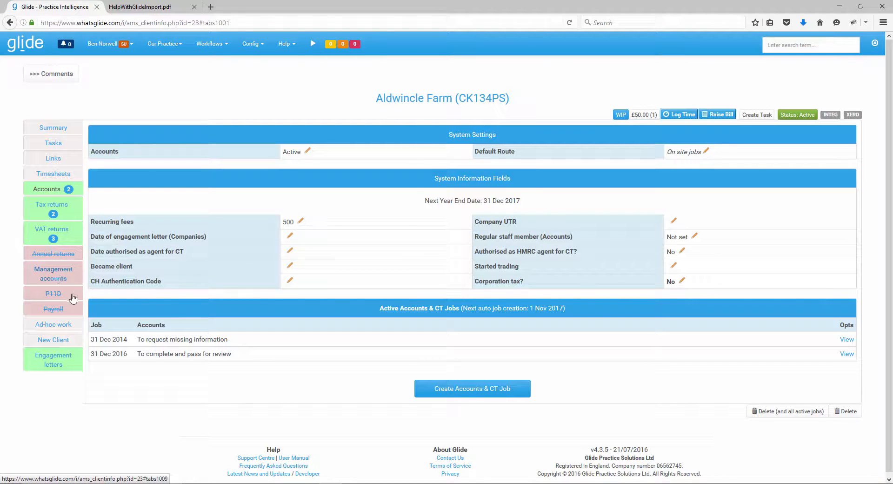
# - Switch Aldwincle Farm's Management accounts from Not Active to Active
pyautogui.click(53, 273)
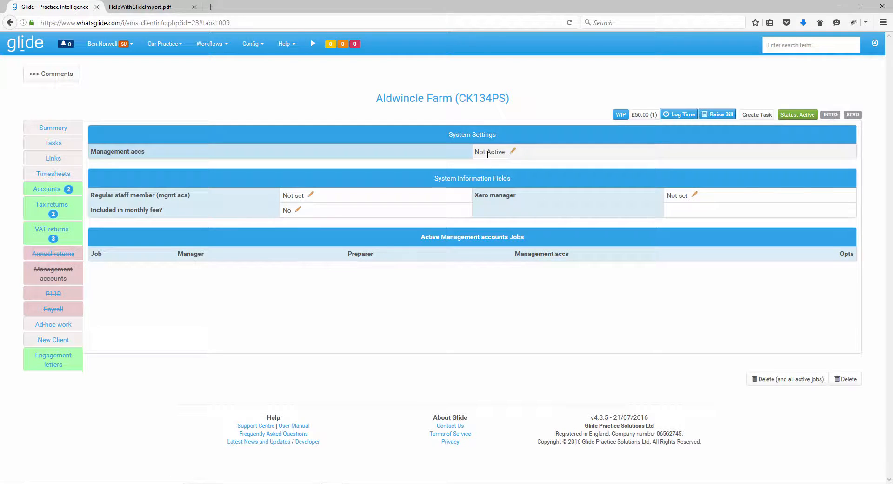
pyautogui.click(512, 151)
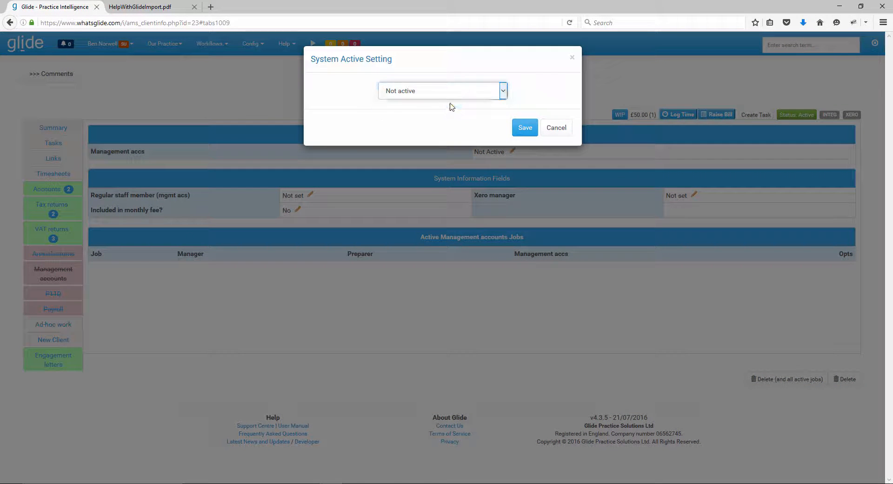
pyautogui.click(524, 127)
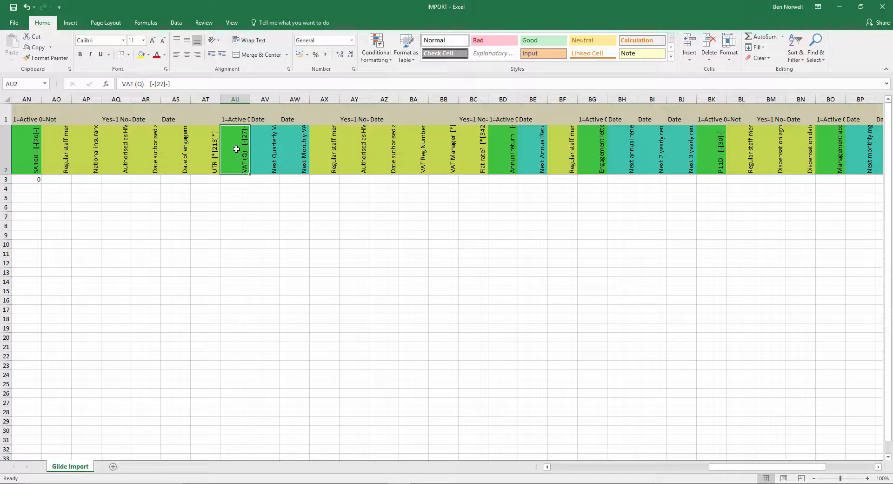
pyautogui.moveTo(588, 148)
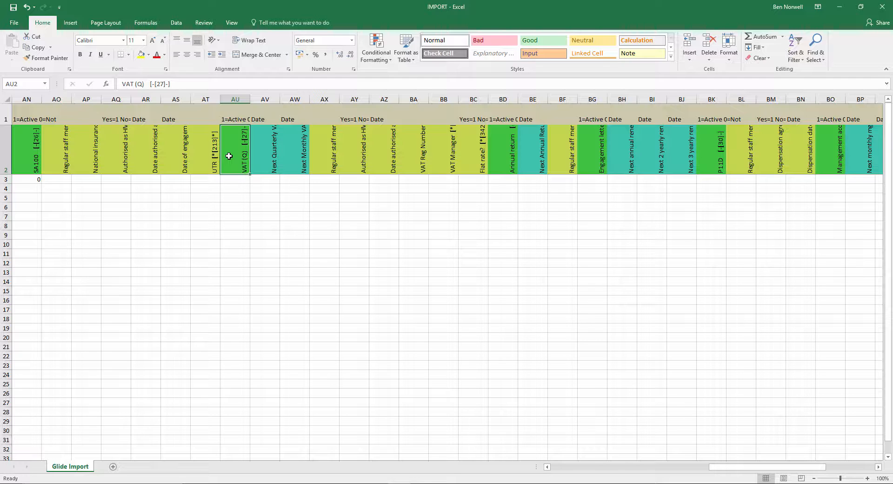
# - Check the VAT (Q) column header cell AU2 in Excel
pyautogui.click(265, 150)
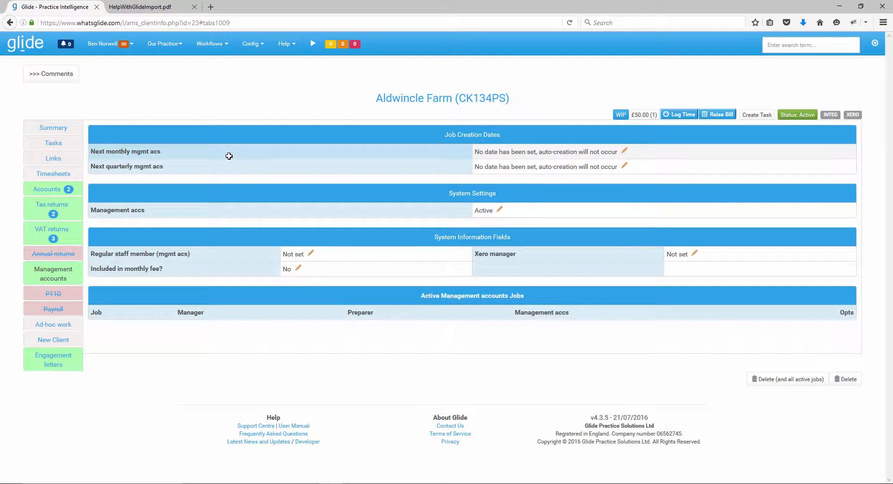
pyautogui.moveTo(79, 238)
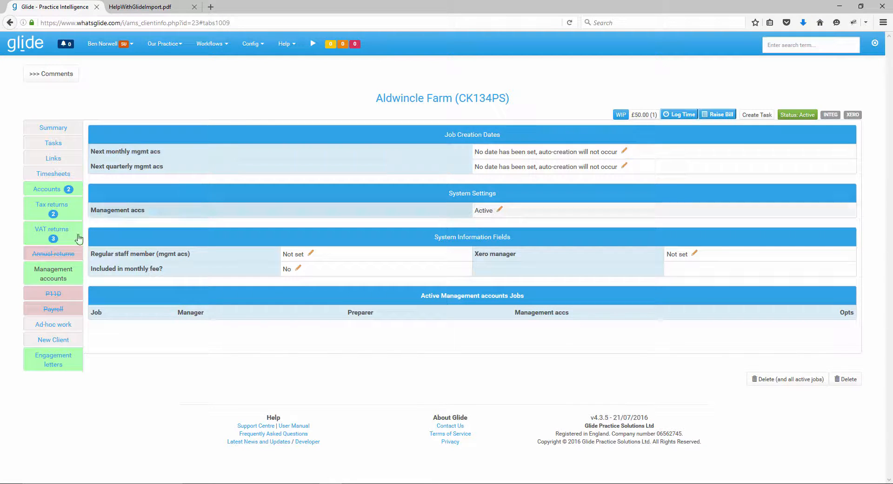
pyautogui.moveTo(132, 159)
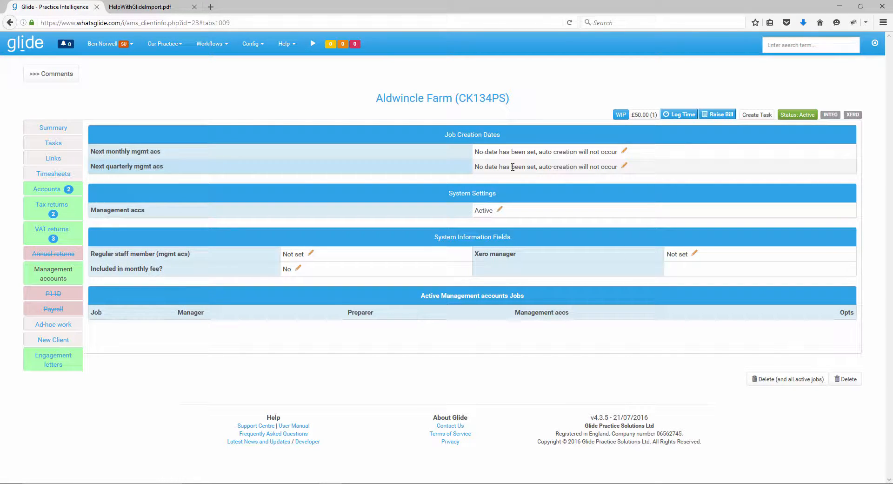
# - Pick a date from the calendar for the next quarterly management accounts job
pyautogui.click(624, 167)
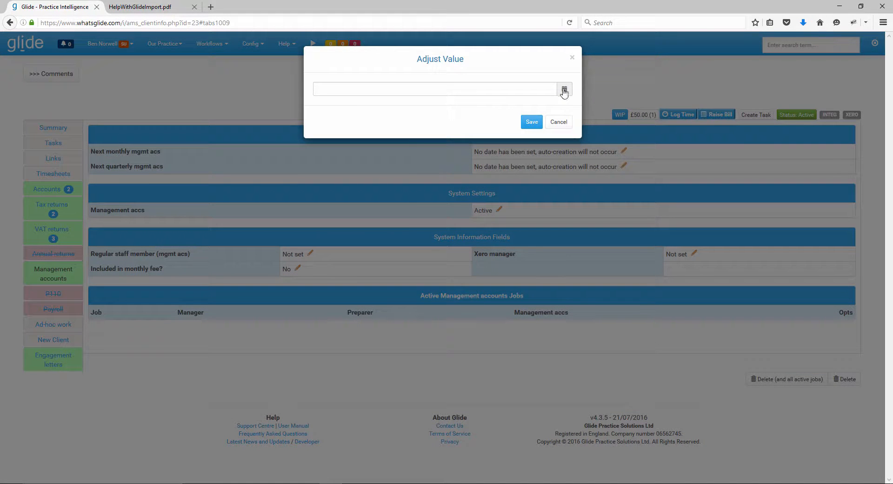
pyautogui.click(564, 90)
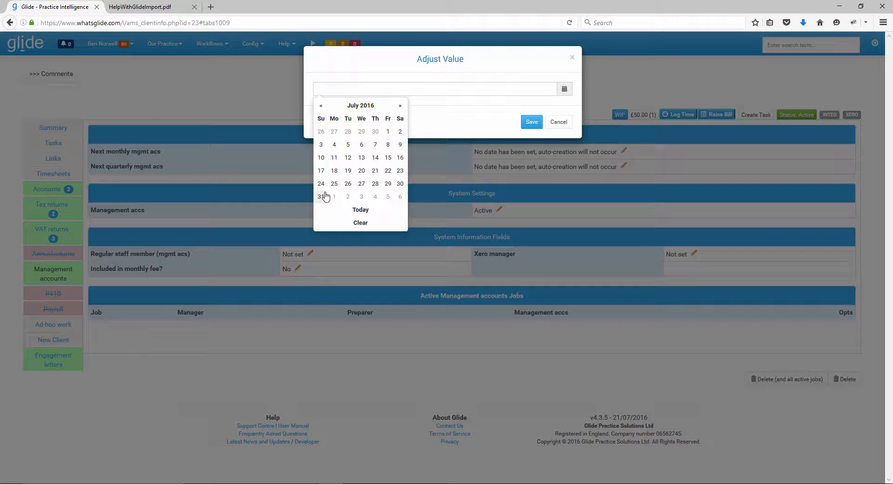
pyautogui.click(530, 121)
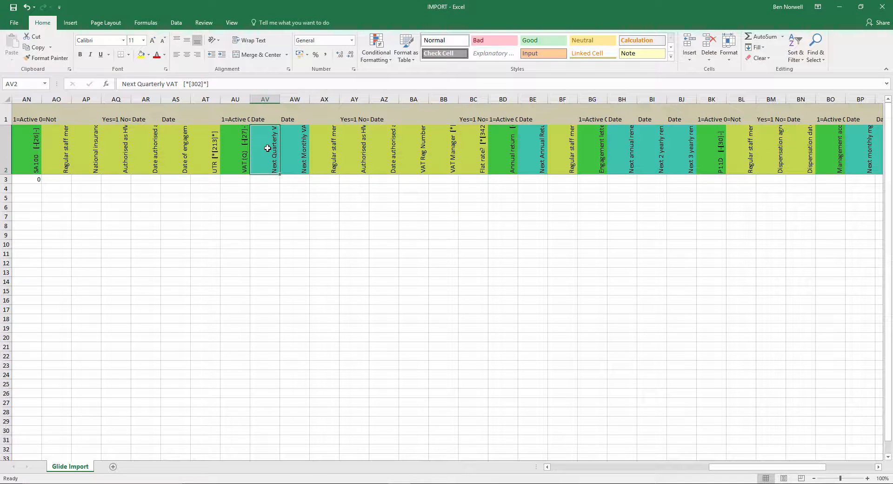
# - Enter VAT (Q) 1 and Next Quarterly VAT 31/08/2016 in the test client's row
pyautogui.moveTo(265, 148); pyautogui.dragTo(294, 148)
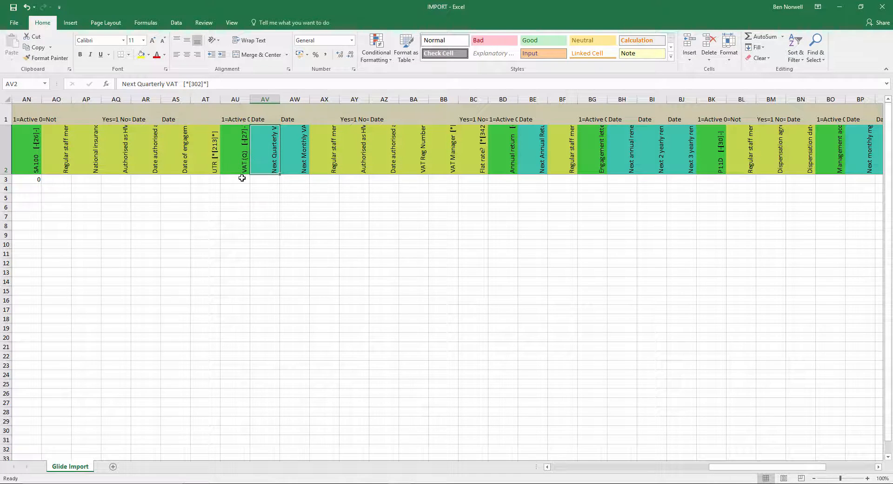
pyautogui.click(234, 178)
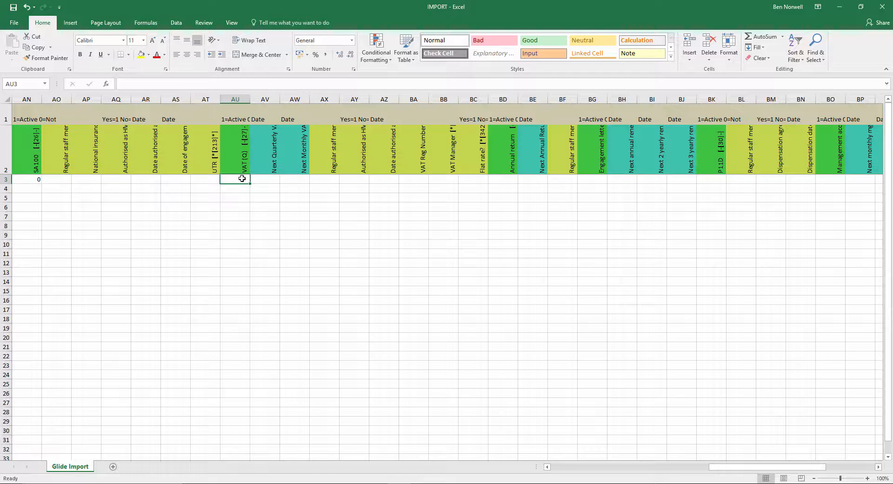
pyautogui.write('1')
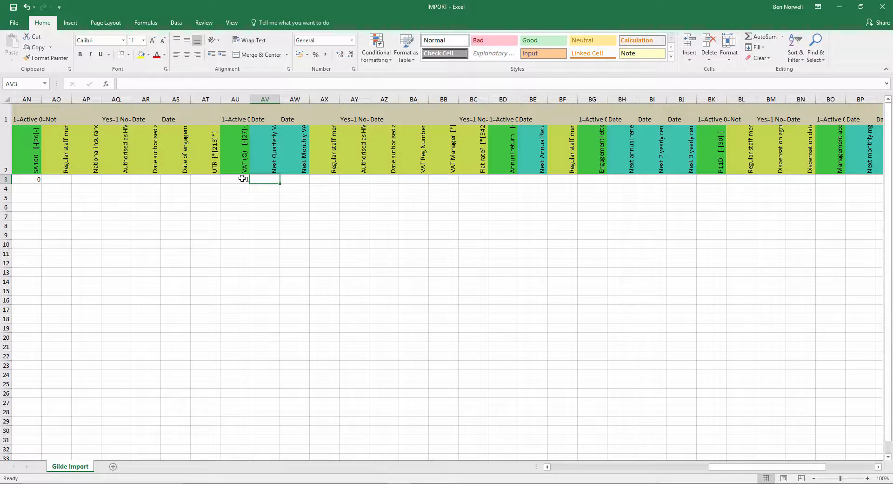
pyautogui.write('31/08/2016')
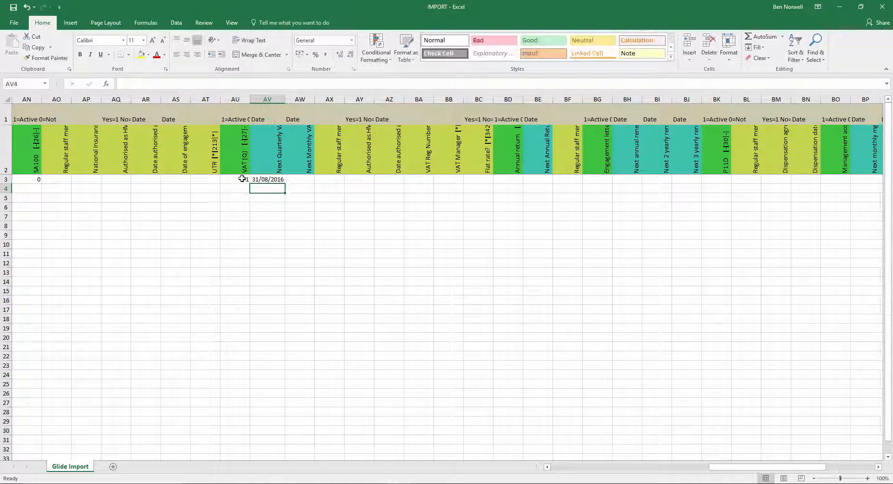
pyautogui.click(268, 179)
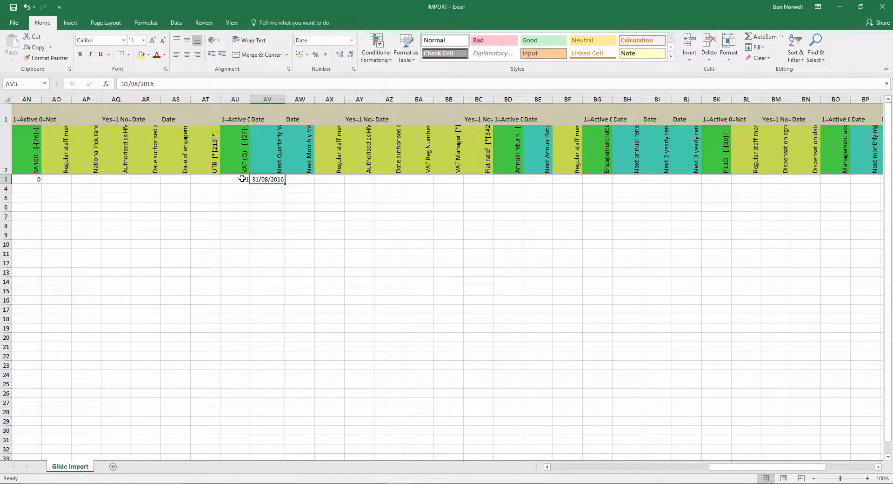
pyautogui.click(330, 149)
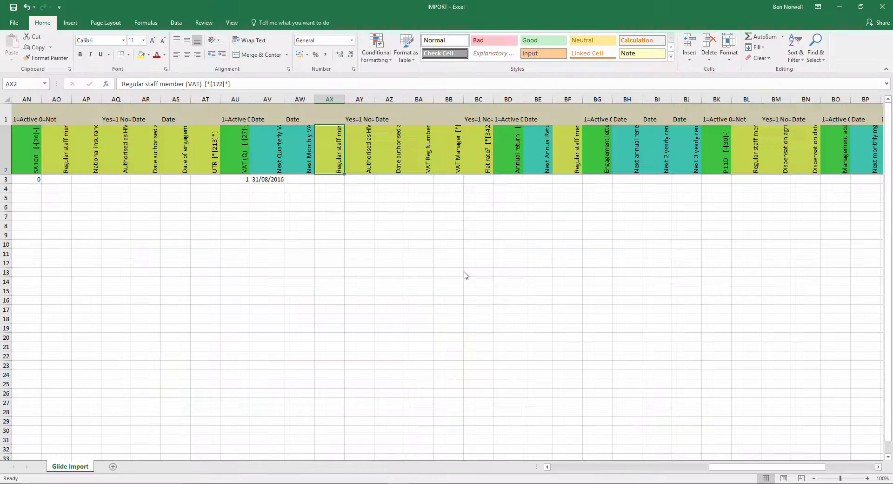
pyautogui.click(479, 150)
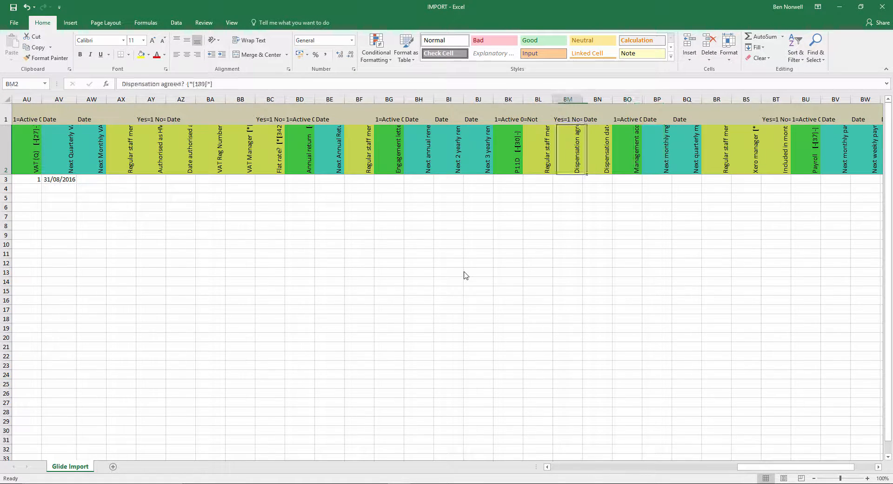
pyautogui.click(508, 150)
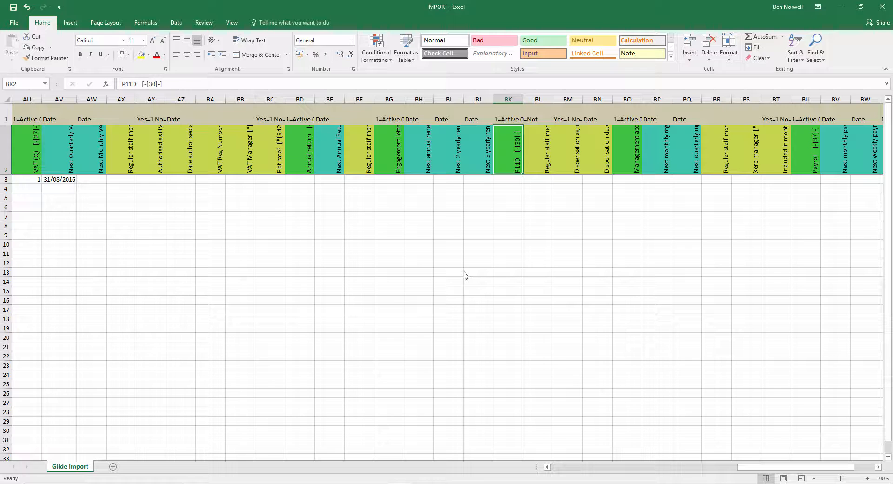
pyautogui.click(538, 152)
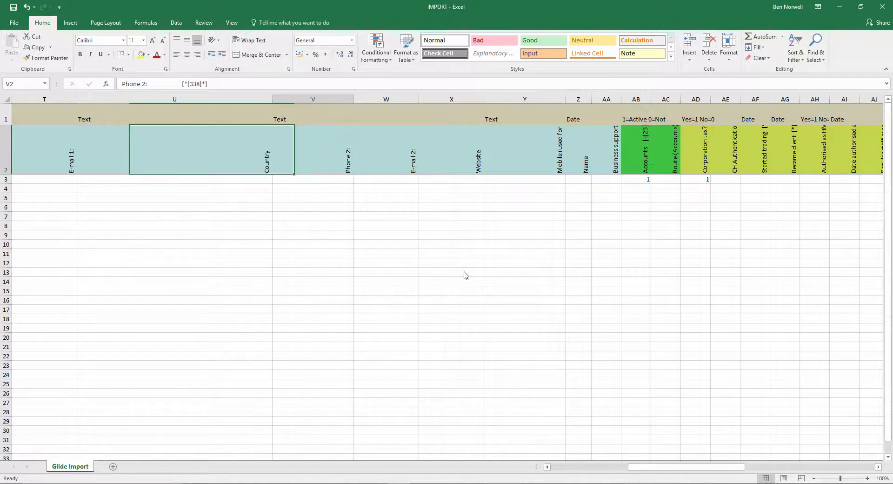
pyautogui.hscroll(3)
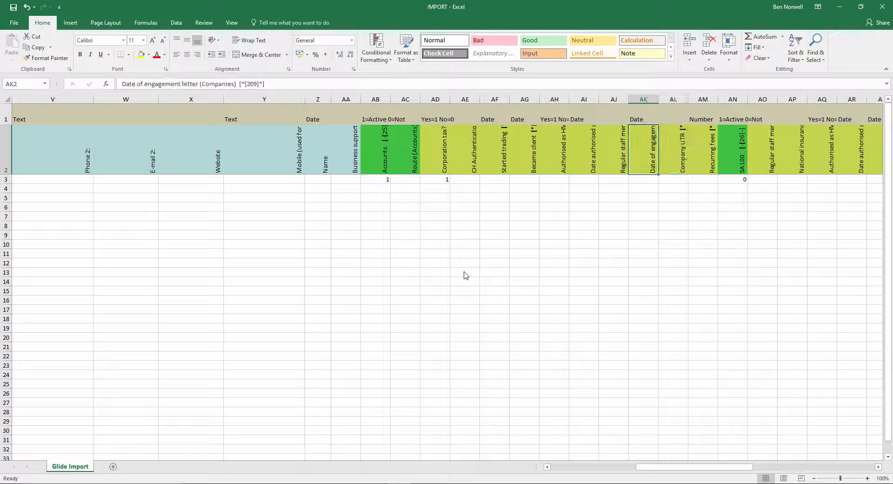
pyautogui.hscroll(-3)
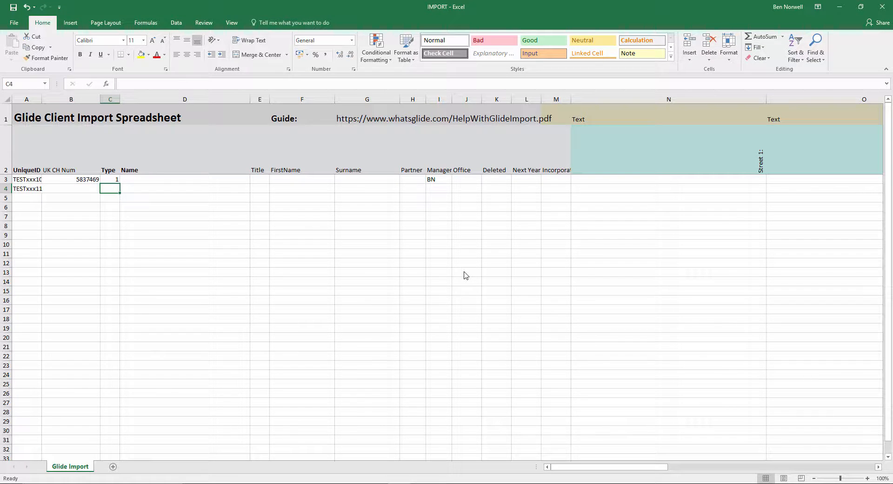
# - Bring up the window switcher to leave Excel
pyautogui.press('alt+tab')
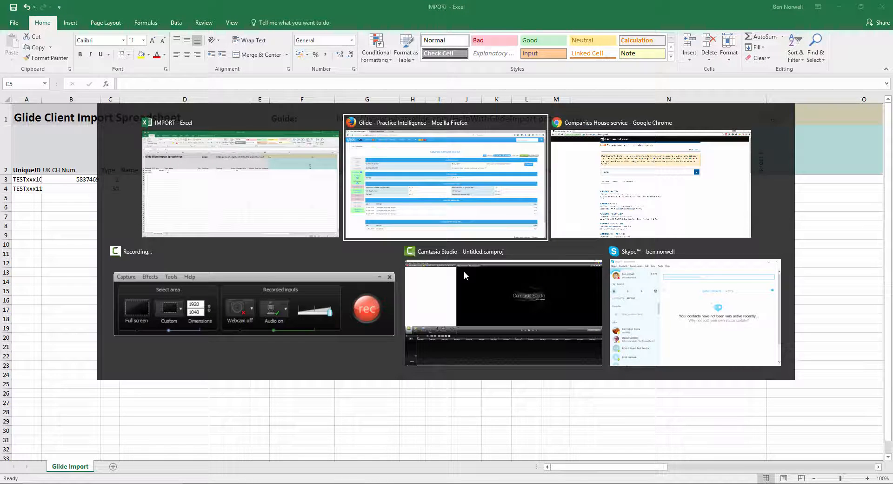
# - Read the client Type codes in HelpWithGlideImport.pdf, then return to Excel
pyautogui.click(444, 180)
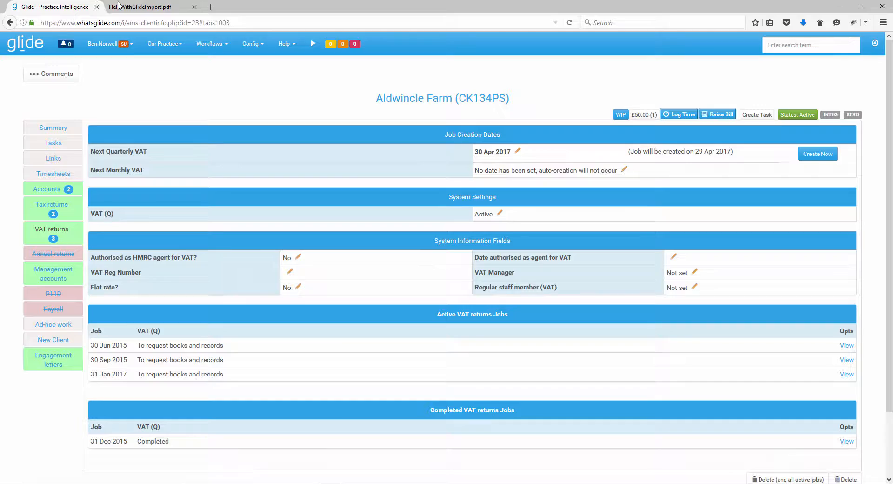
pyautogui.click(143, 6)
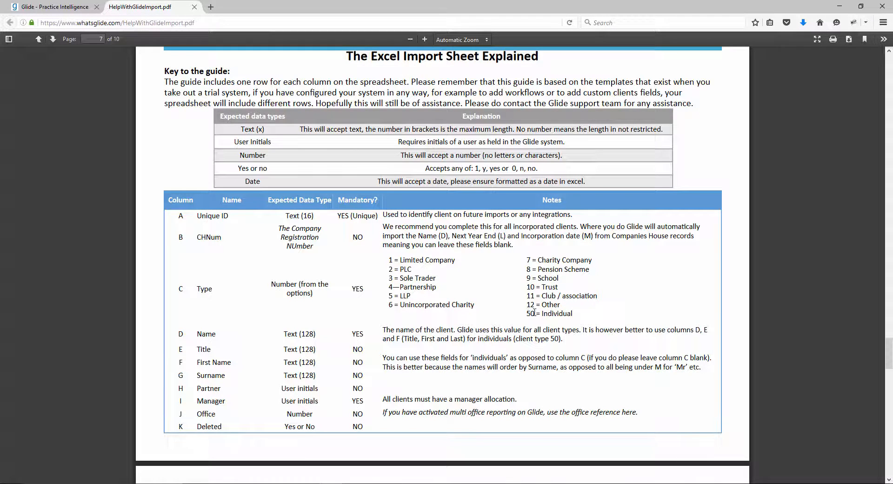
pyautogui.click(54, 7)
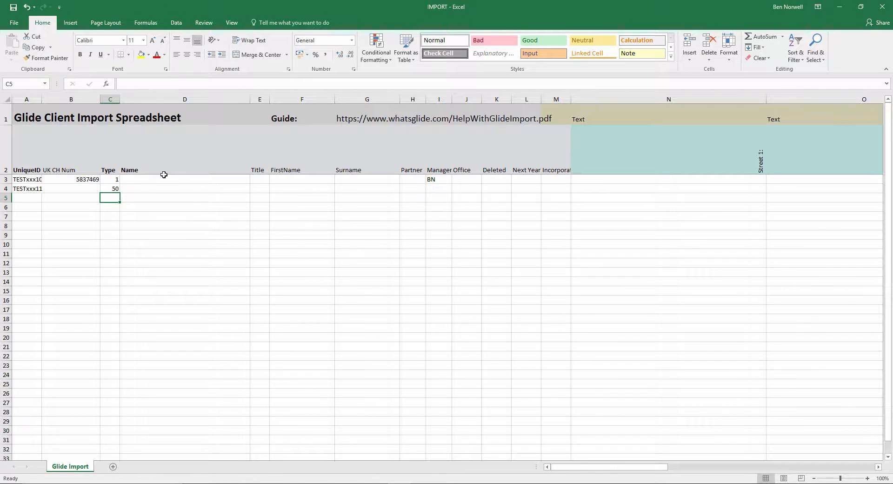
# - Enter TESTxxx11 as Mr Bob Smith, manager BN, Accounts 0, Corporation tax 0, SA100 1
pyautogui.click(259, 189)
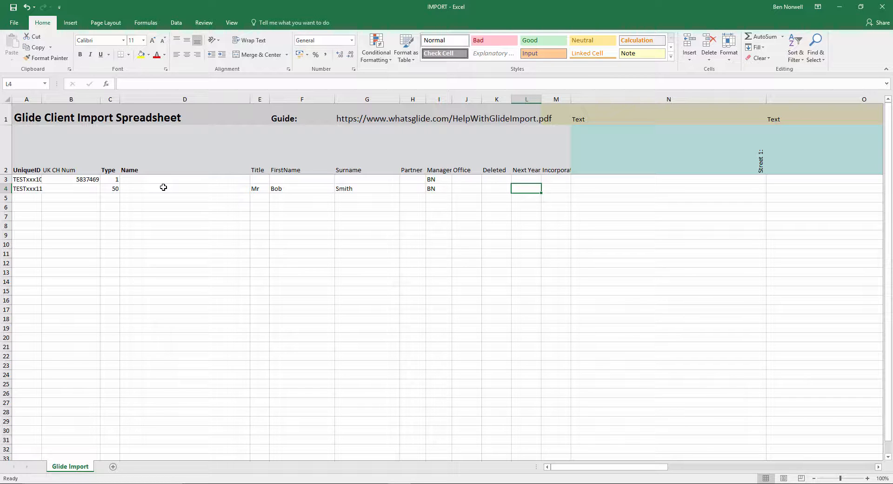
pyautogui.click(582, 188)
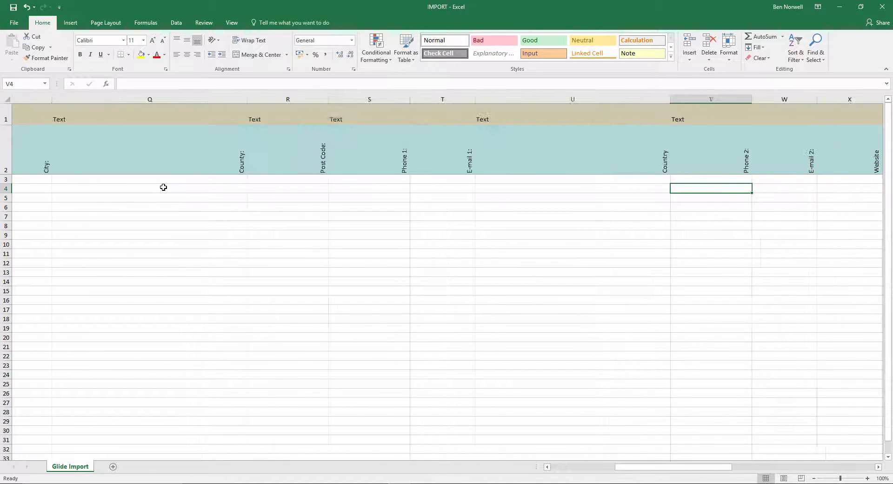
pyautogui.click(799, 180)
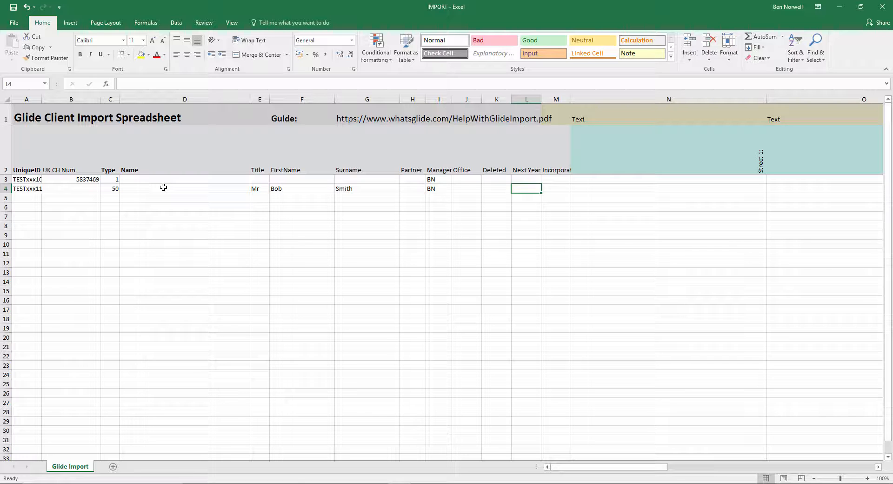
pyautogui.hscroll(3)
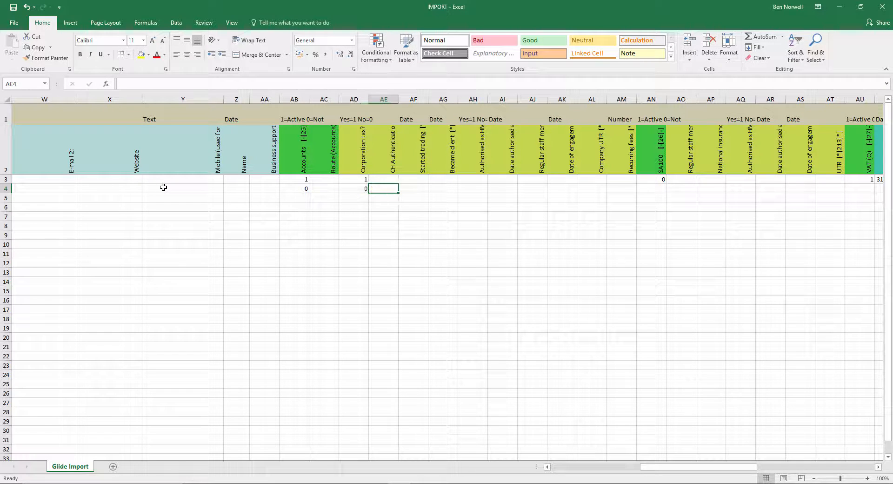
pyautogui.click(414, 188)
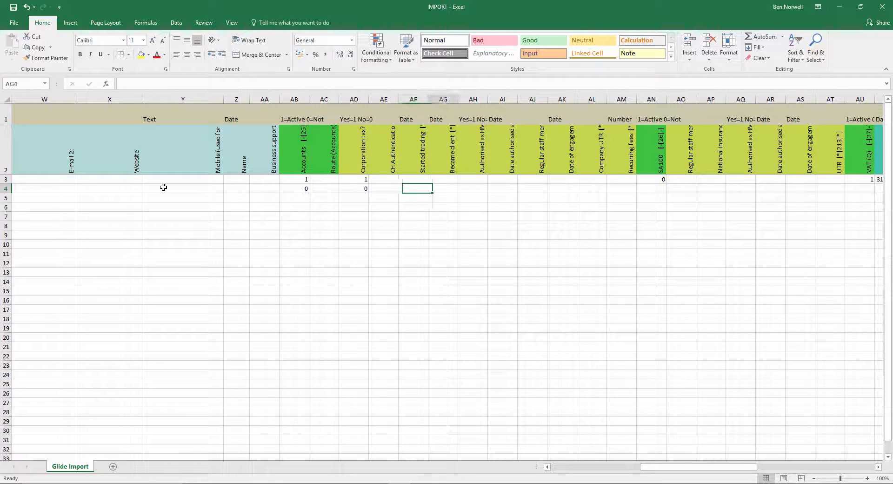
pyautogui.click(651, 188)
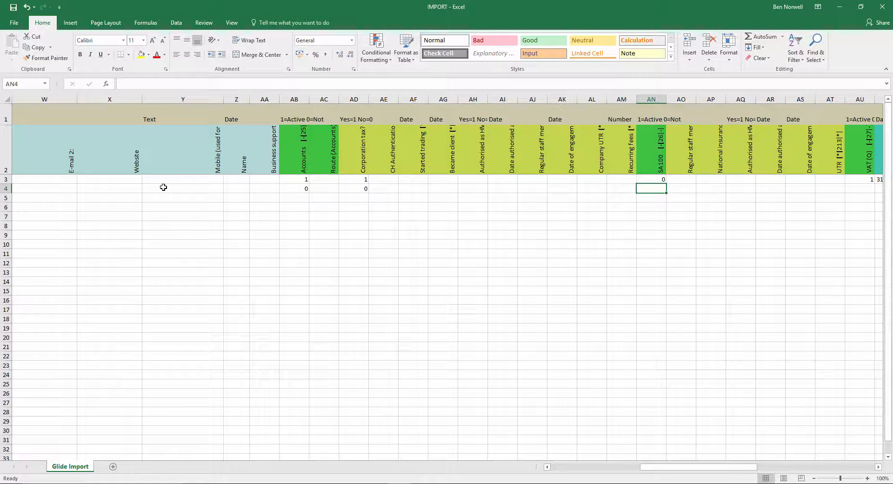
pyautogui.write('1')
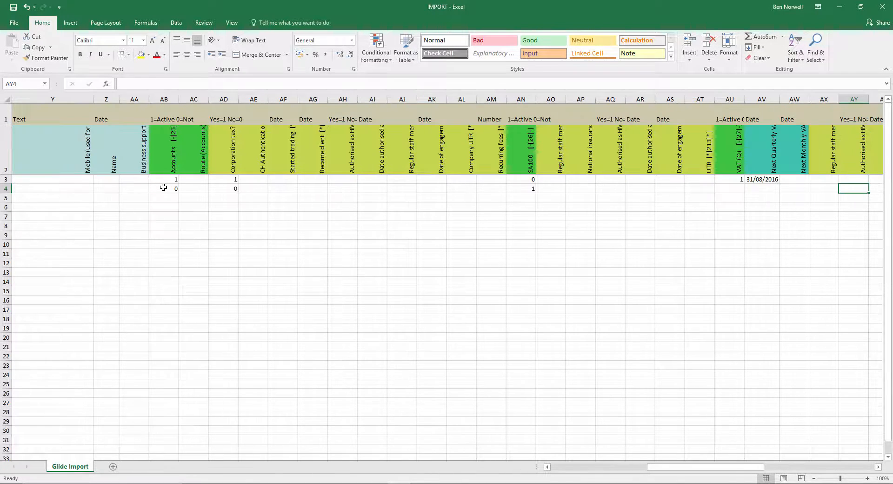
pyautogui.click(99, 188)
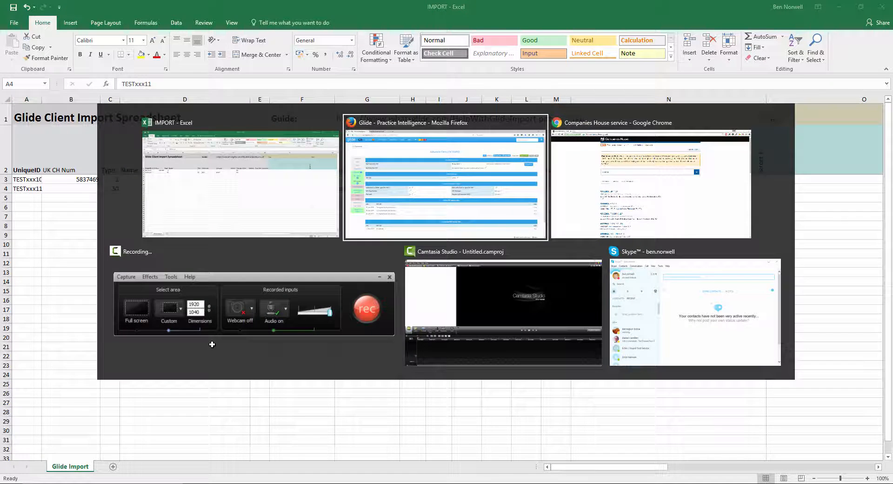
# - In Firefox, go via Config > Import Clients to the upload step and open the file chooser
pyautogui.click(444, 180)
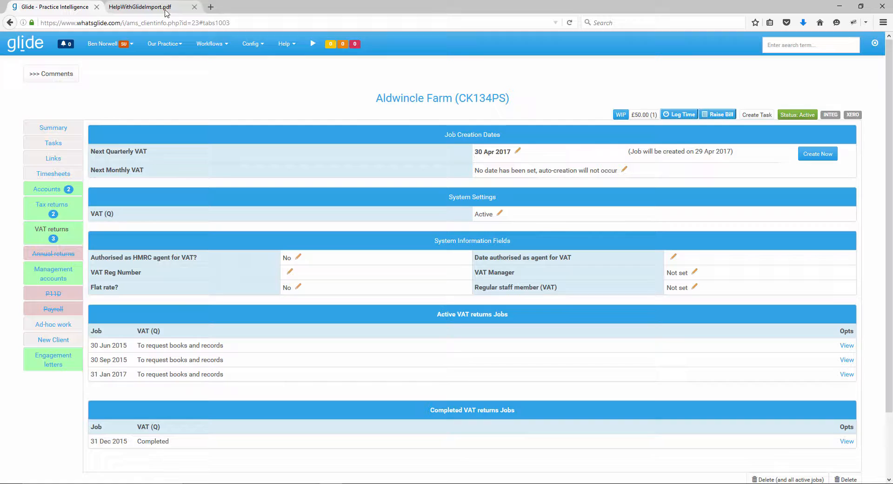
pyautogui.click(251, 43)
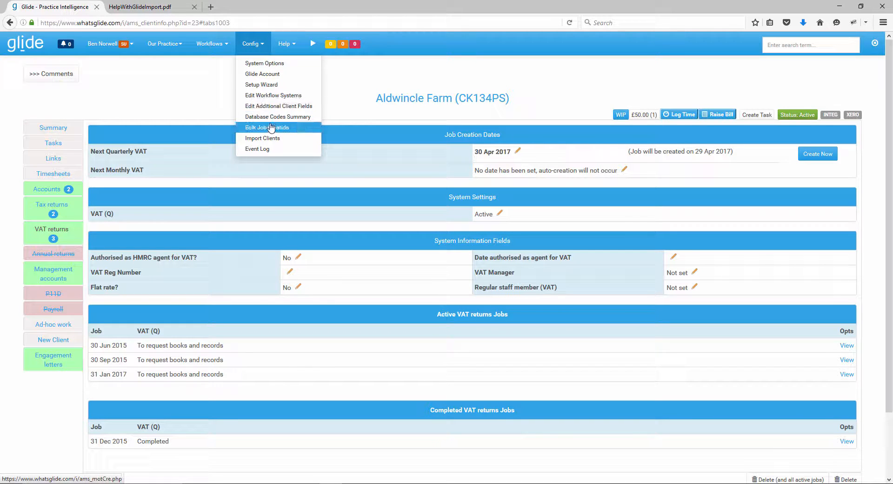
pyautogui.click(263, 138)
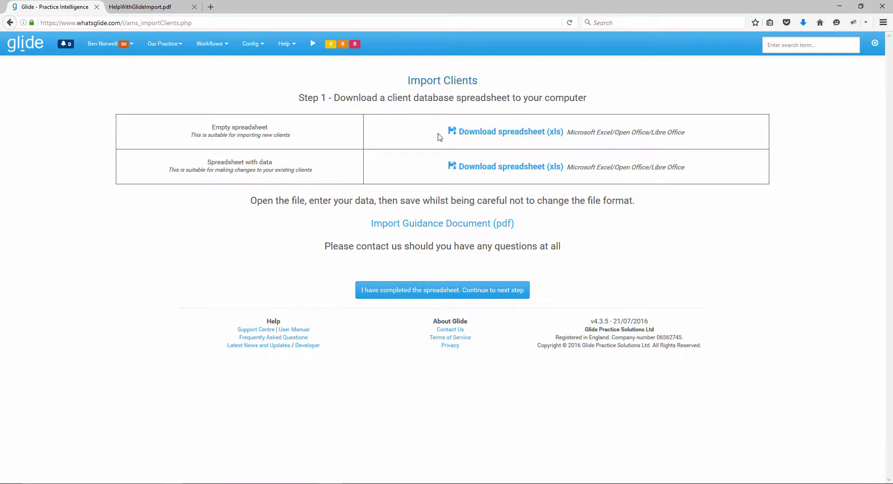
pyautogui.moveTo(432, 221)
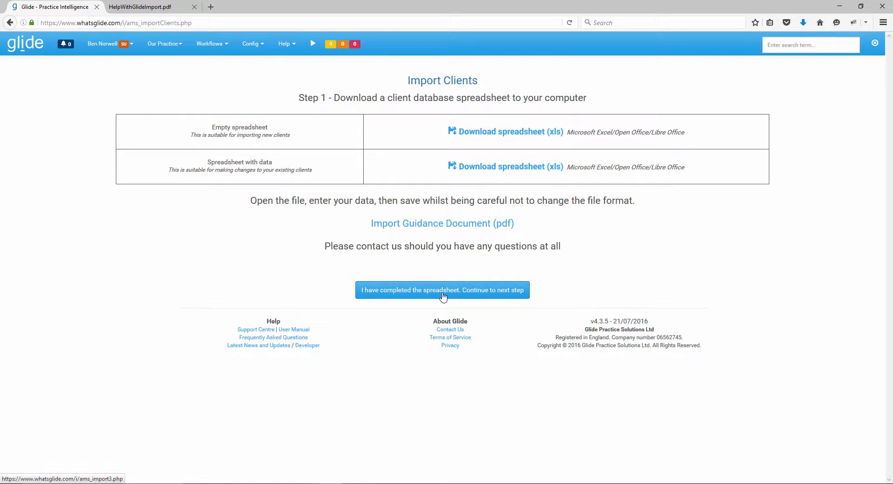
pyautogui.click(442, 290)
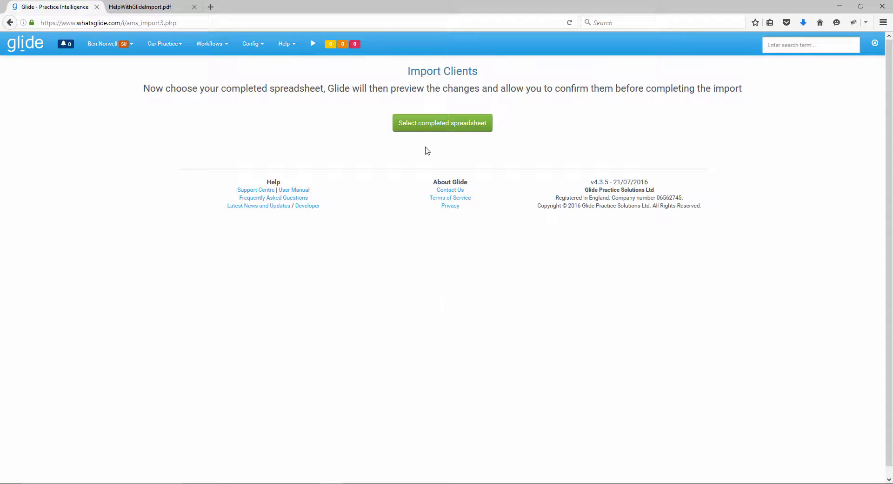
pyautogui.click(442, 122)
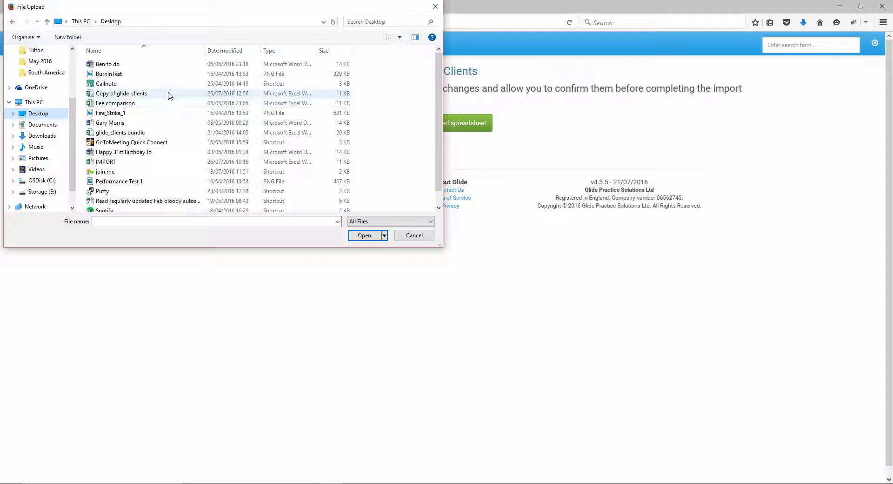
# - Choose and upload the IMPORT spreadsheet file to preview the two new clients
pyautogui.click(106, 161)
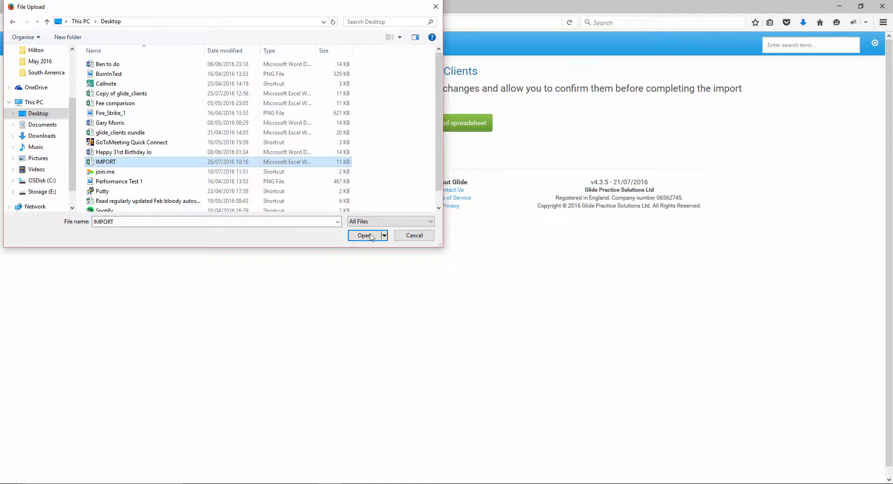
pyautogui.click(365, 235)
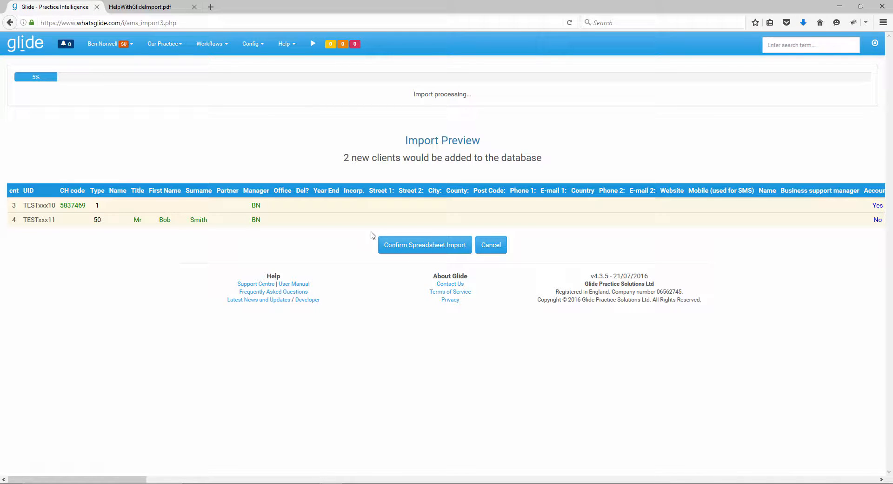
pyautogui.moveTo(345, 163)
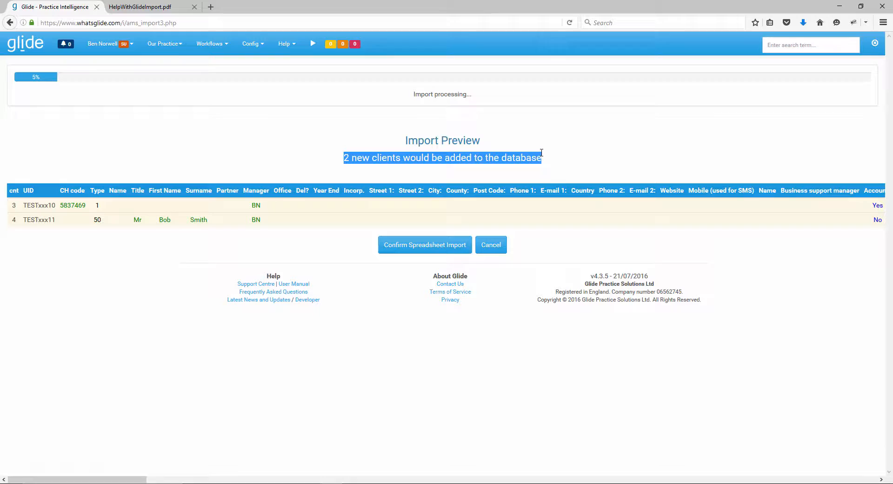
pyautogui.click(553, 155)
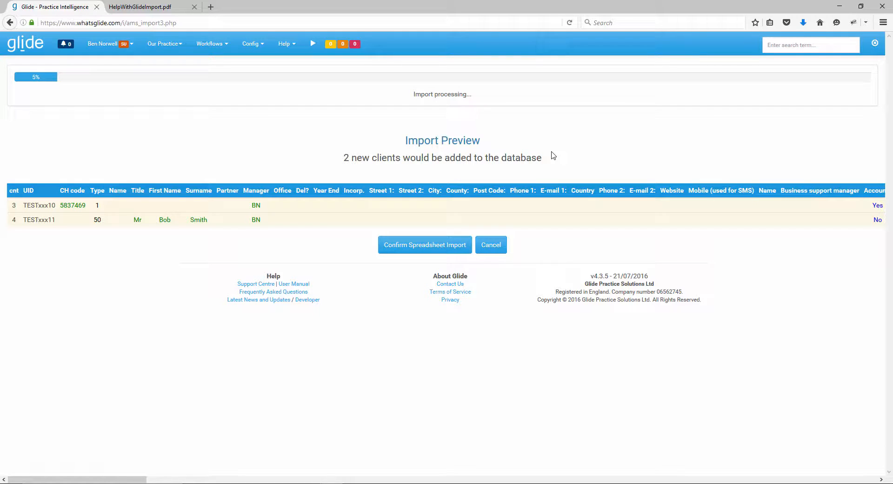
pyautogui.moveTo(334, 134)
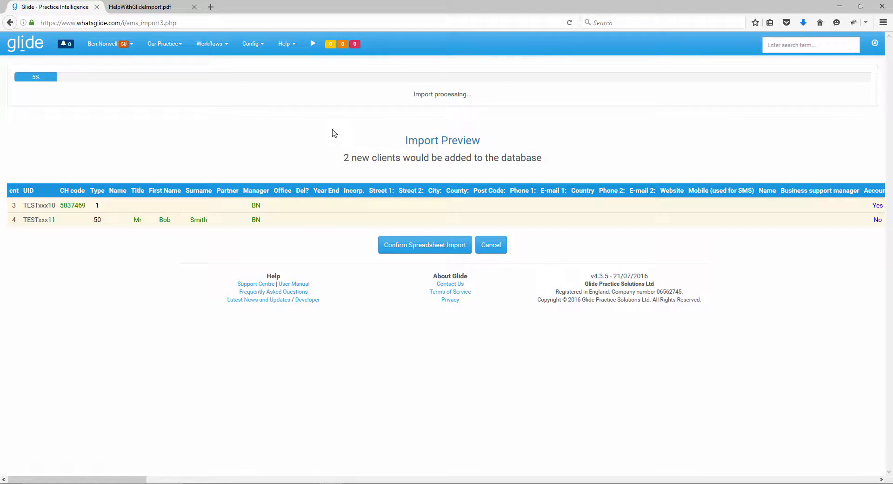
pyautogui.moveTo(366, 140)
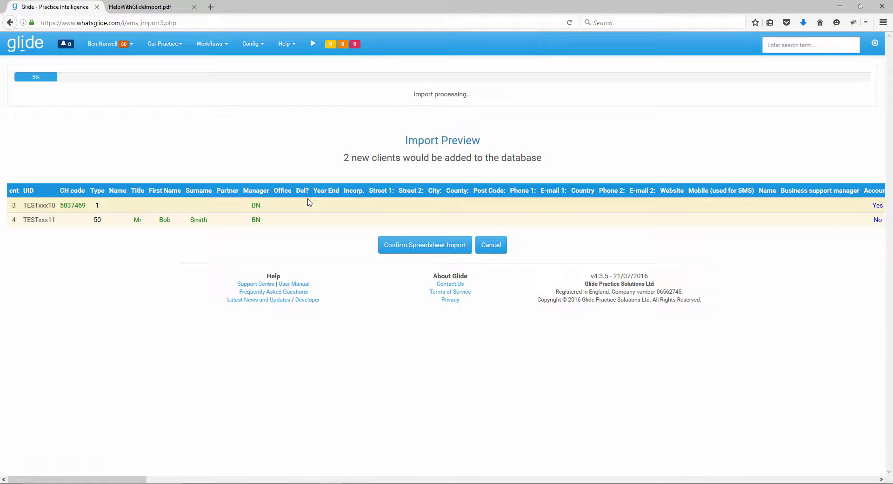
pyautogui.moveTo(181, 200)
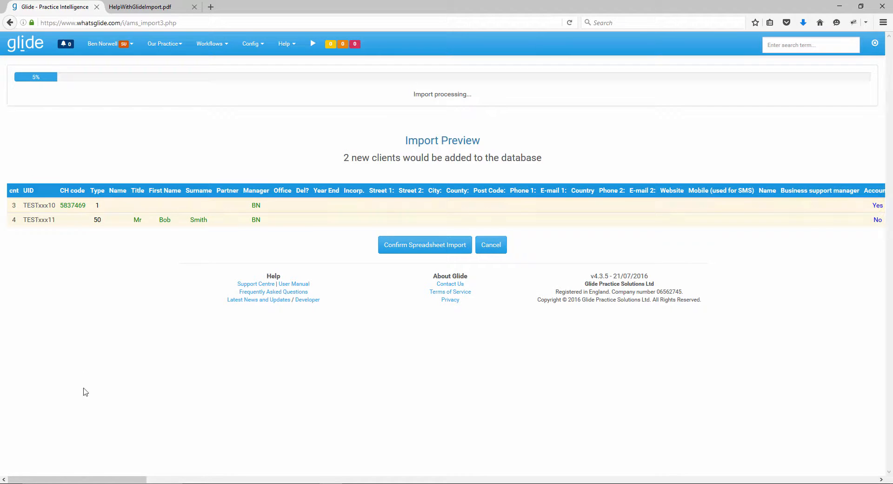
pyautogui.hscroll(3)
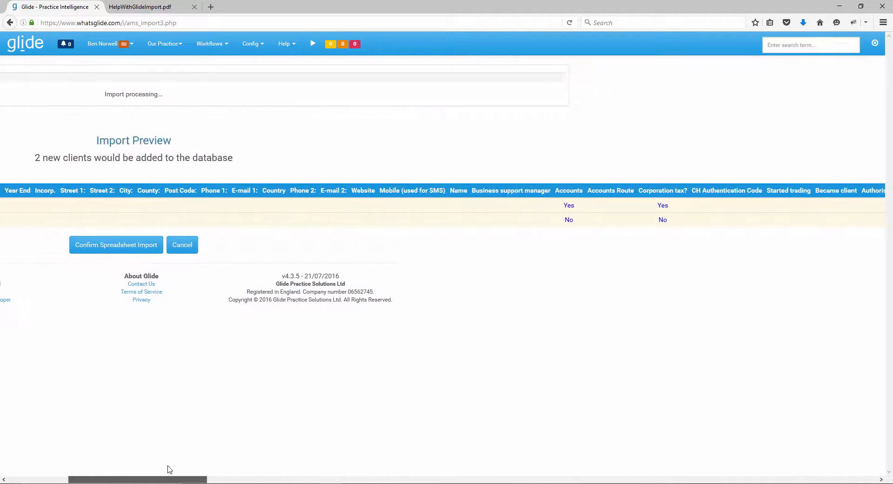
pyautogui.hscroll(3)
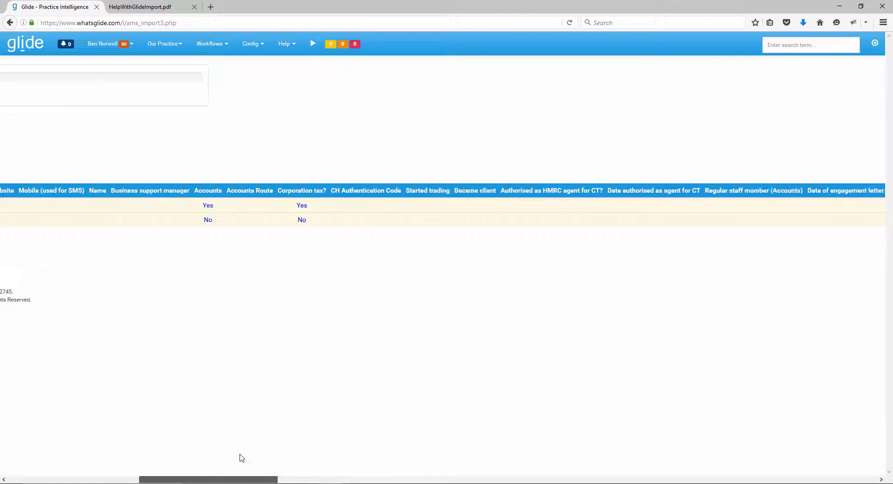
pyautogui.hscroll(3)
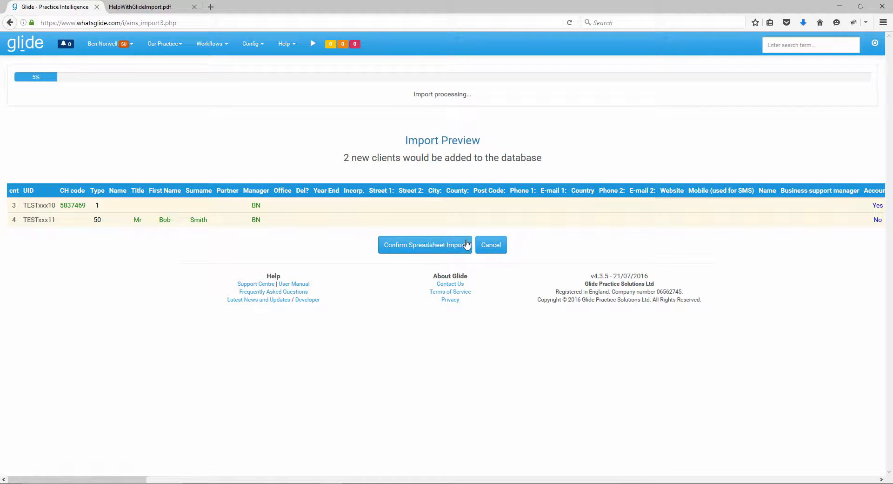
pyautogui.moveTo(424, 249)
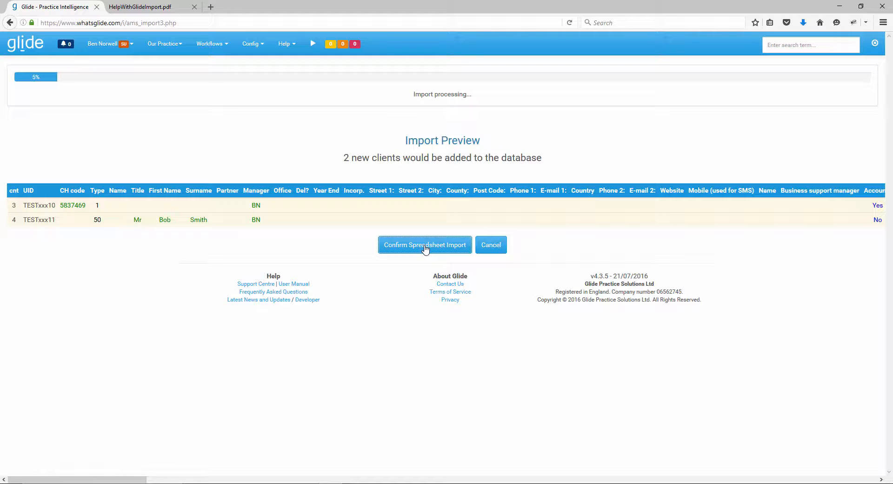
pyautogui.click(424, 244)
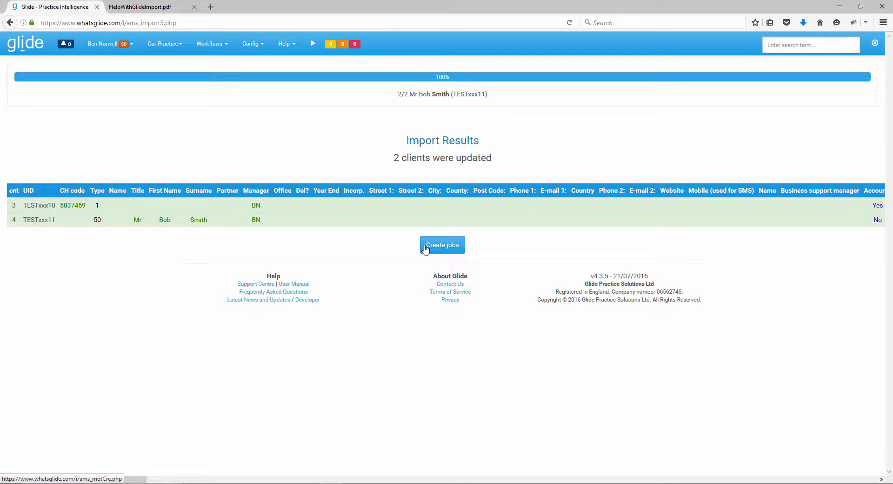
# - Bring up the window switcher with Alt+Tab over the Import Results
pyautogui.press('alt+tab')
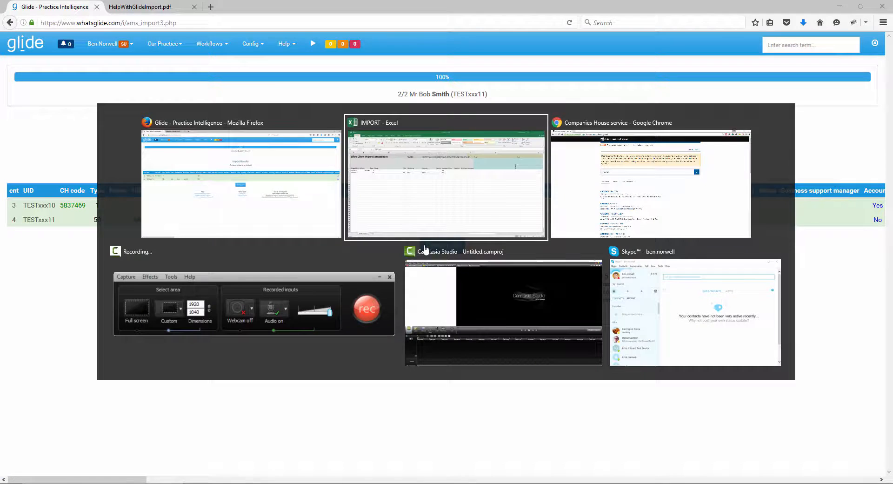
# - In Chrome, open ARSENAL LIMITED (05837469) from the search results and scroll its overview
pyautogui.click(649, 182)
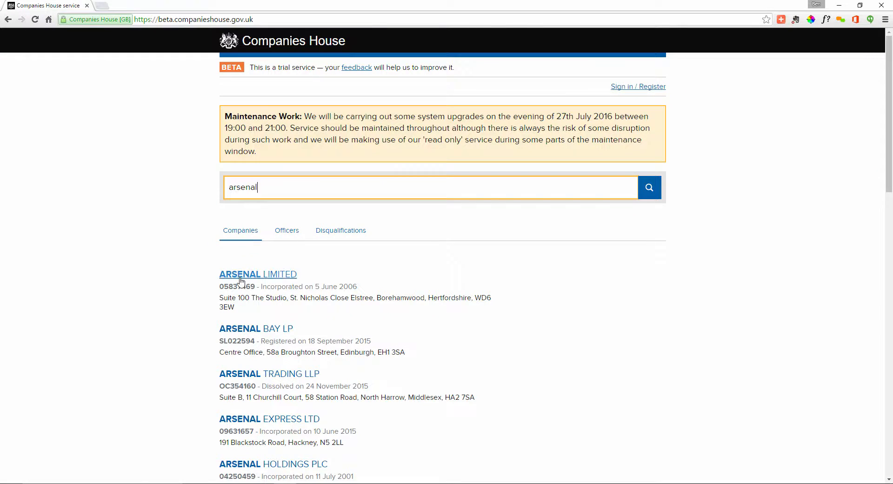
pyautogui.click(257, 275)
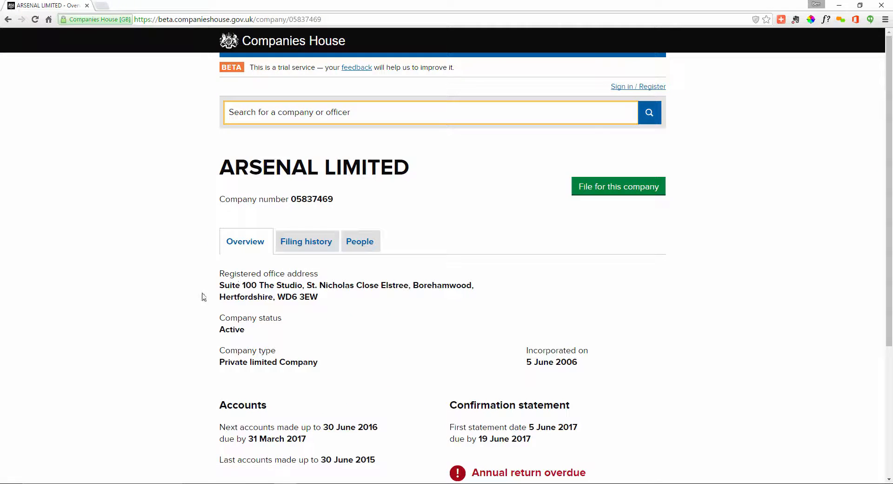
pyautogui.scroll(-3)
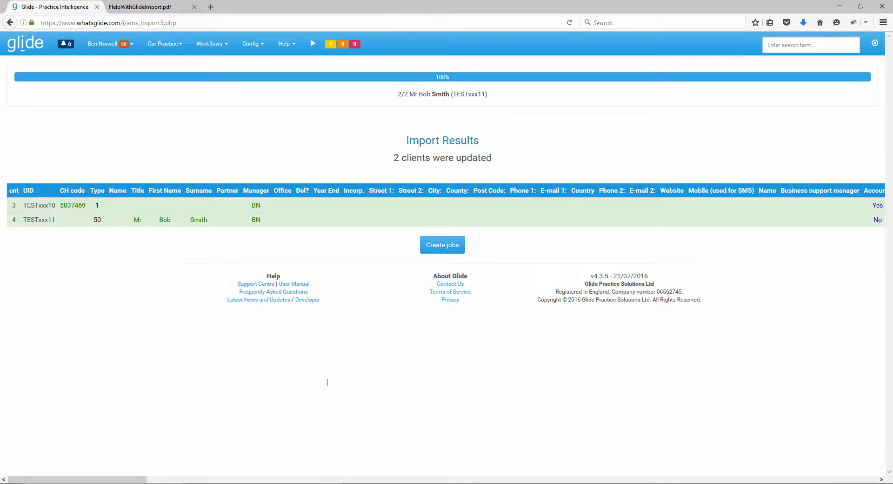
pyautogui.moveTo(320, 384)
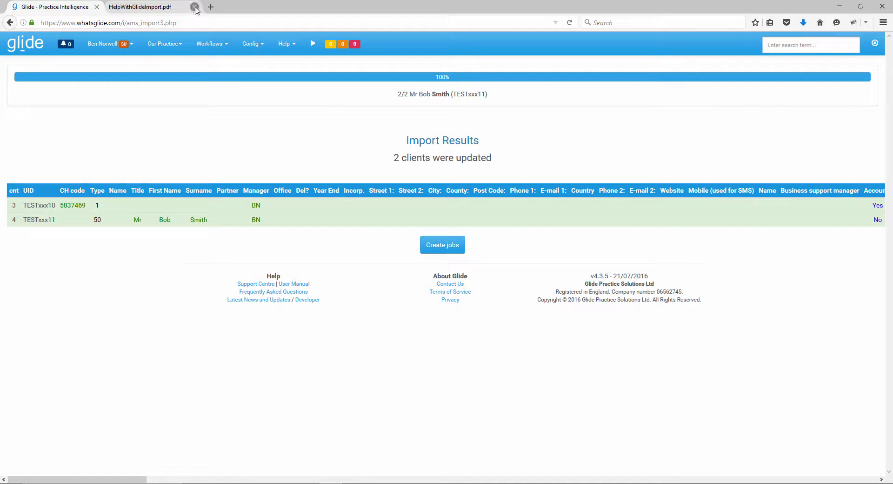
pyautogui.moveTo(211, 7)
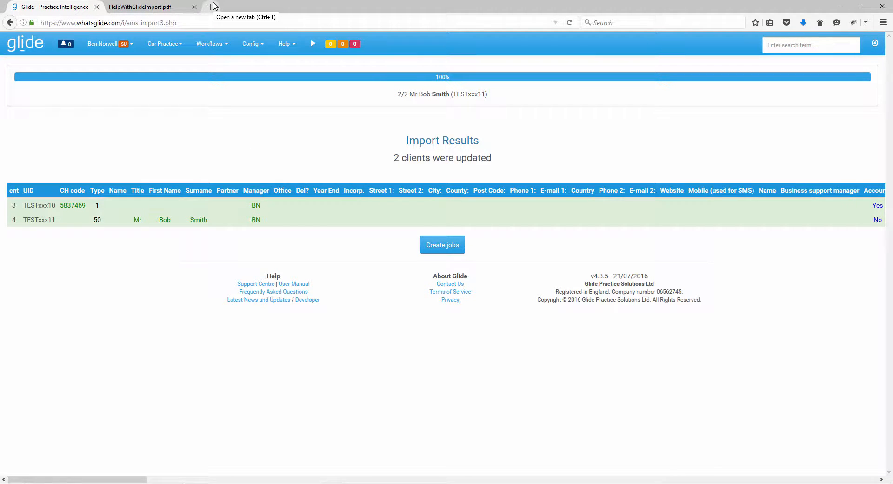
# - Open ARSENAL LIMITED's client record from the Glide dashboard in a new tab
pyautogui.click(213, 6)
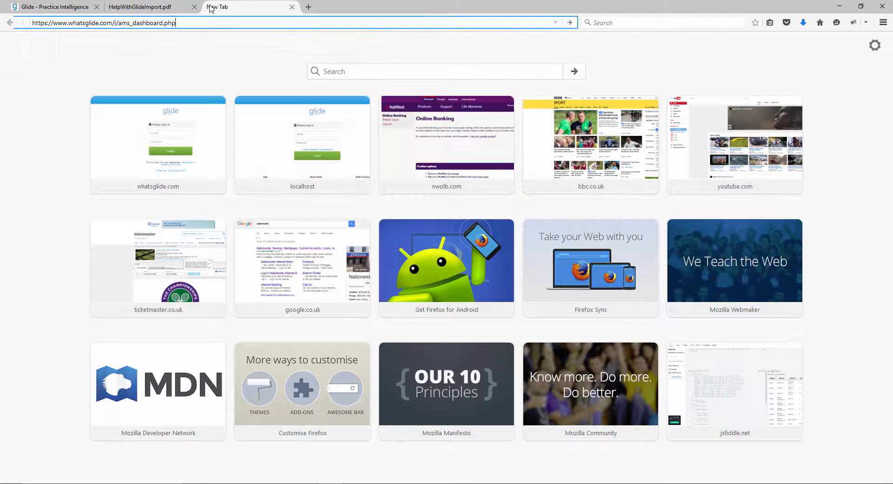
pyautogui.press('Return')
pyautogui.write('ars')
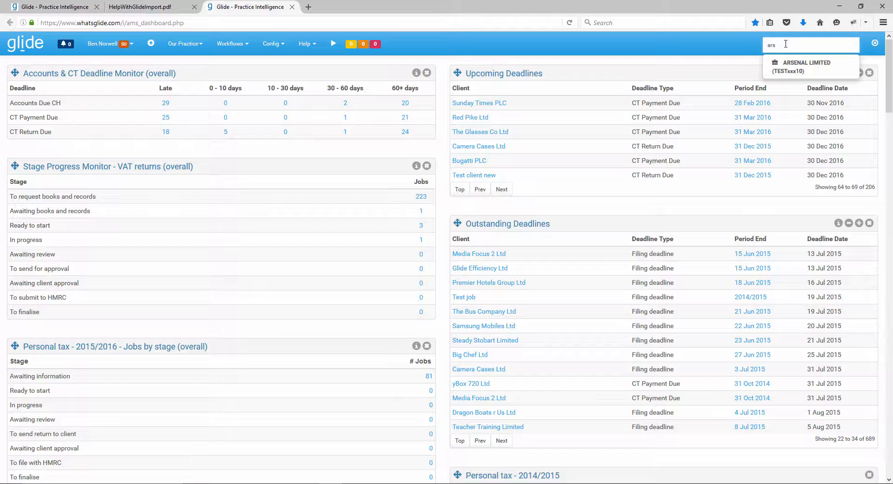
pyautogui.click(805, 66)
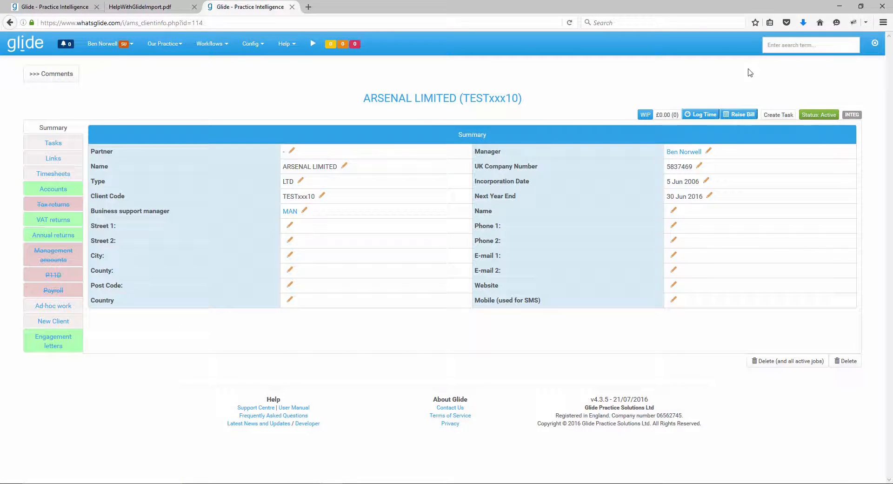
# - Review its Accounts details, including year end 30 Jun 2016 and auto job creation date
pyautogui.click(53, 188)
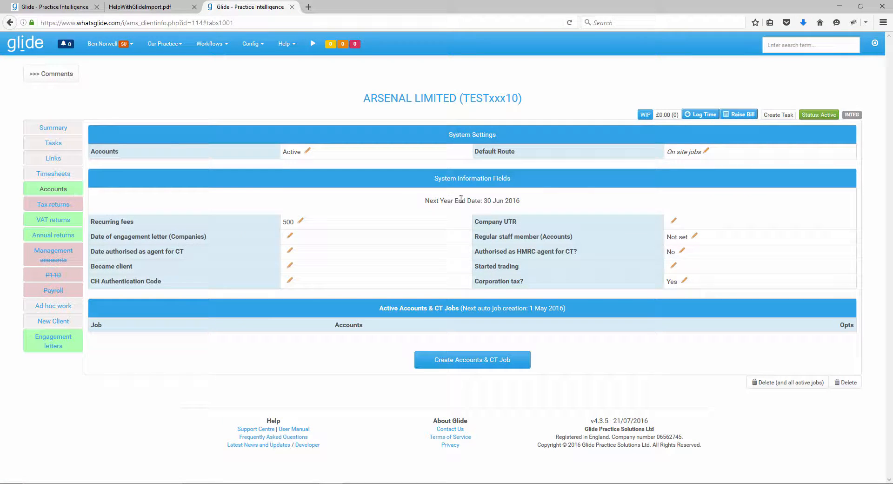
pyautogui.doubleClick(502, 200)
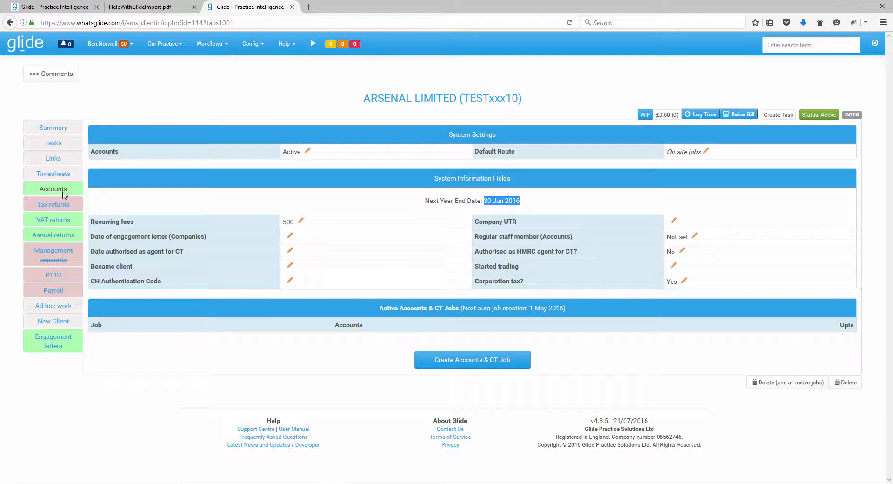
pyautogui.click(53, 127)
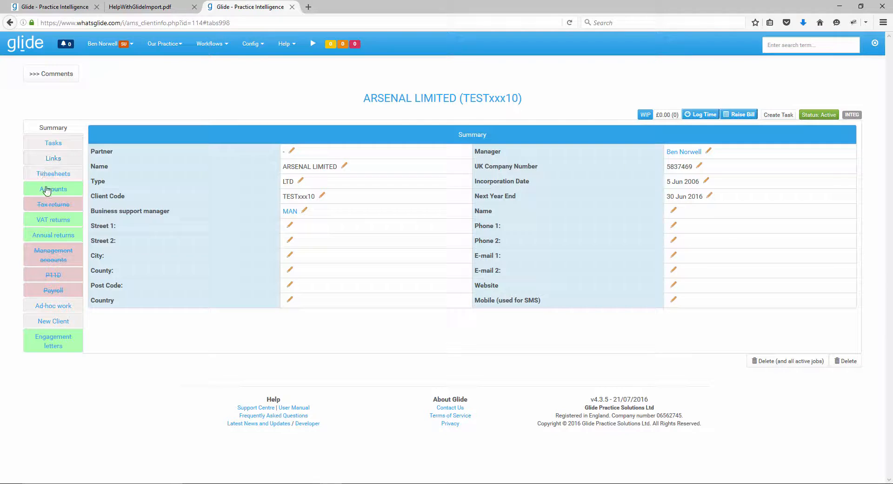
pyautogui.click(53, 188)
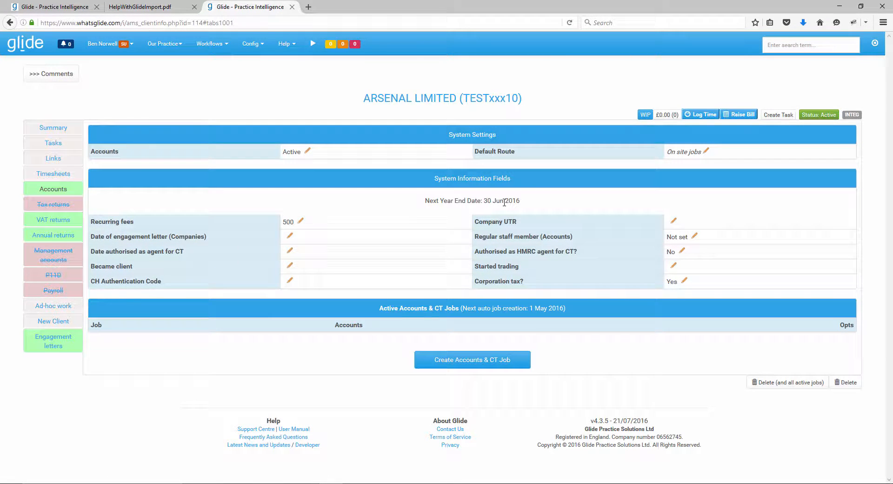
pyautogui.moveTo(514, 229)
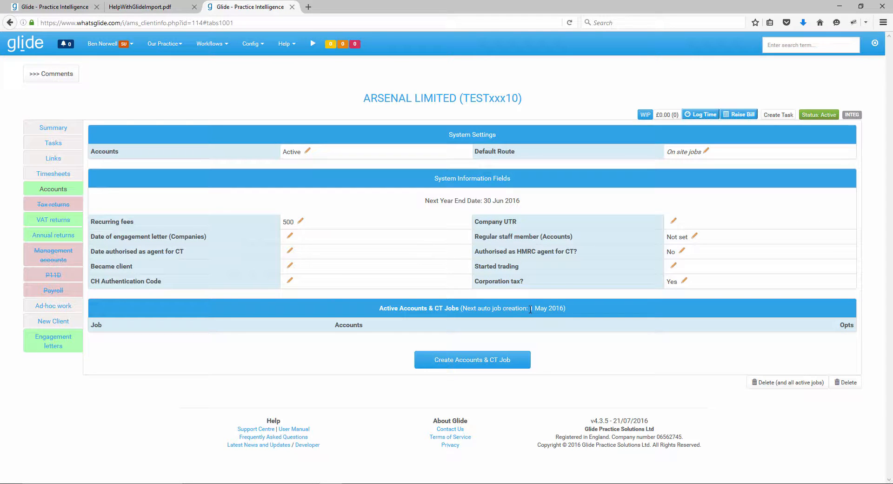
pyautogui.doubleClick(546, 307)
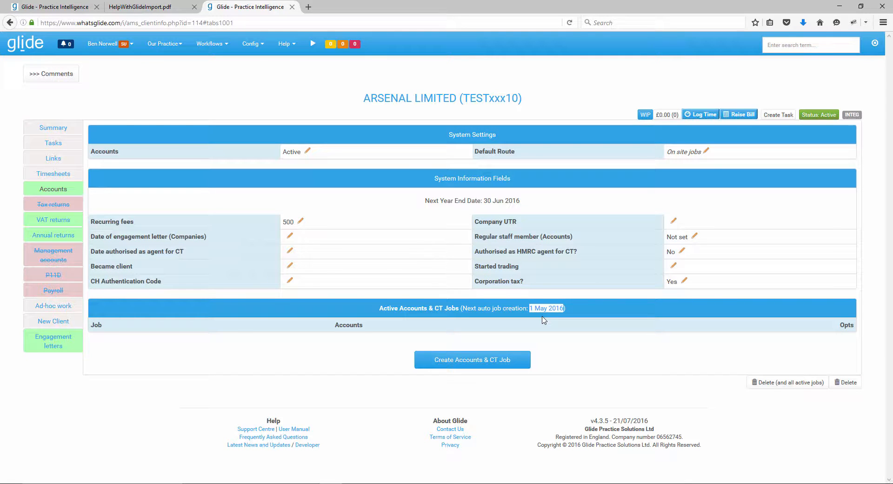
pyautogui.moveTo(238, 61)
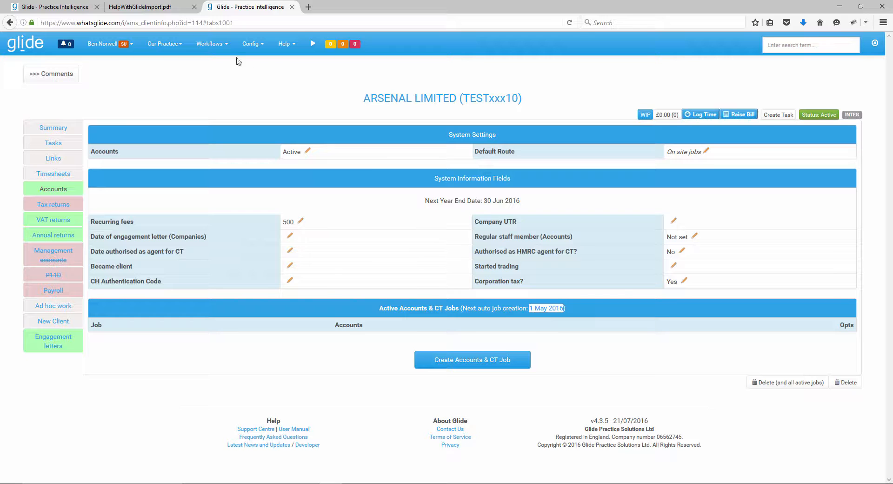
pyautogui.click(54, 7)
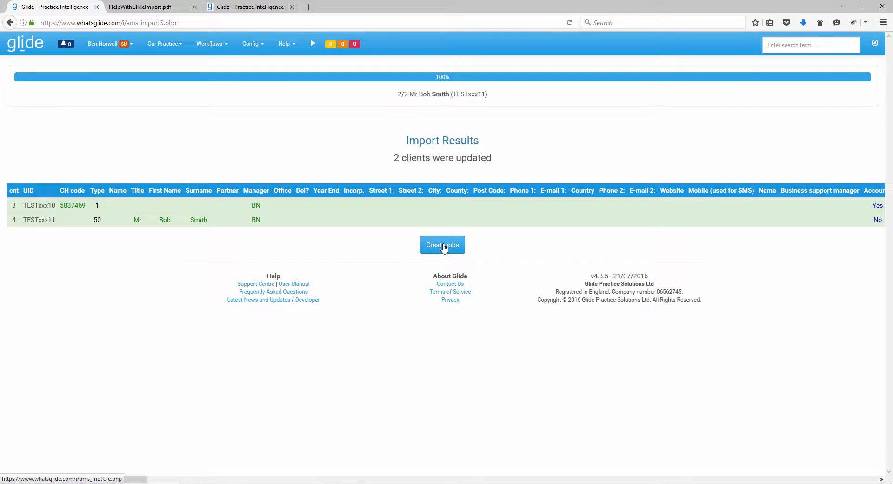
# - Run Create All Jobs for Accounts & CT in the Bulk Job Creation Tool and dismiss Done
pyautogui.click(442, 245)
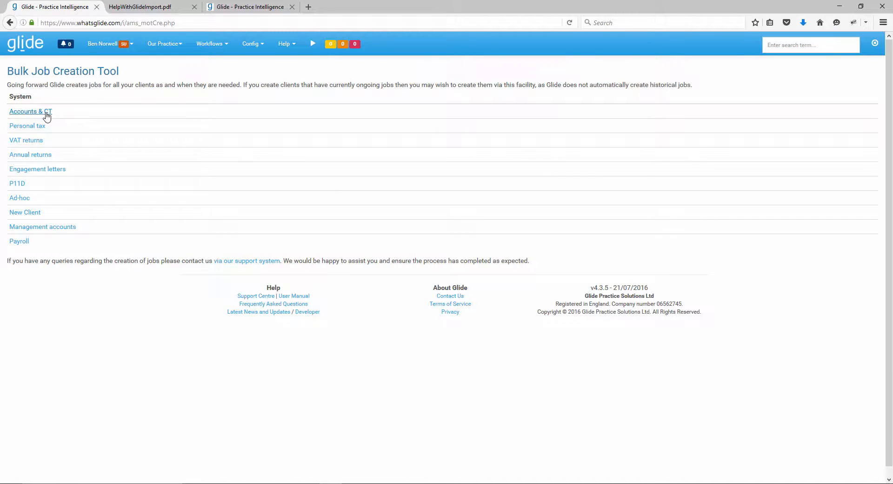
pyautogui.click(30, 111)
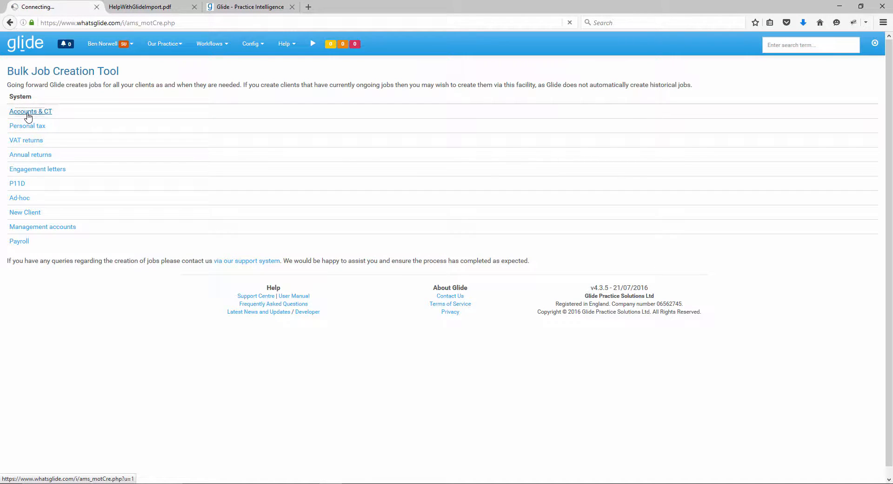
pyautogui.click(30, 111)
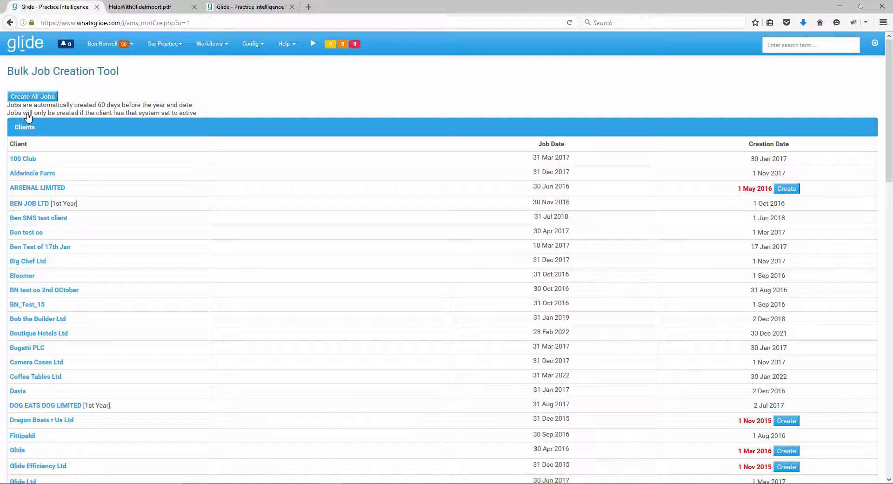
pyautogui.moveTo(8, 193)
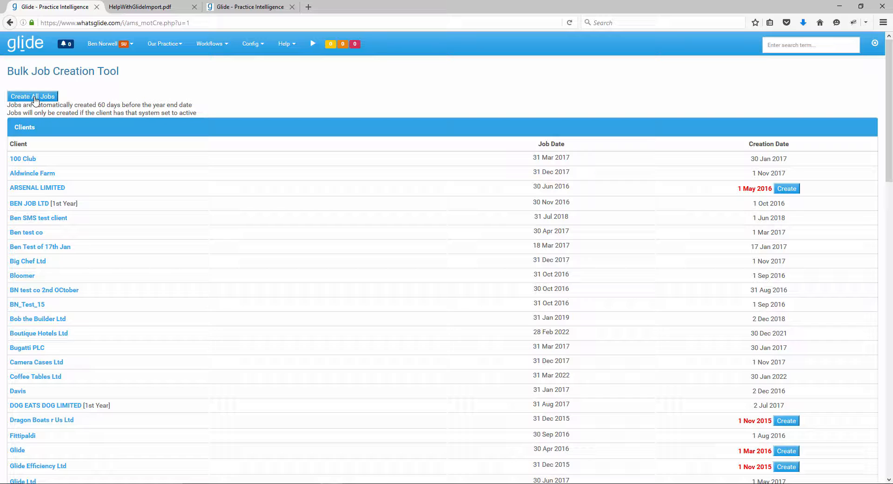
pyautogui.click(33, 97)
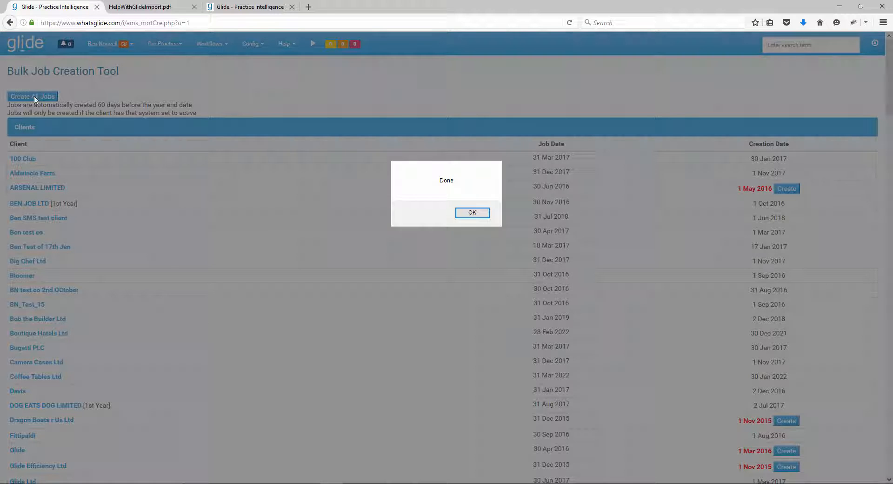
pyautogui.click(472, 212)
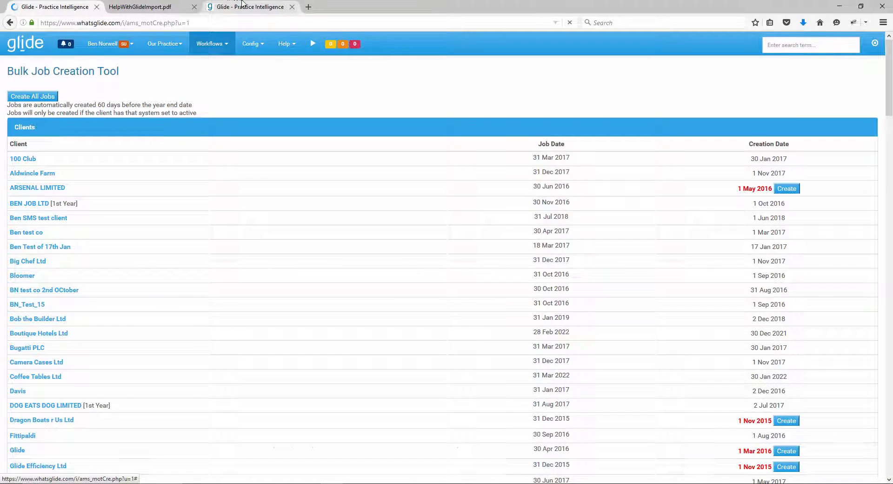
# - Reload ARSENAL LIMITED's tab to show the active 30 Jun 2016 accounts job
pyautogui.click(37, 187)
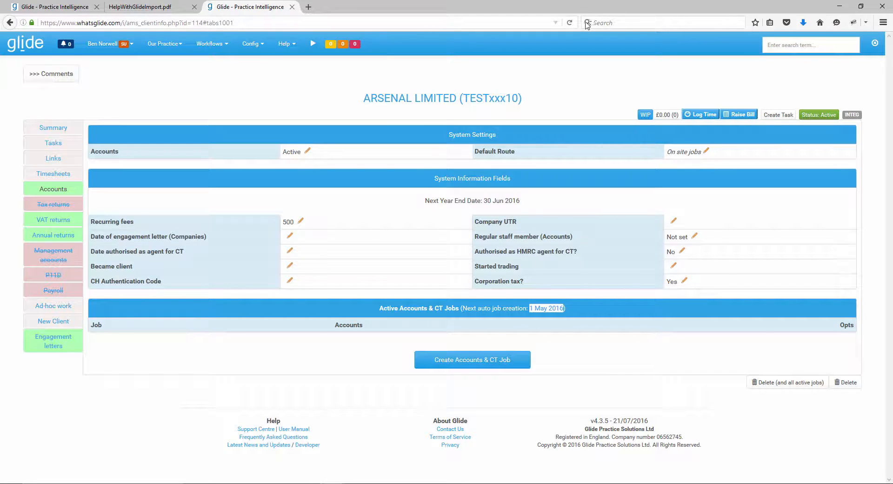
pyautogui.click(472, 360)
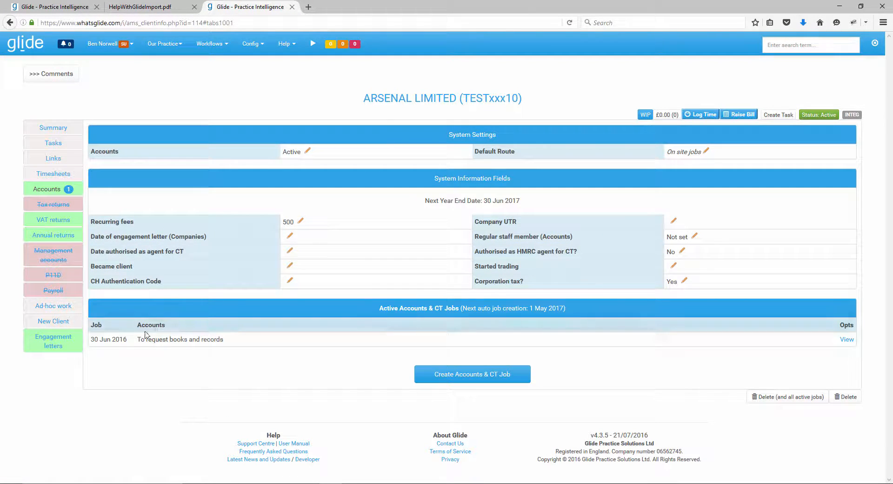
pyautogui.moveTo(811, 335)
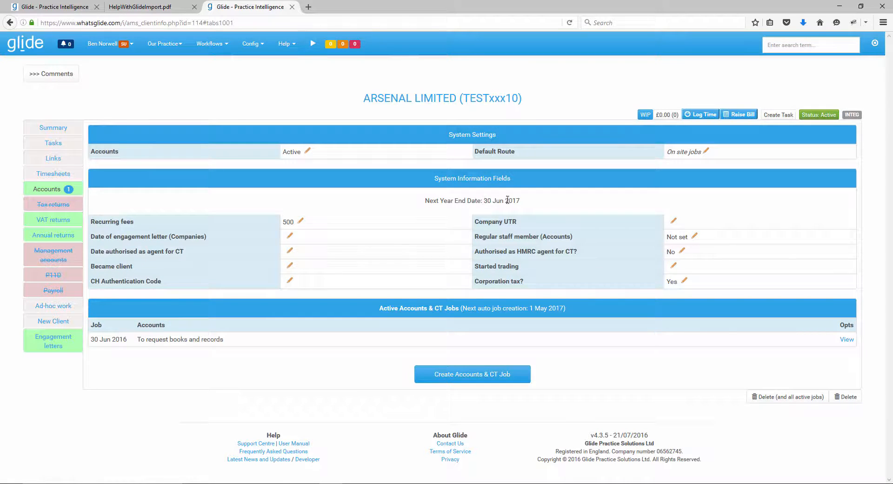
pyautogui.moveTo(544, 317)
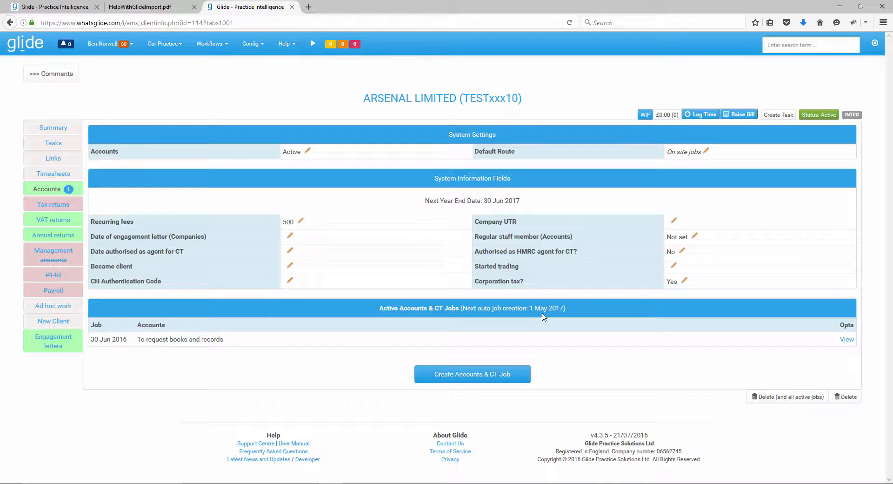
pyautogui.moveTo(561, 308)
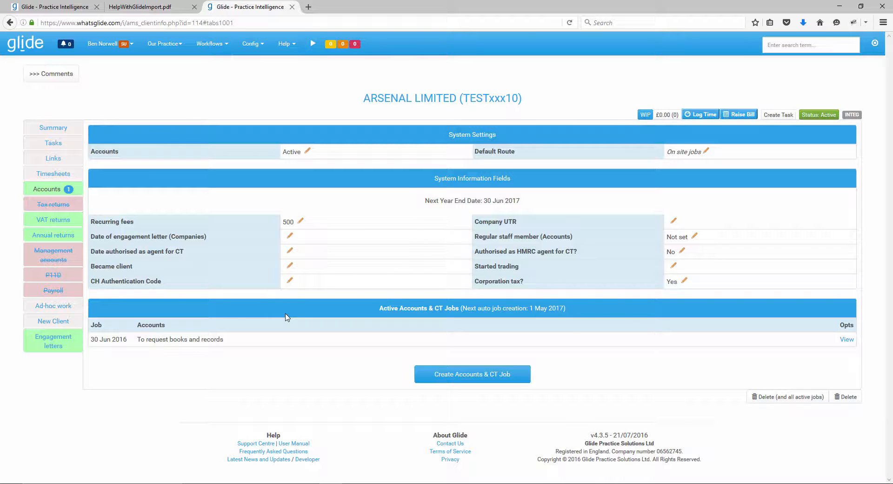
pyautogui.moveTo(53, 220)
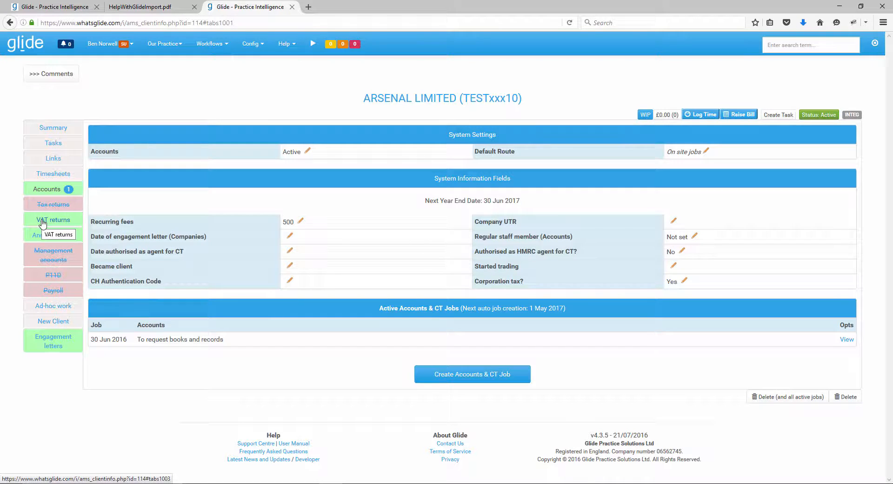
# - View ARSENAL LIMITED's VAT returns: quarterly VAT active, next due 31 Aug 2016
pyautogui.click(53, 219)
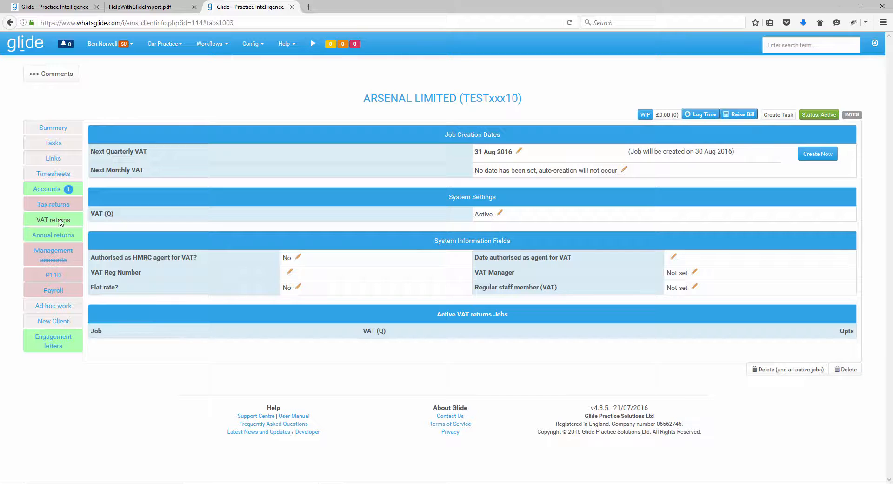
pyautogui.moveTo(462, 158)
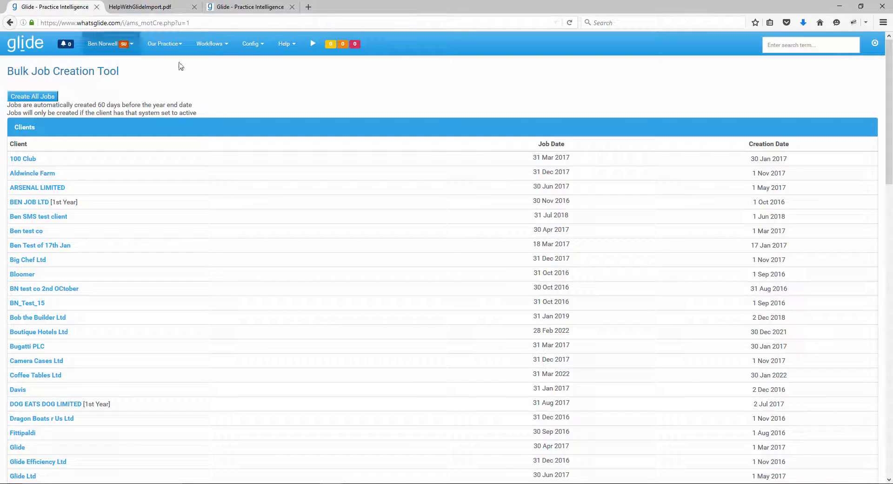
# - Run Personal tax bulk job creation from Config > Bulk Job Creation and acknowledge Done
pyautogui.click(250, 44)
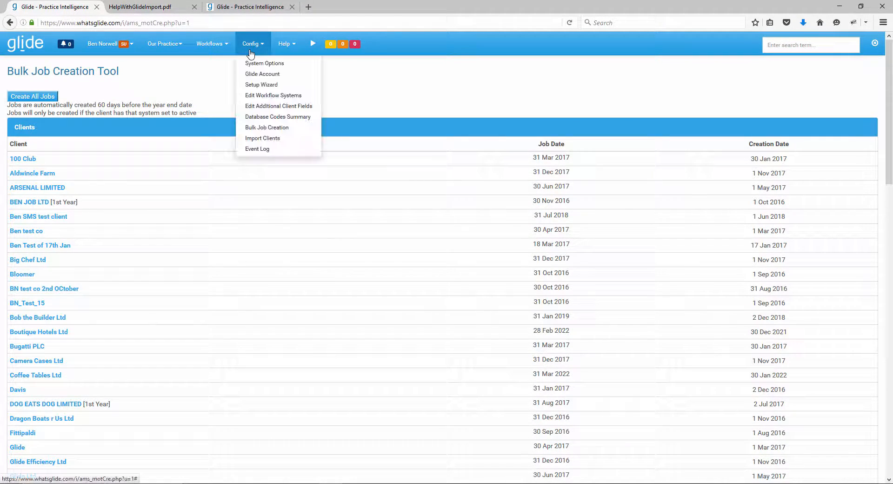
pyautogui.moveTo(267, 127)
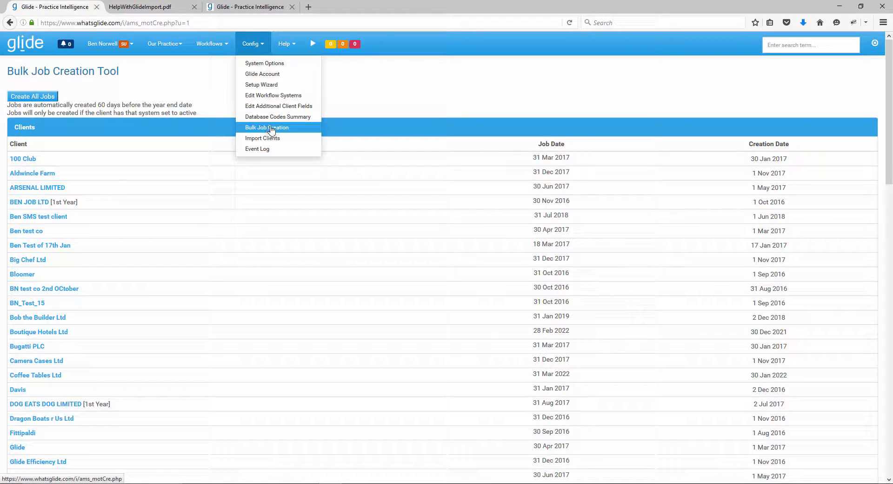
pyautogui.click(266, 127)
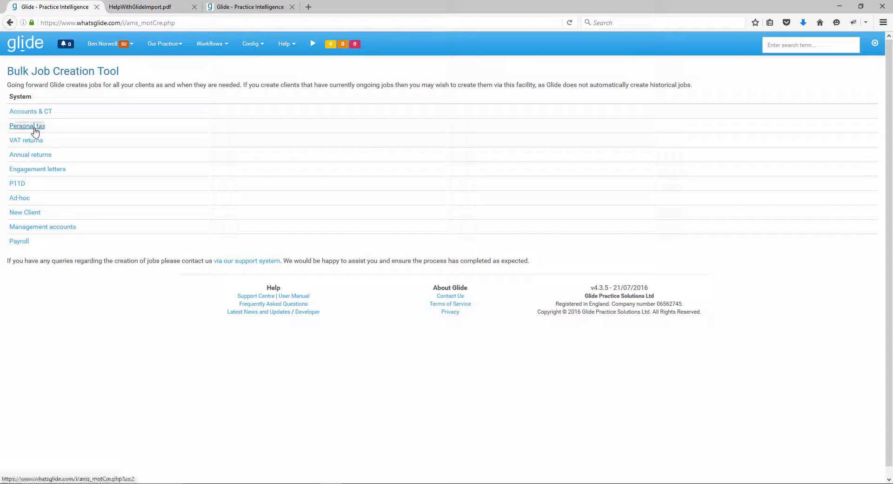
pyautogui.click(27, 126)
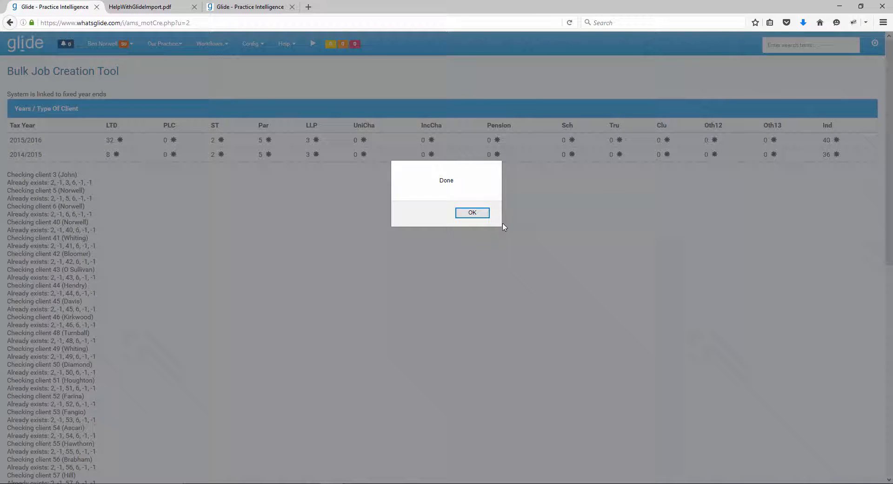
pyautogui.click(472, 212)
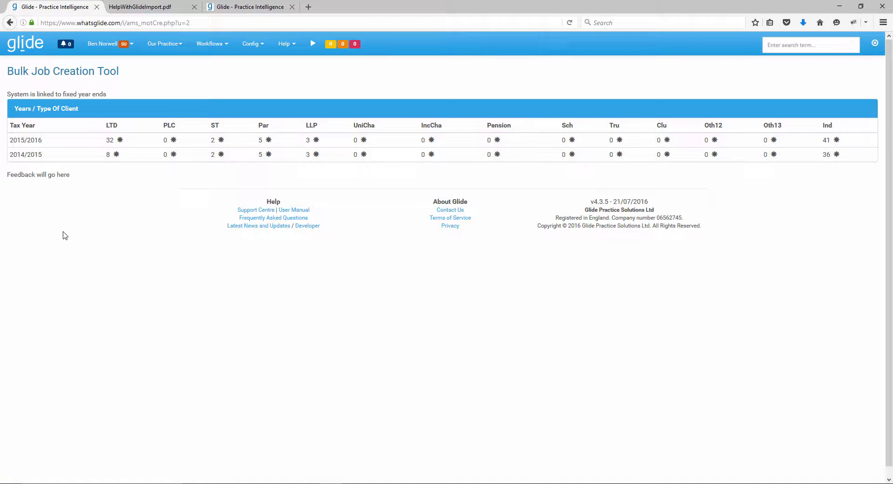
pyautogui.moveTo(408, 79)
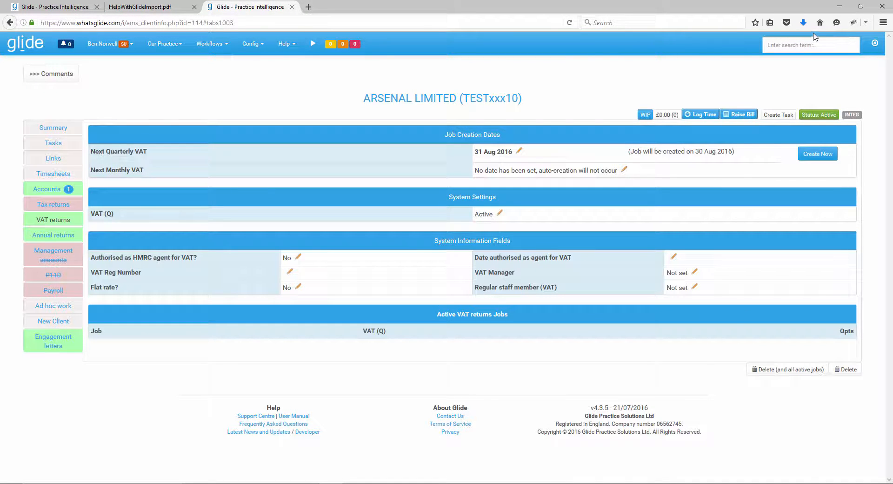
pyautogui.write('bob')
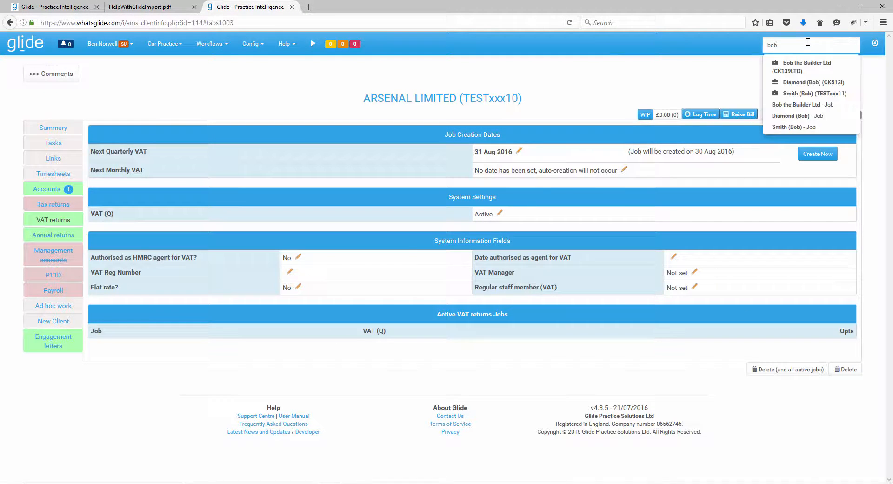
pyautogui.click(810, 82)
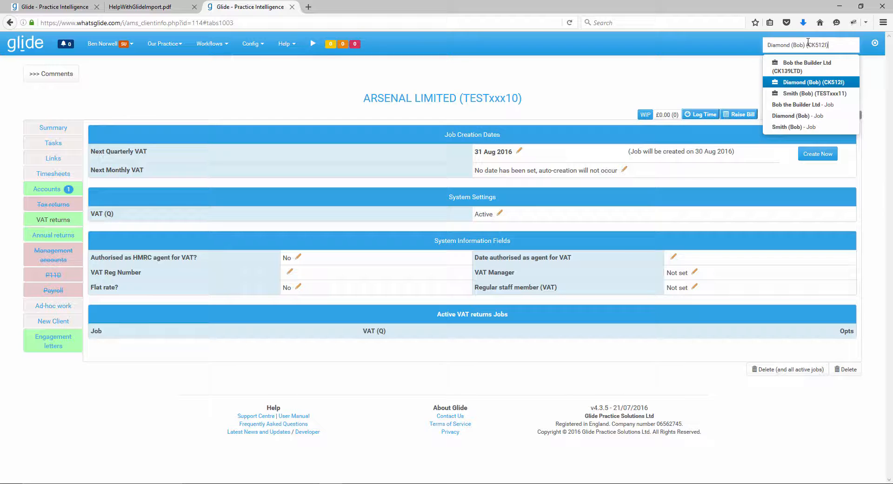
pyautogui.click(809, 94)
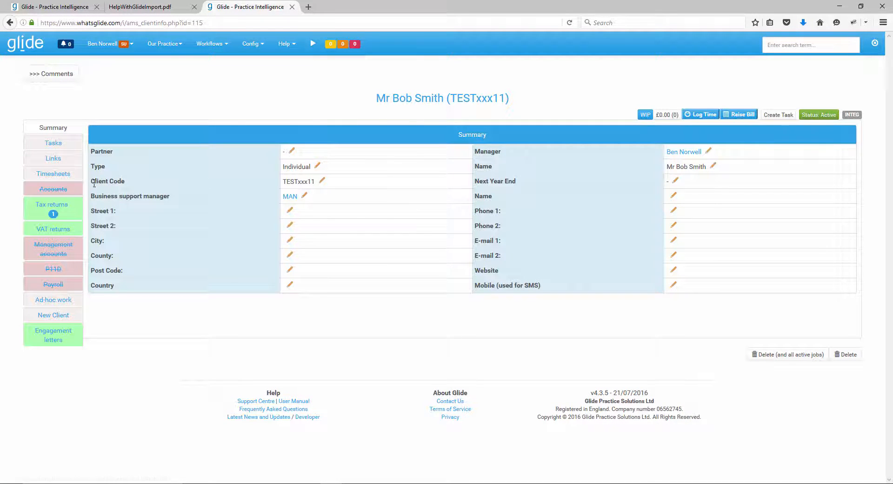
pyautogui.click(53, 189)
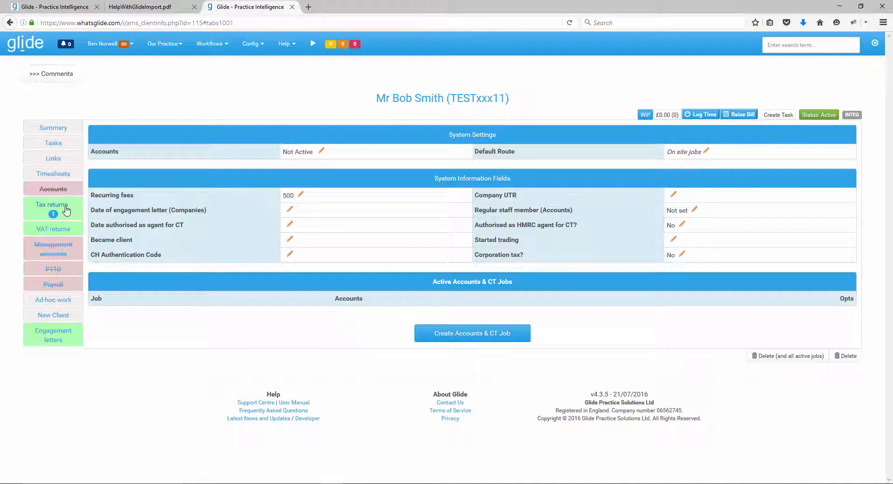
pyautogui.click(52, 205)
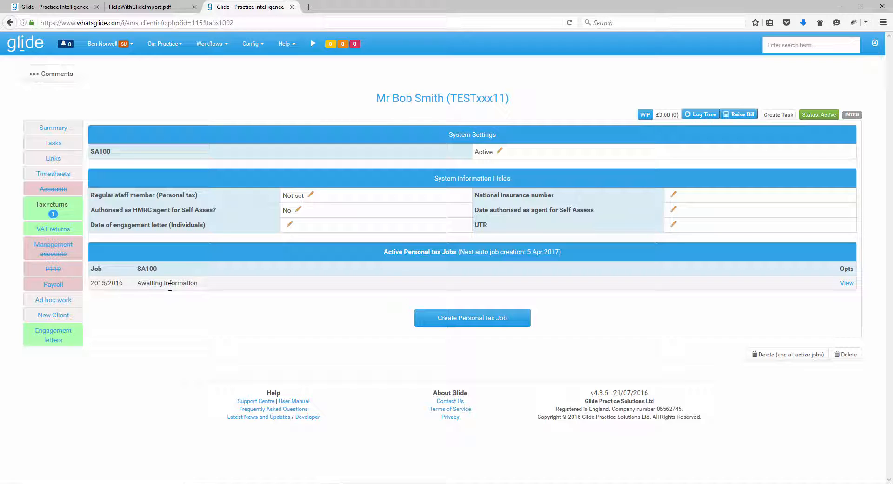
pyautogui.moveTo(171, 291)
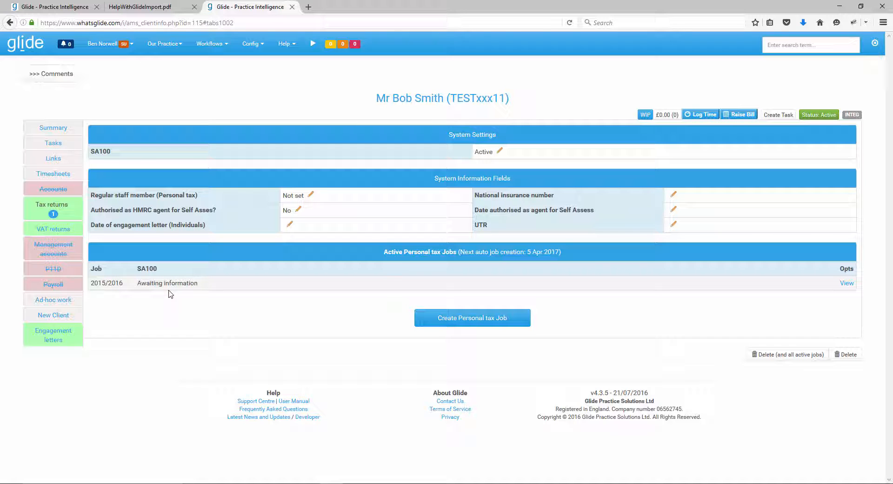
# - Open the Help menu to list the user manual and video tutorials
pyautogui.click(284, 43)
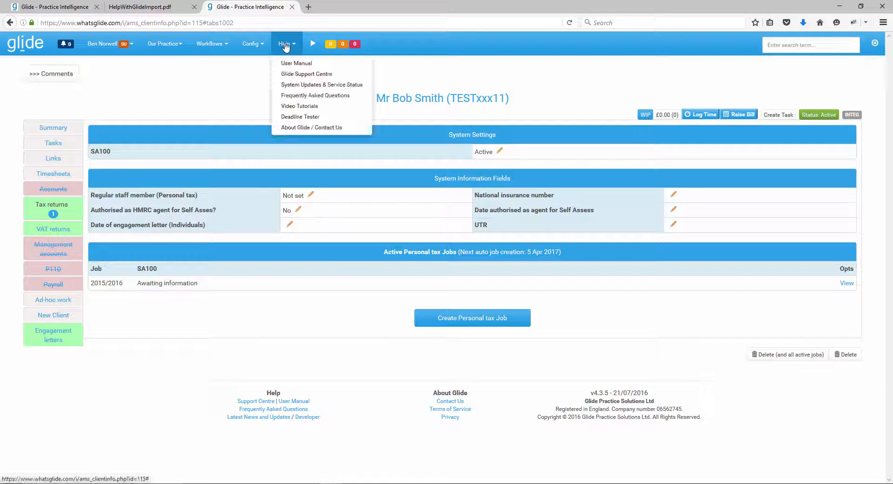
pyautogui.moveTo(306, 73)
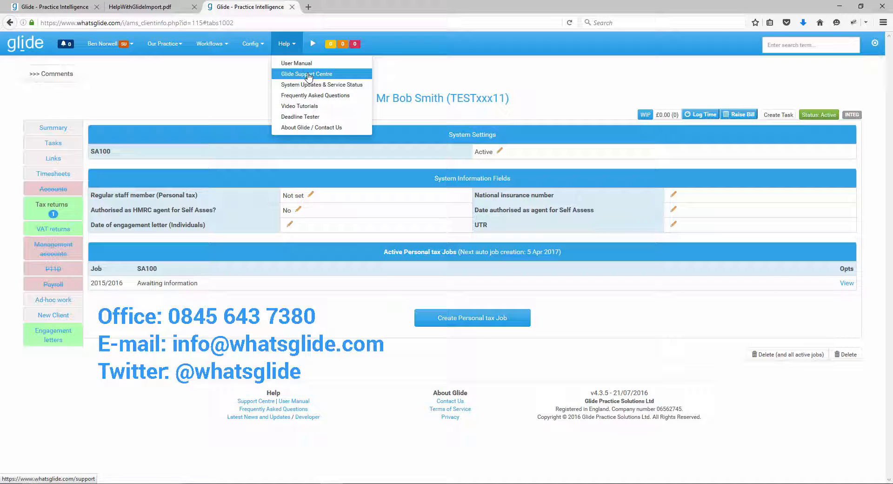
pyautogui.moveTo(215, 91)
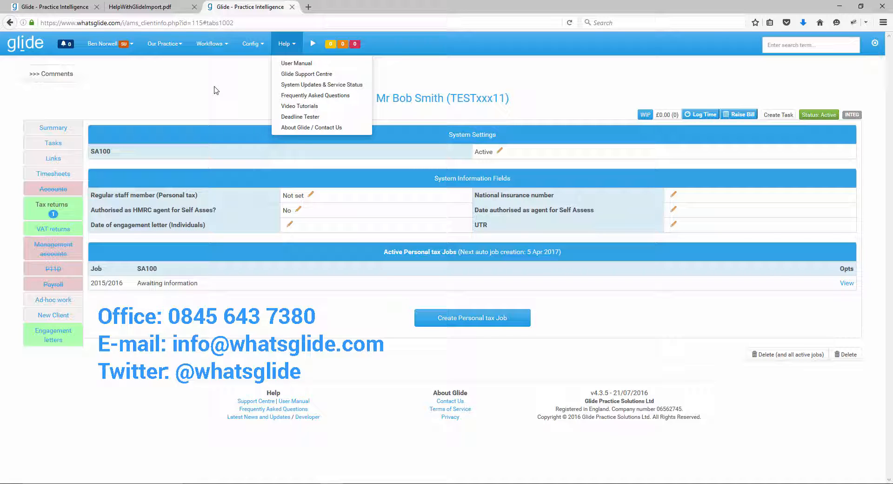